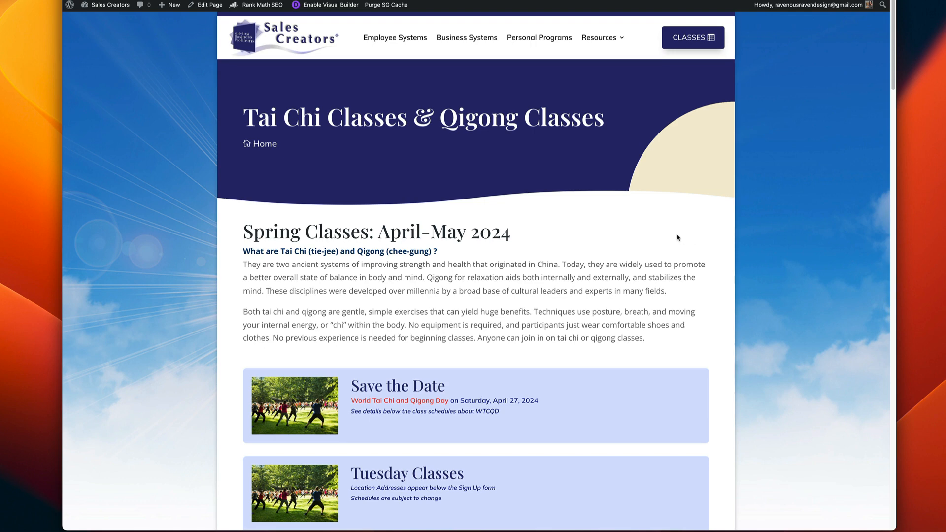
Review the live page, then enable the Visual Builder and scroll to the World Tai Chi row.
scroll("down", 3)
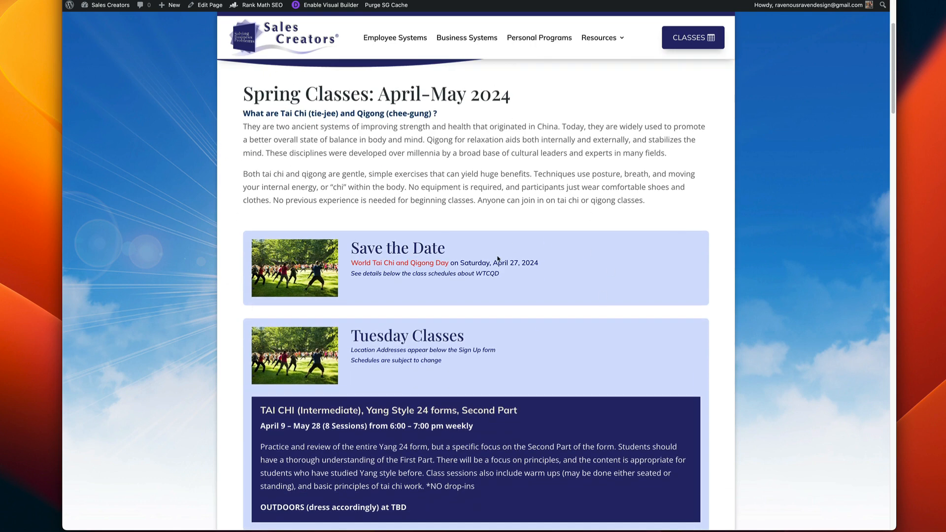
mouse_move(513, 126)
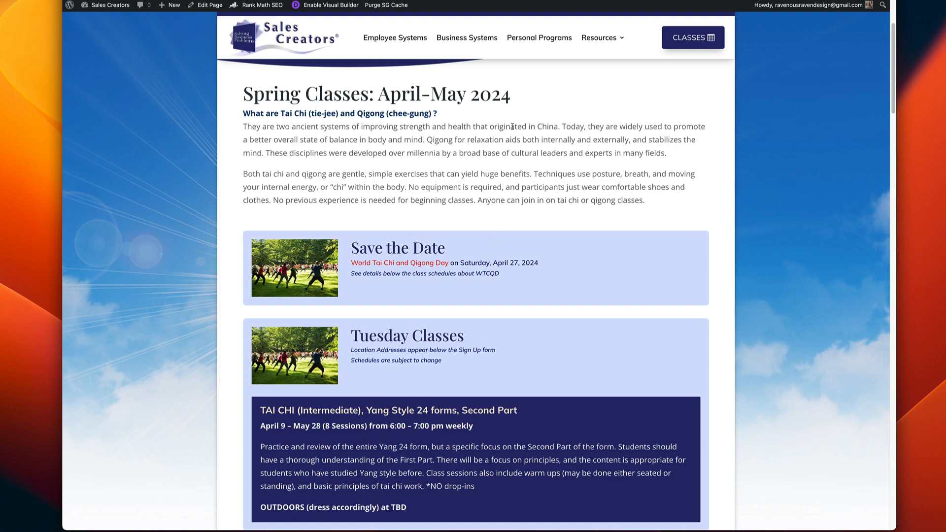
mouse_move(533, 401)
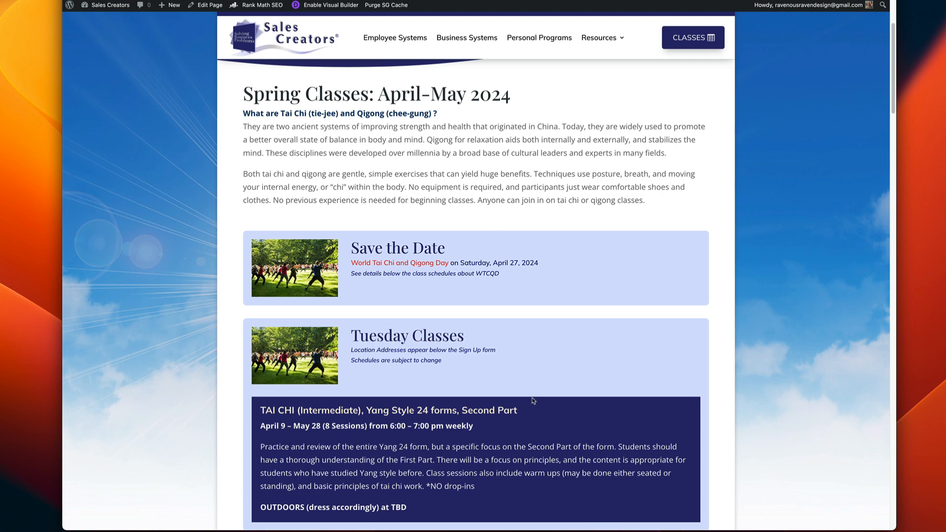
mouse_move(500, 358)
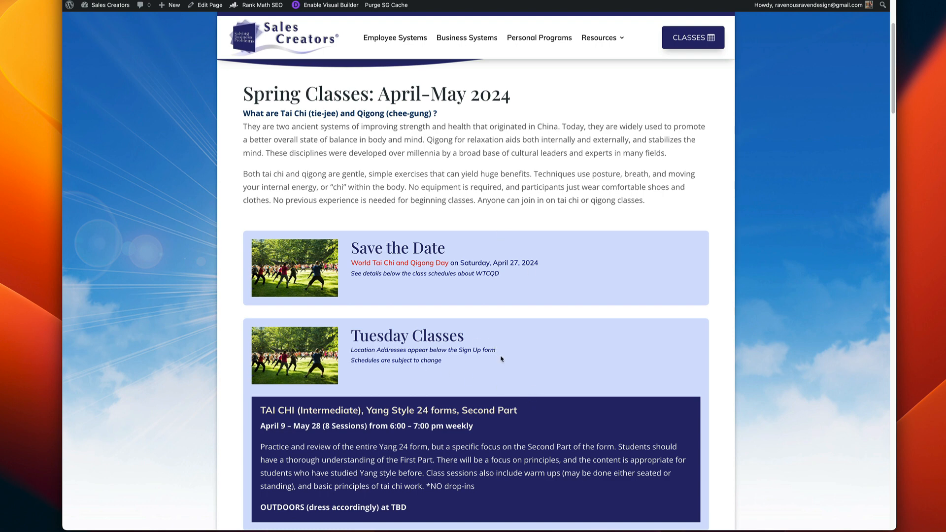
scroll("down", 3)
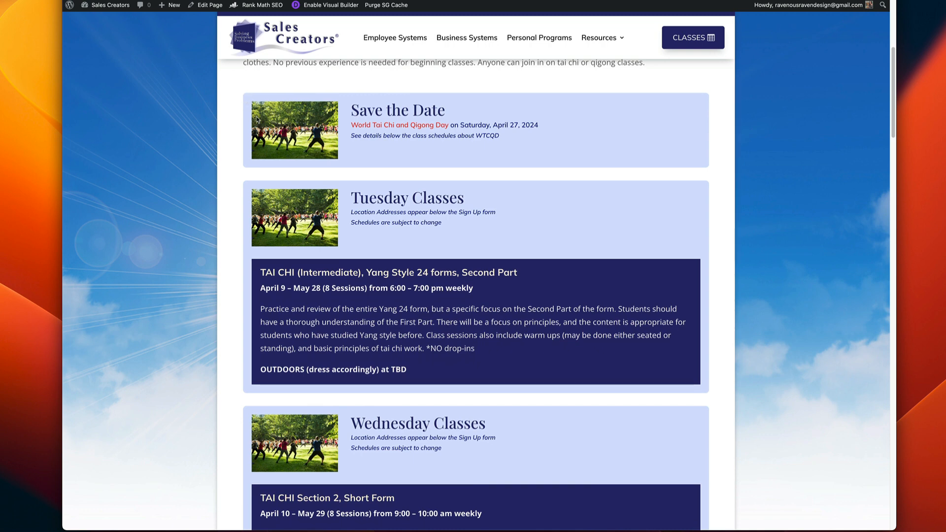
mouse_move(534, 133)
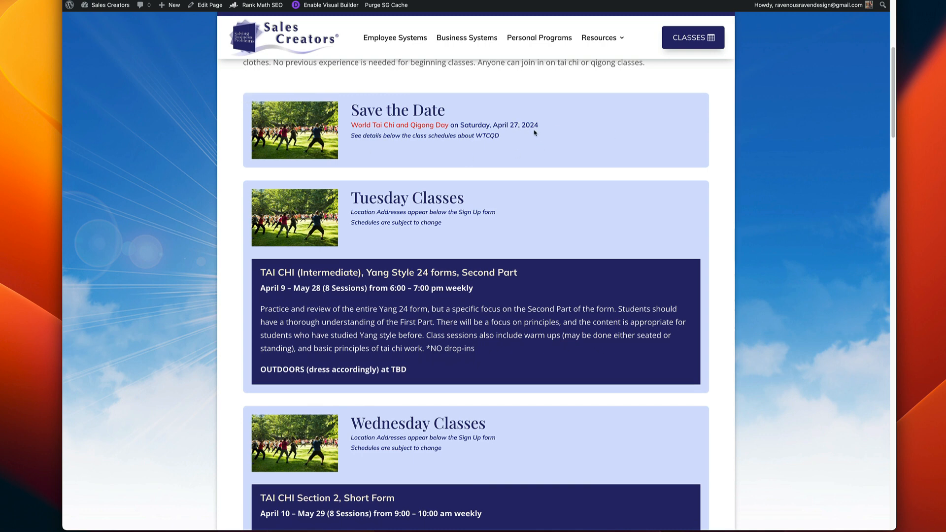
mouse_move(675, 165)
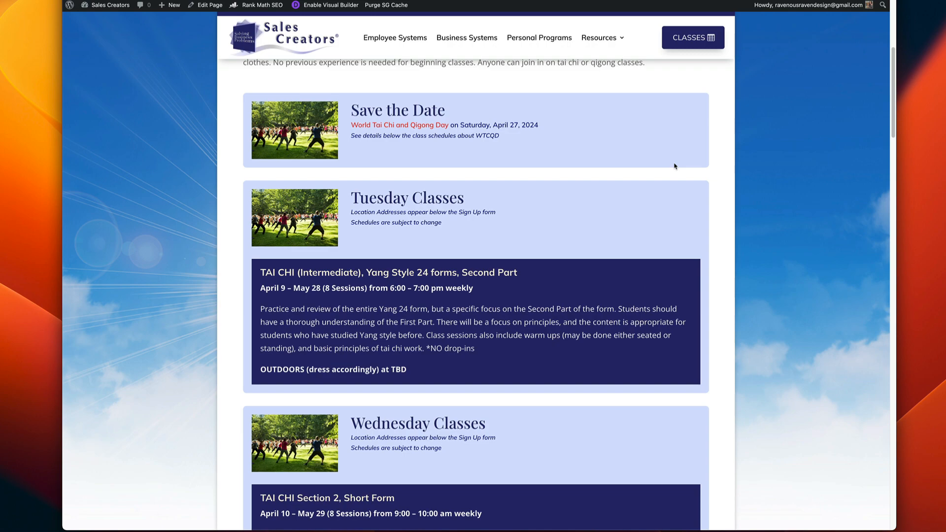
scroll("down", 3)
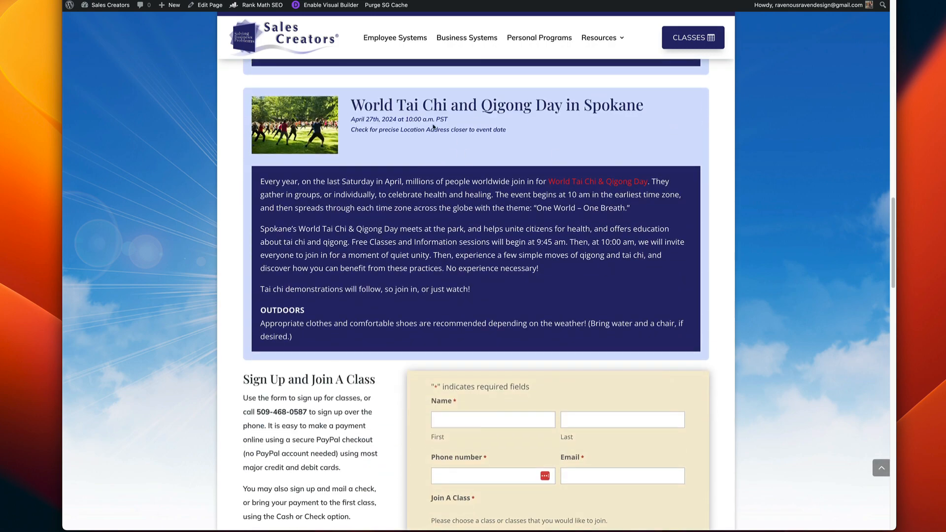
scroll("up", 3)
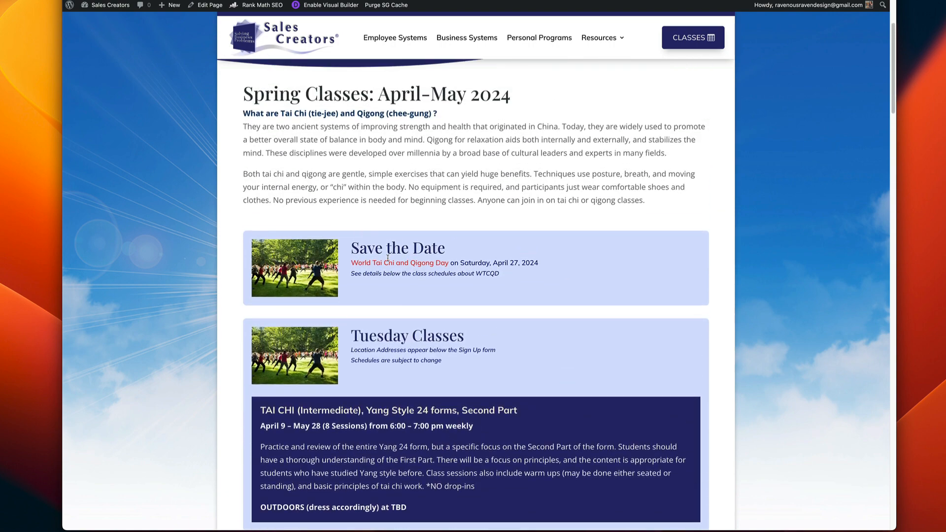
mouse_move(329, 5)
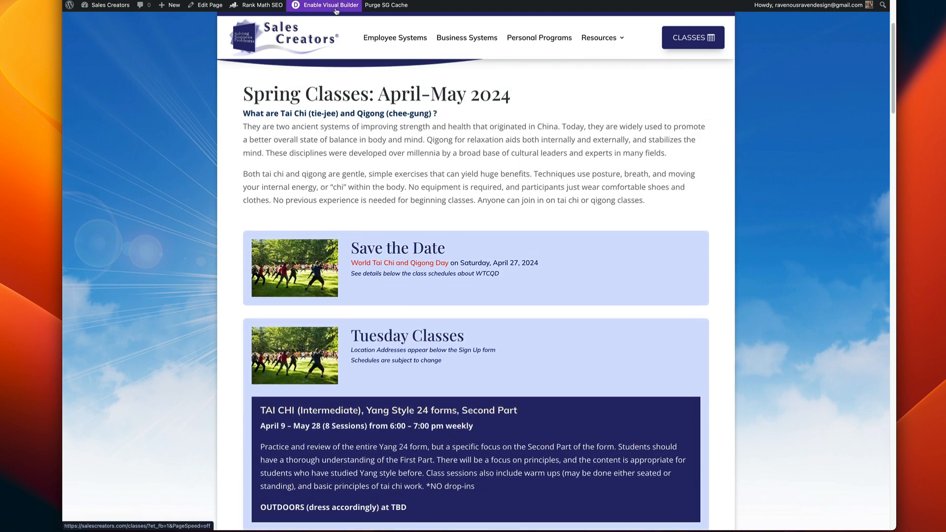
left_click(324, 5)
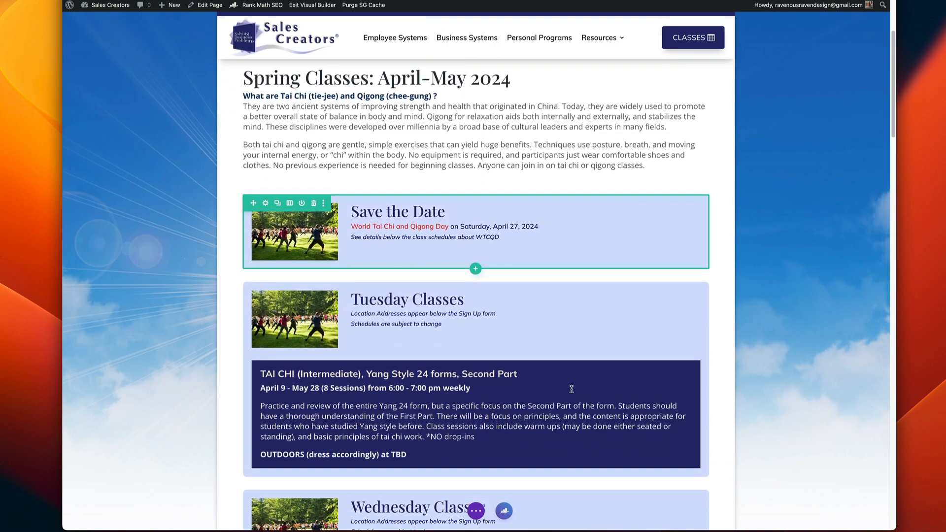
scroll("down", 3)
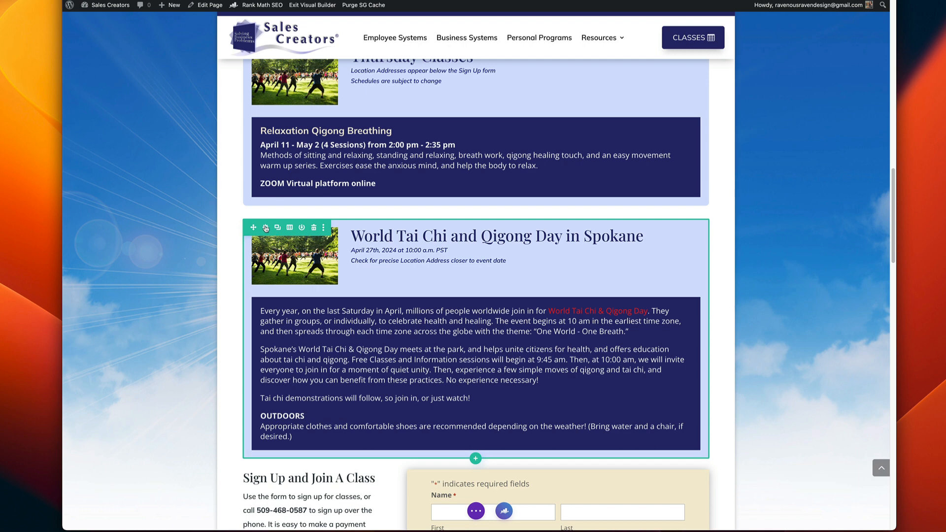
Reveal the CSS ID & Classes fields in the Spokane event section's Advanced settings.
left_click(265, 226)
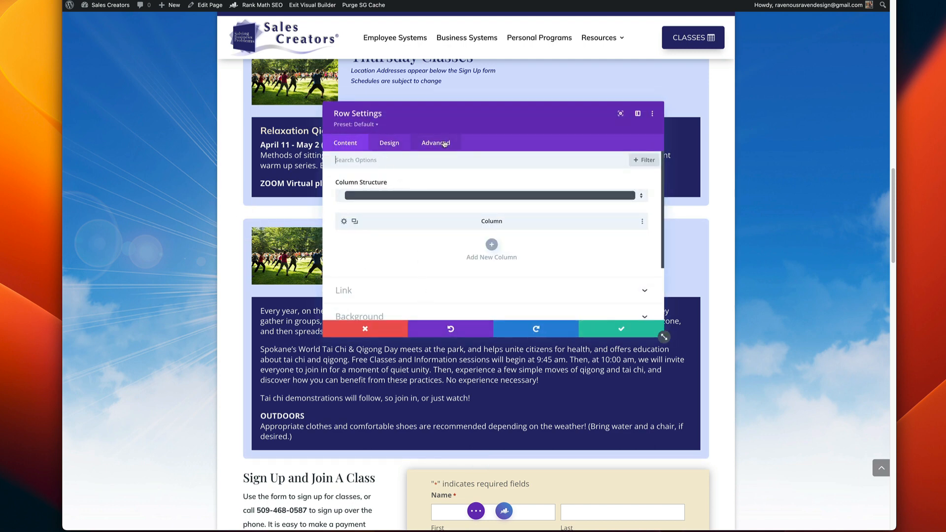
left_click(435, 142)
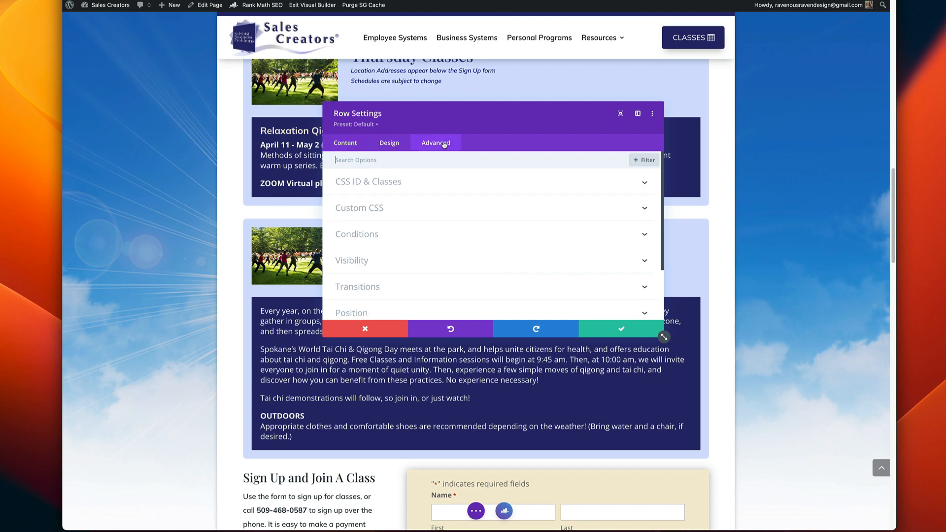
left_click(369, 181)
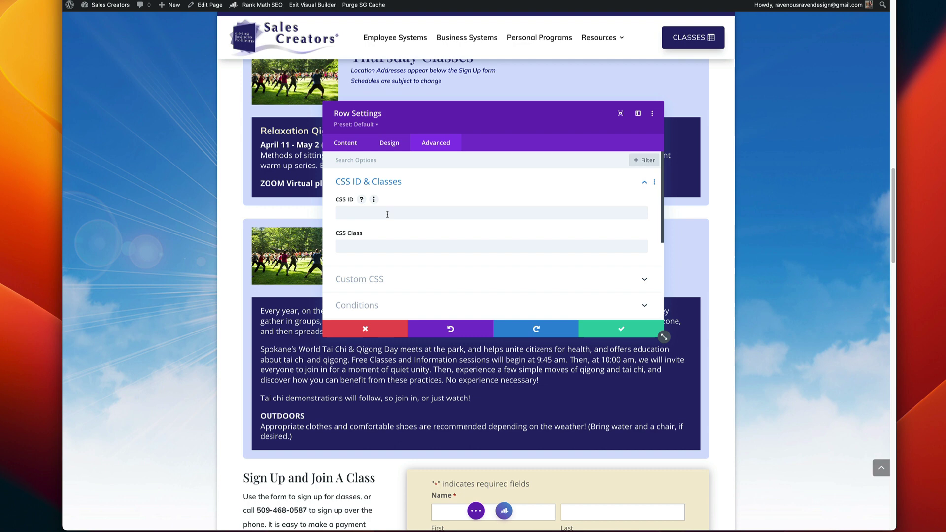
mouse_move(421, 213)
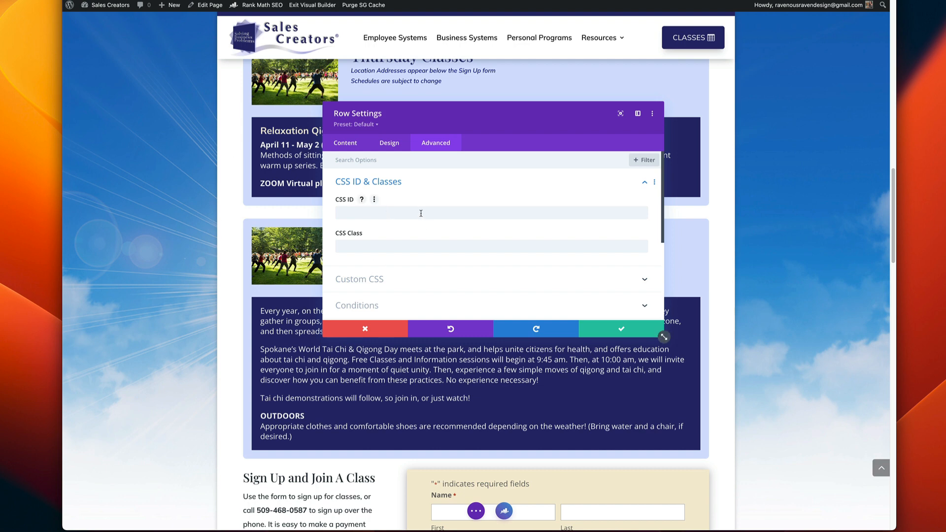
Enter world as the section's CSS ID.
left_click(491, 247)
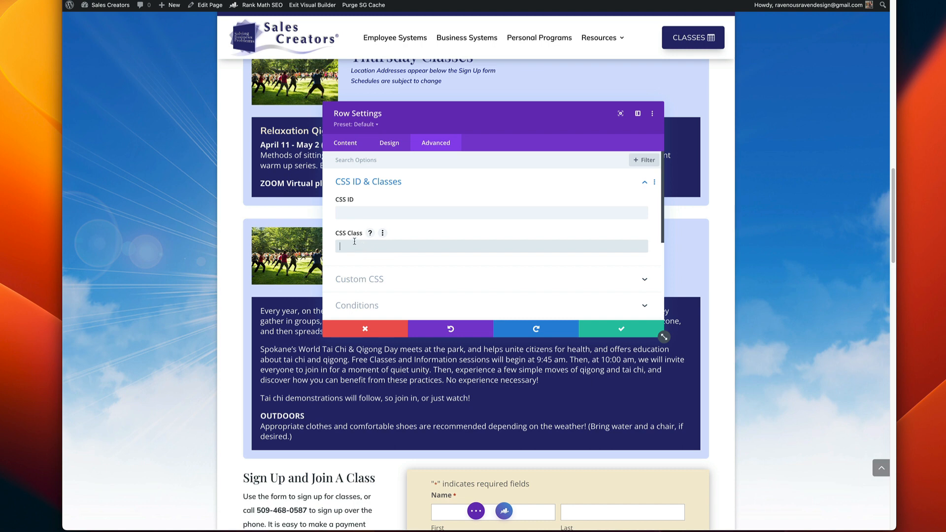
mouse_move(471, 252)
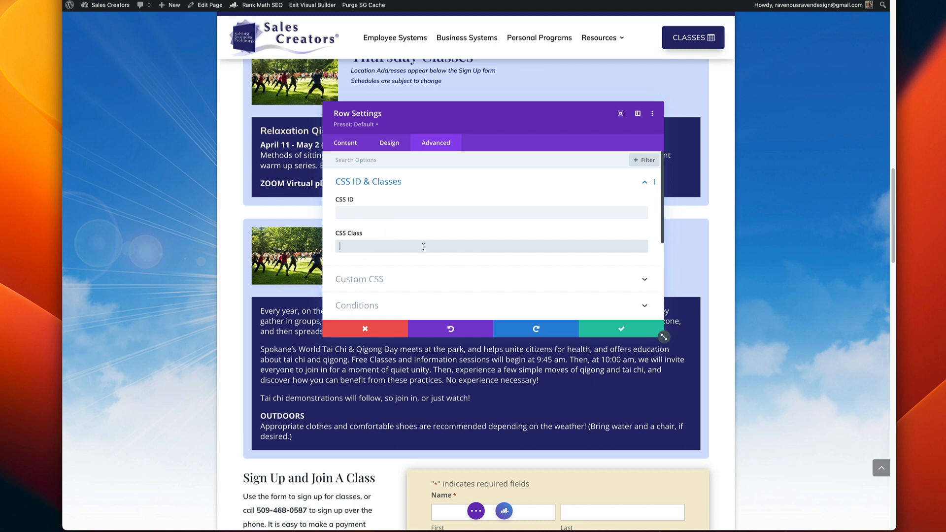
left_click(490, 213)
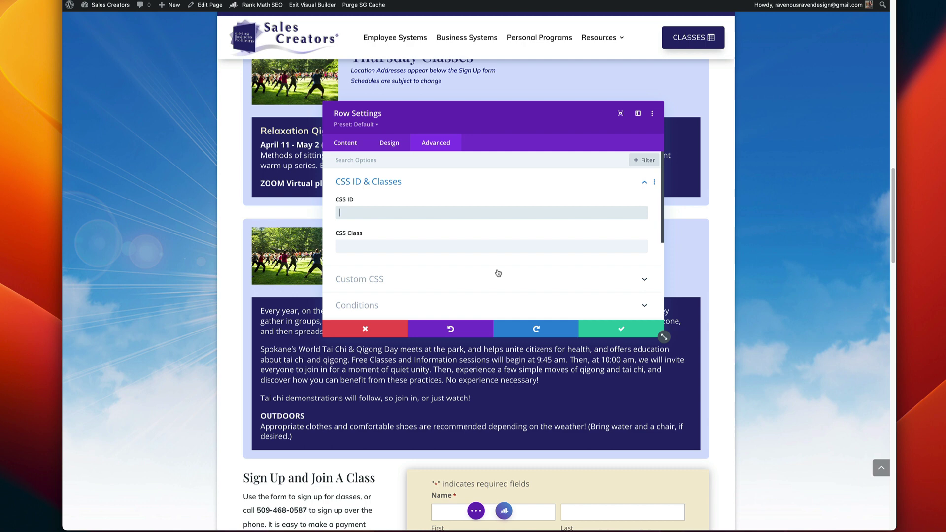
type("w")
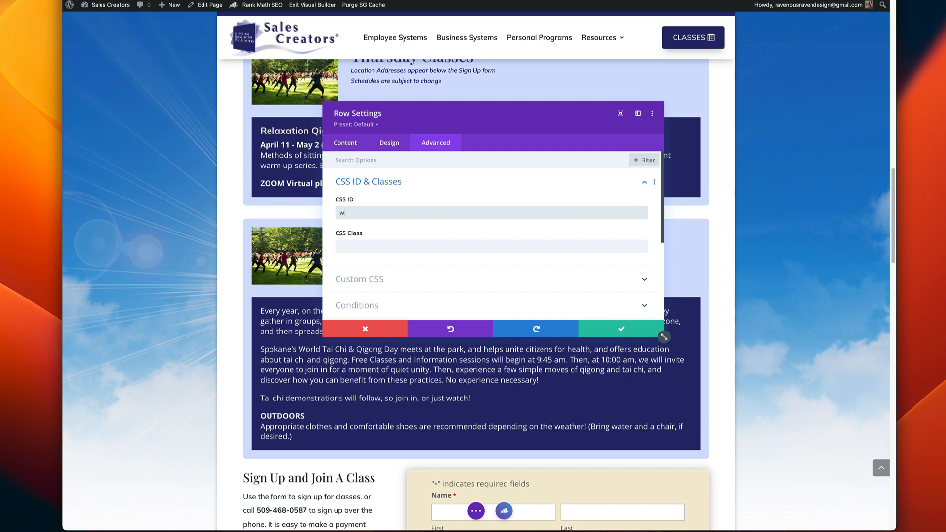
type("orld")
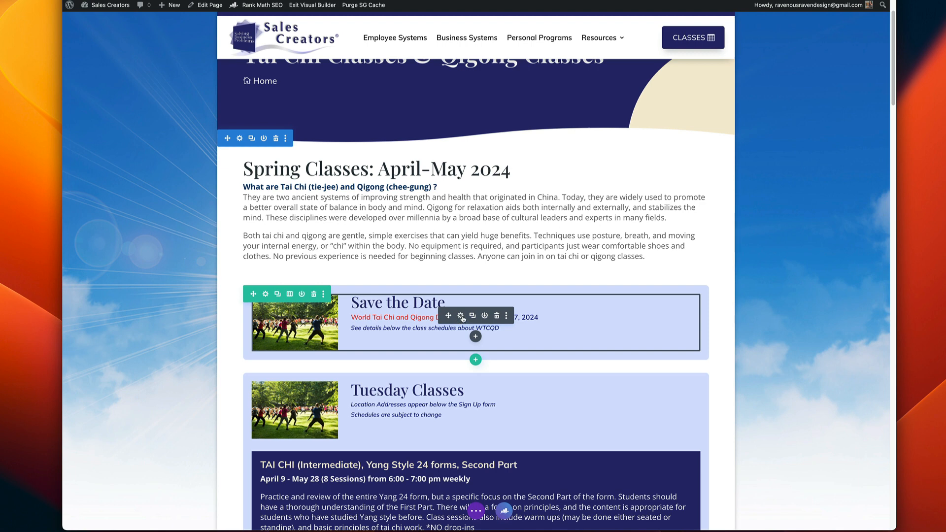
Set the Save the Date card's Module Link URL to #world and apply it.
left_click(461, 316)
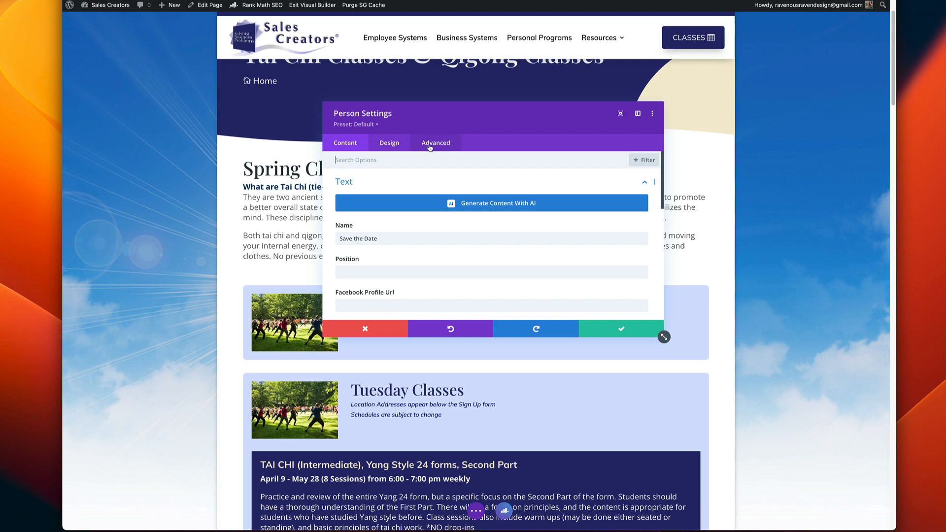
scroll("down", 3)
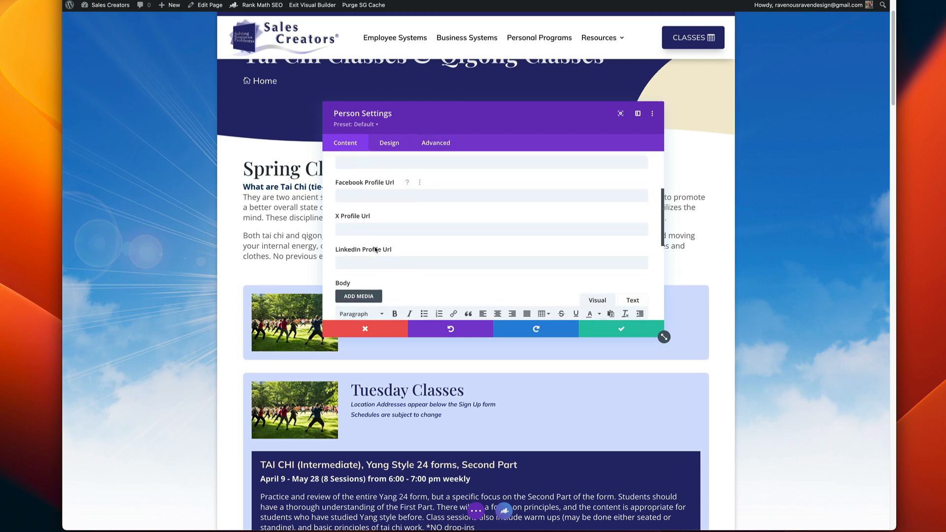
scroll("down", 3)
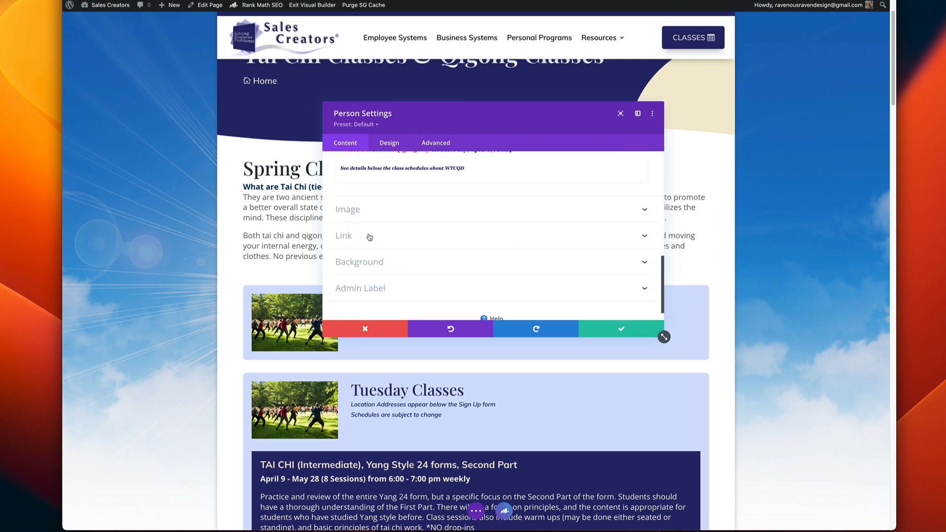
left_click(343, 235)
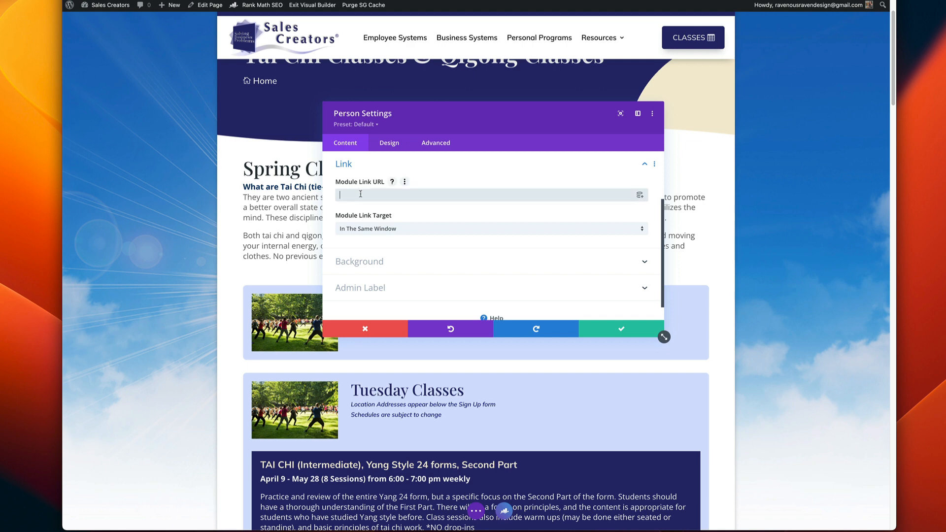
type("#")
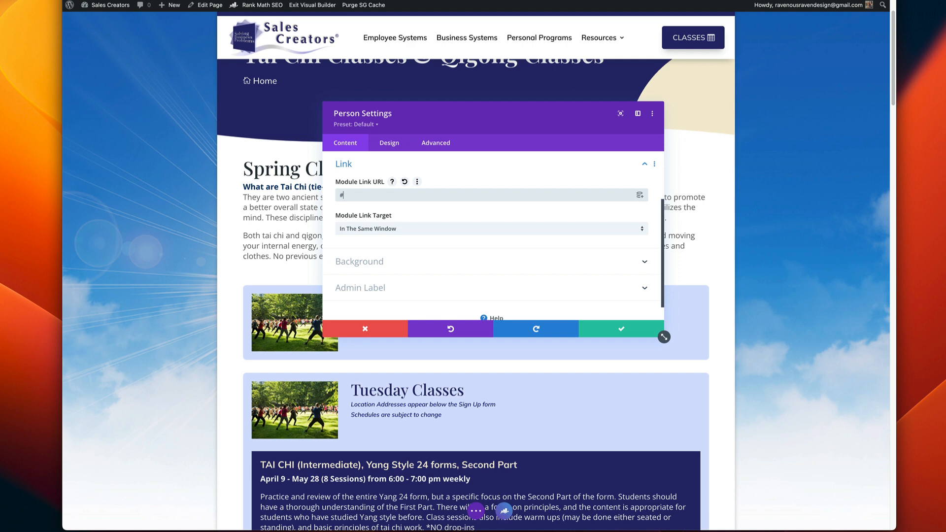
type("world")
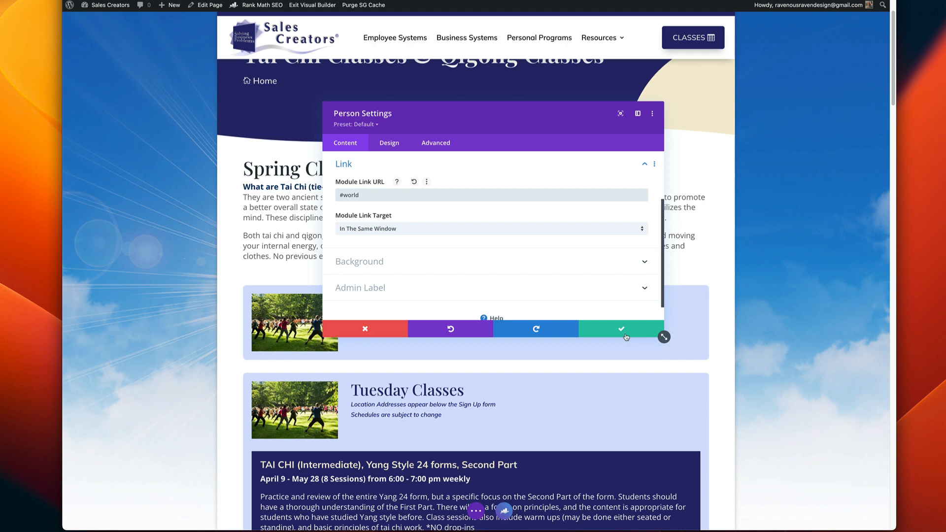
left_click(620, 329)
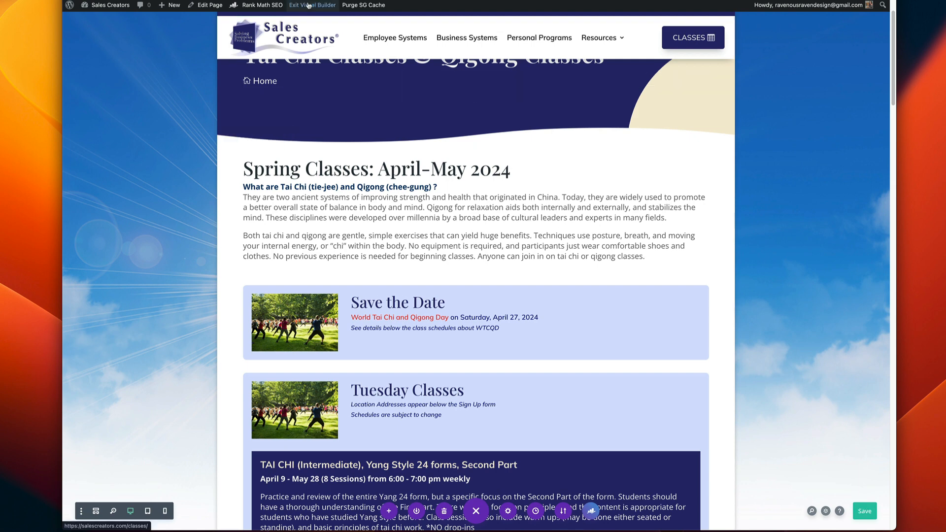
Exit to the live page, review it down to the sign-up form, then re-enable the Visual Builder.
left_click(310, 5)
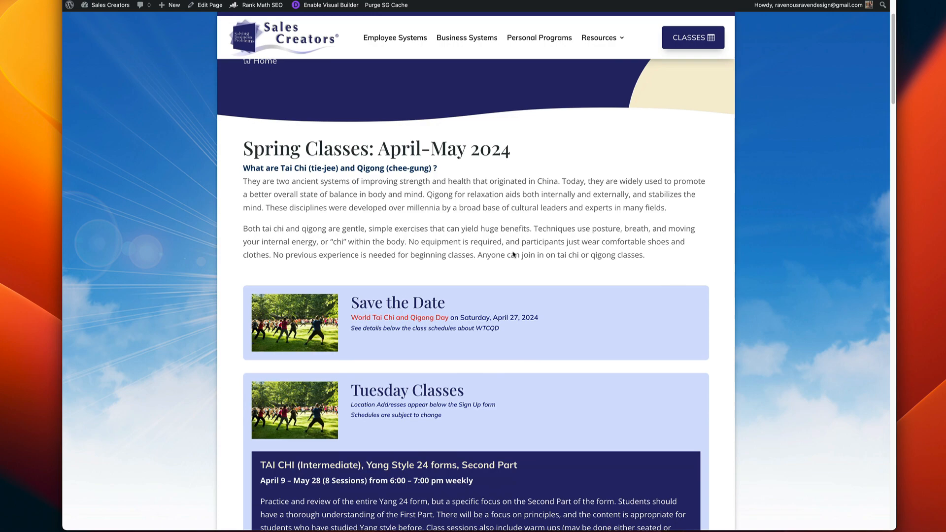
scroll("down", 3)
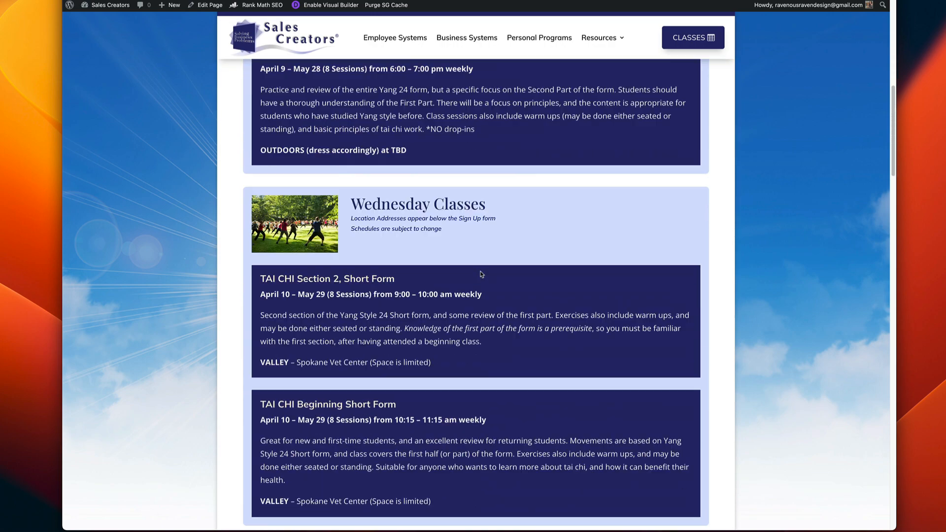
scroll("down", 3)
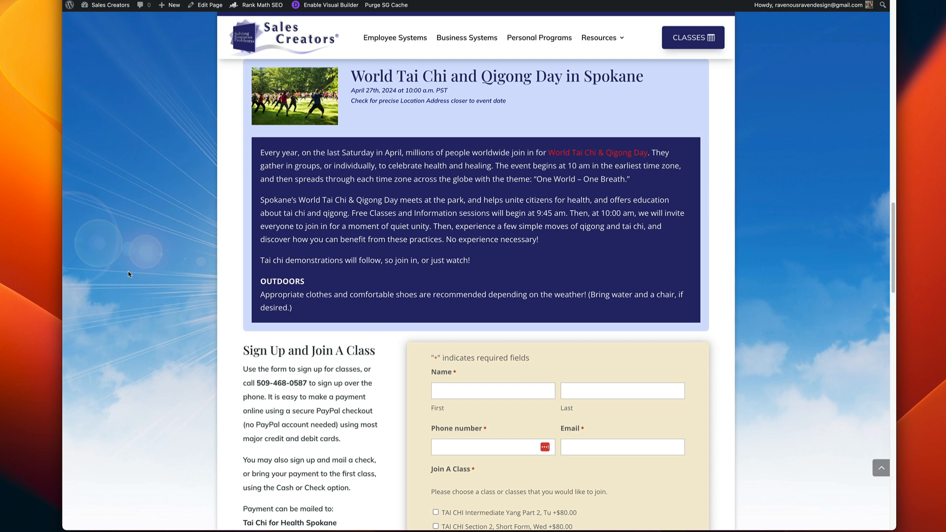
left_click(871, 5)
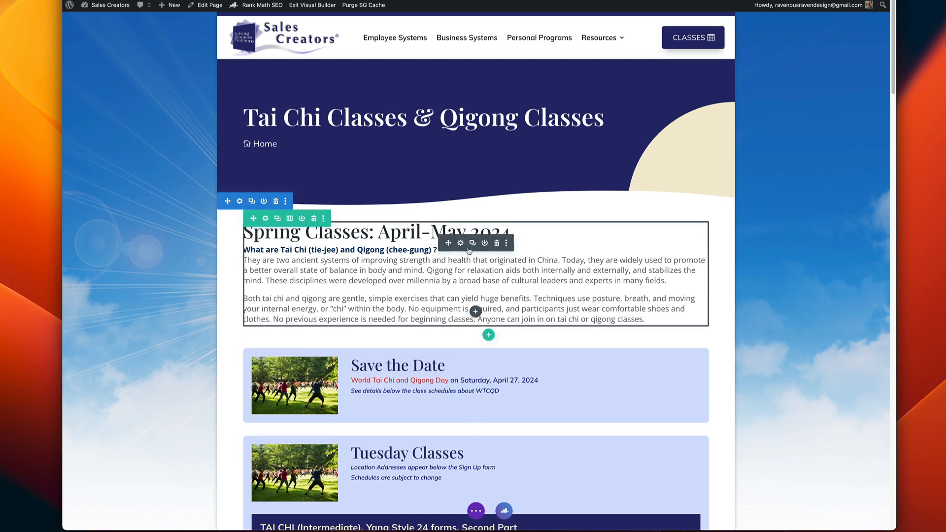
mouse_move(460, 243)
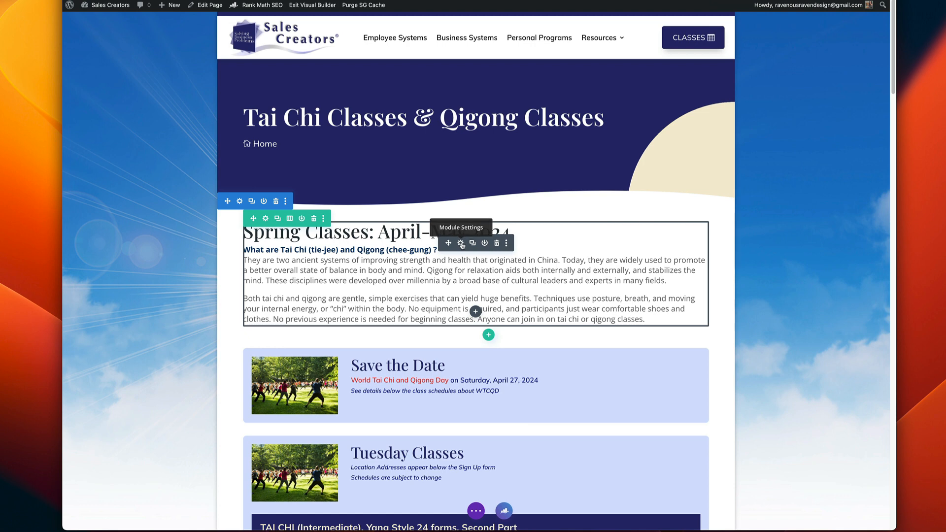
Add the line 'World Tai Chi Learn More' to the Spring Classes intro text and select it.
left_click(461, 243)
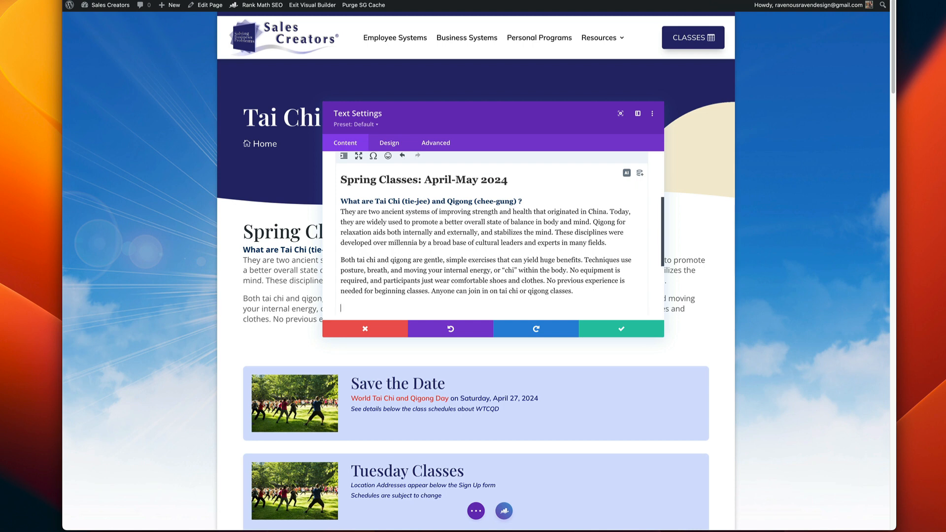
type("World Tai Chi")
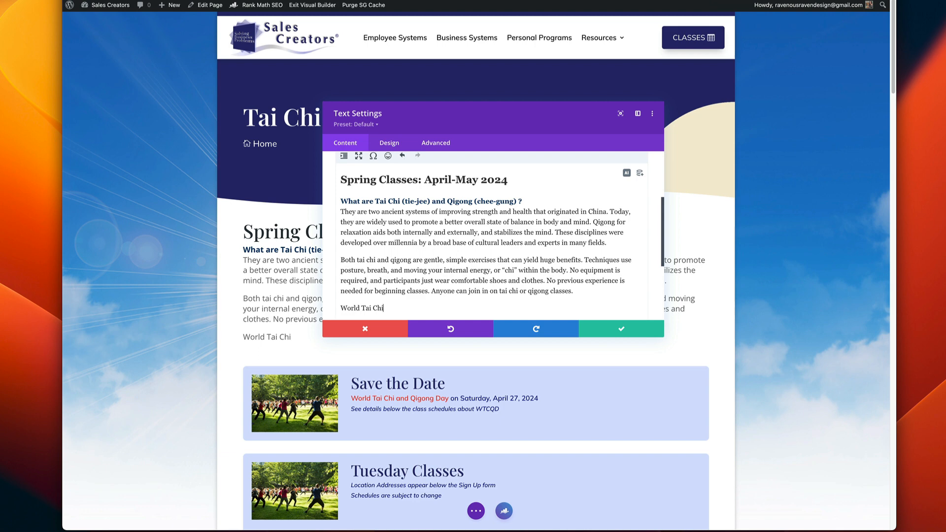
type("Learn M")
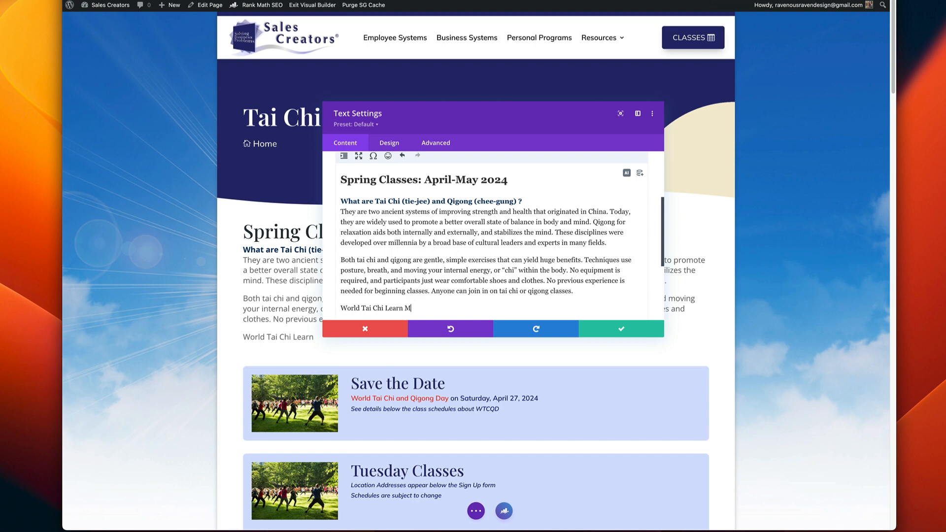
type("ore")
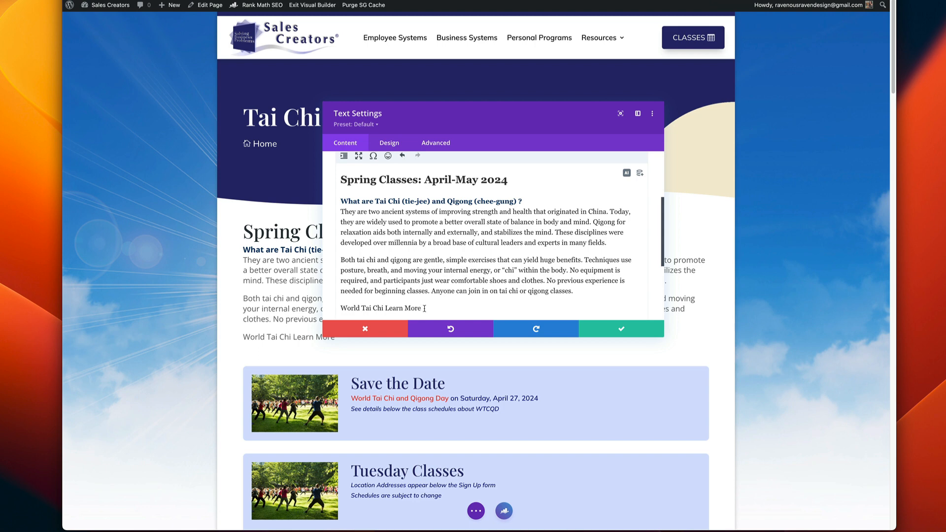
triple_click(381, 308)
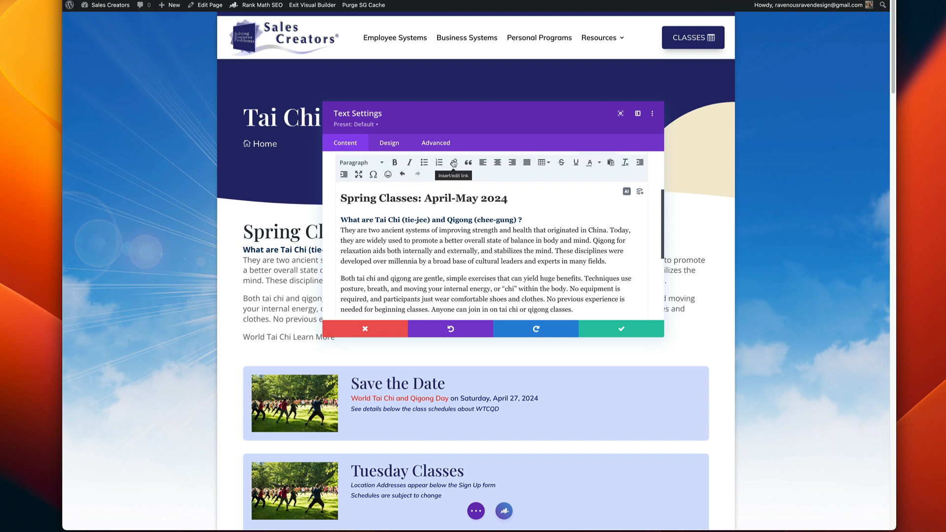
Link the selected line to #world, opening in the same window, and save the module.
left_click(453, 162)
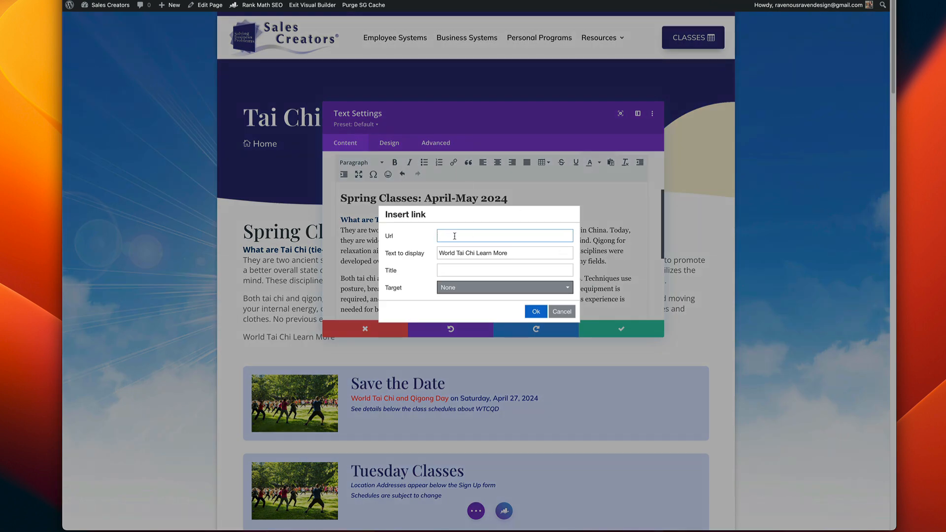
type("#")
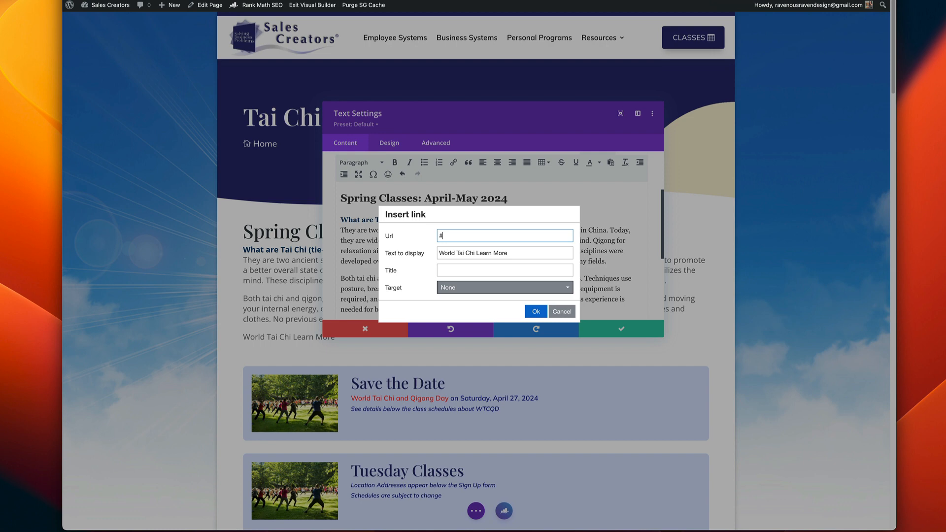
type("world")
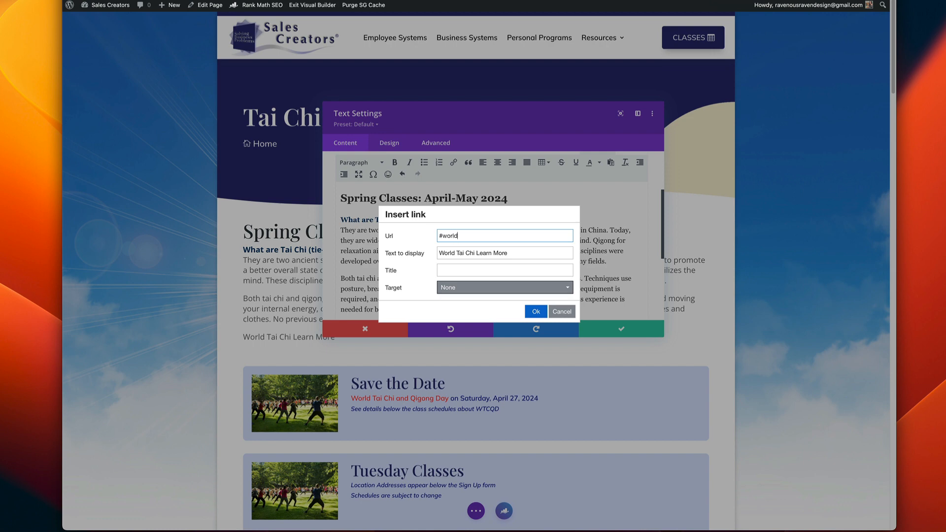
mouse_move(408, 265)
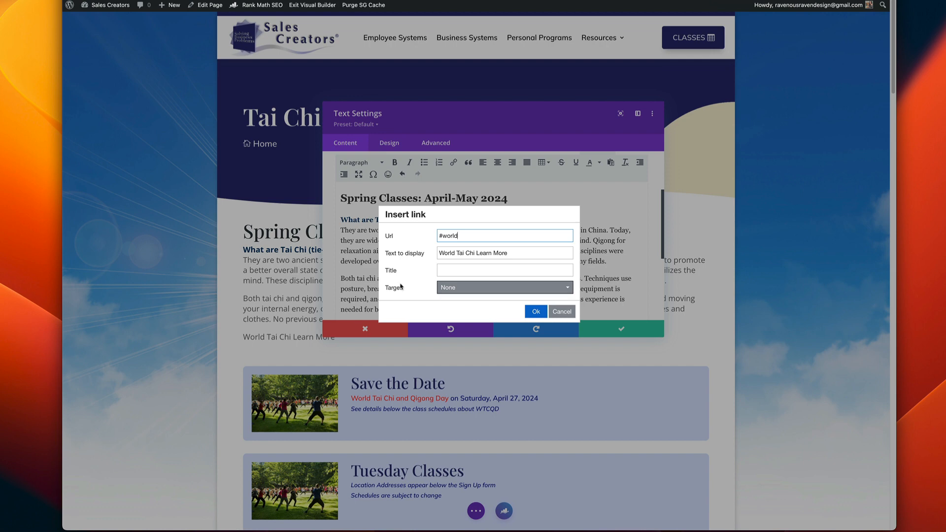
left_click(505, 287)
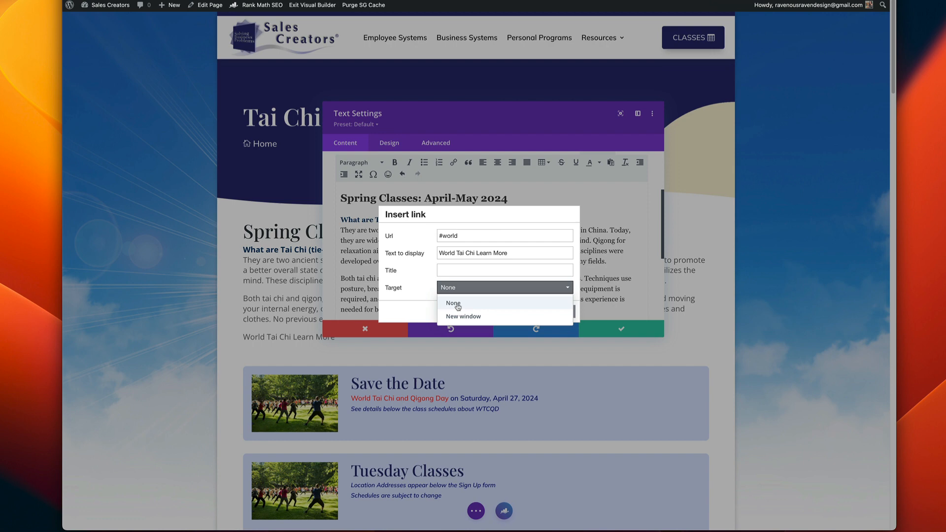
left_click(453, 303)
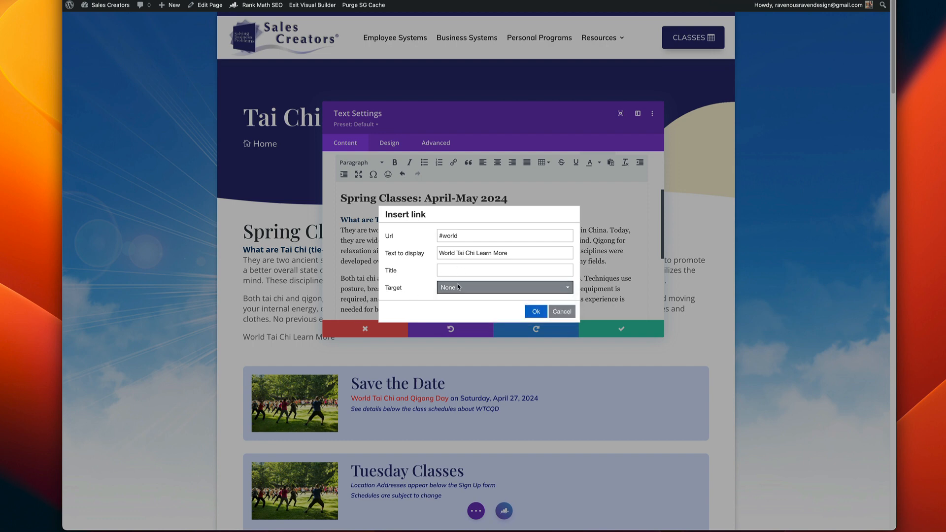
left_click(505, 288)
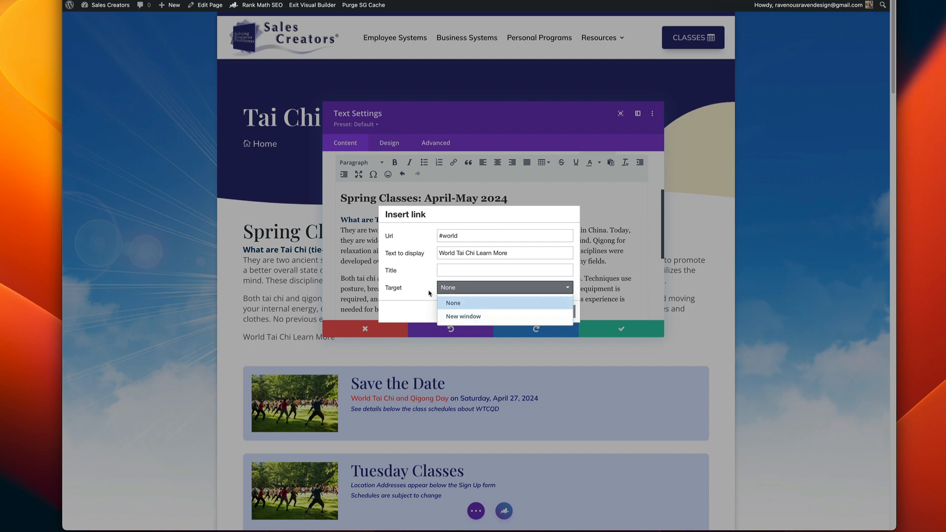
left_click(453, 302)
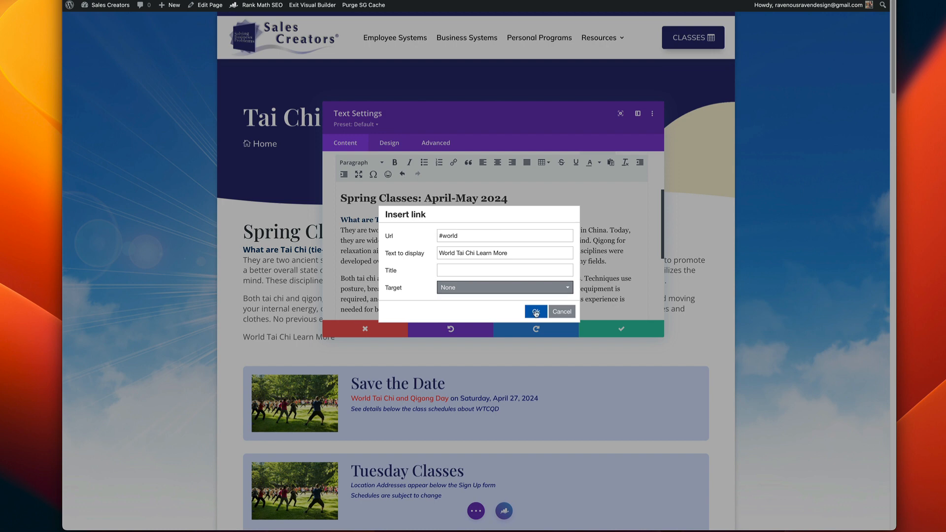
left_click(536, 311)
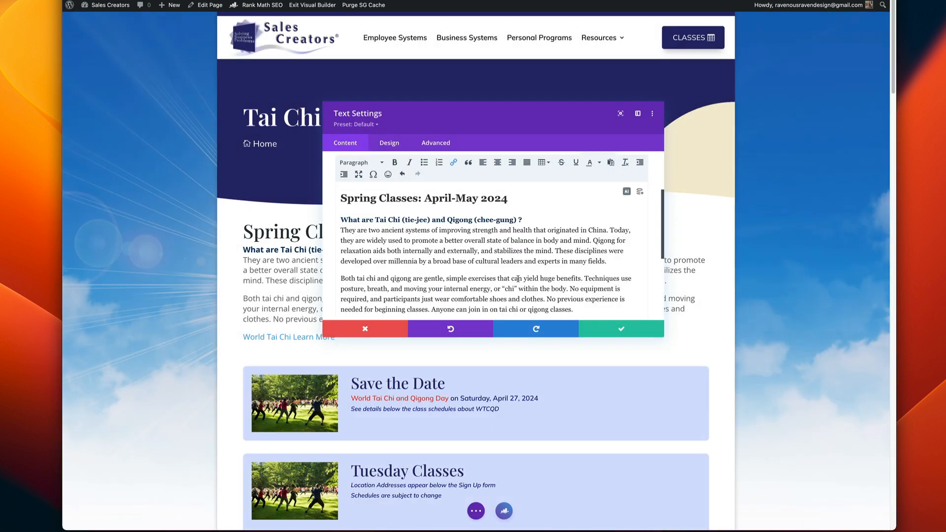
left_click(621, 329)
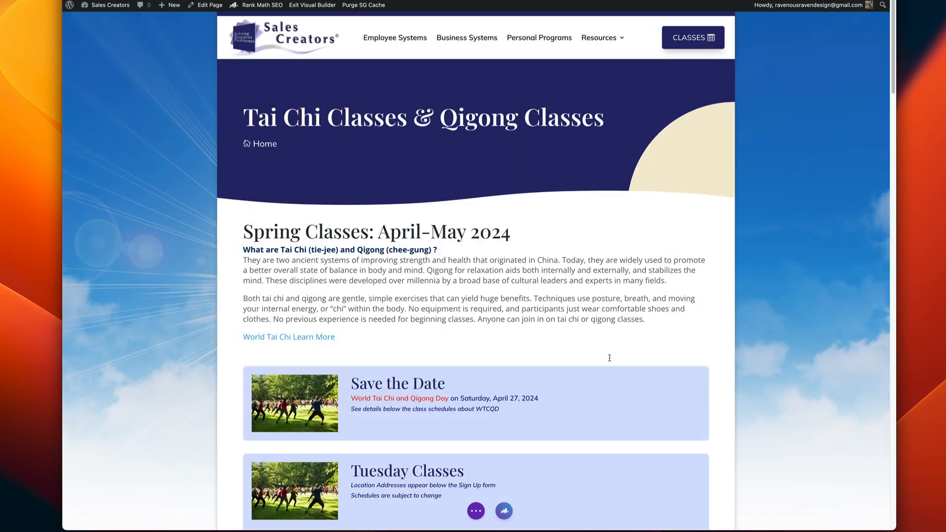
Check the intro link's HTML reads href="#world", then exit the builder to test the jump to the Spokane section.
left_click(476, 510)
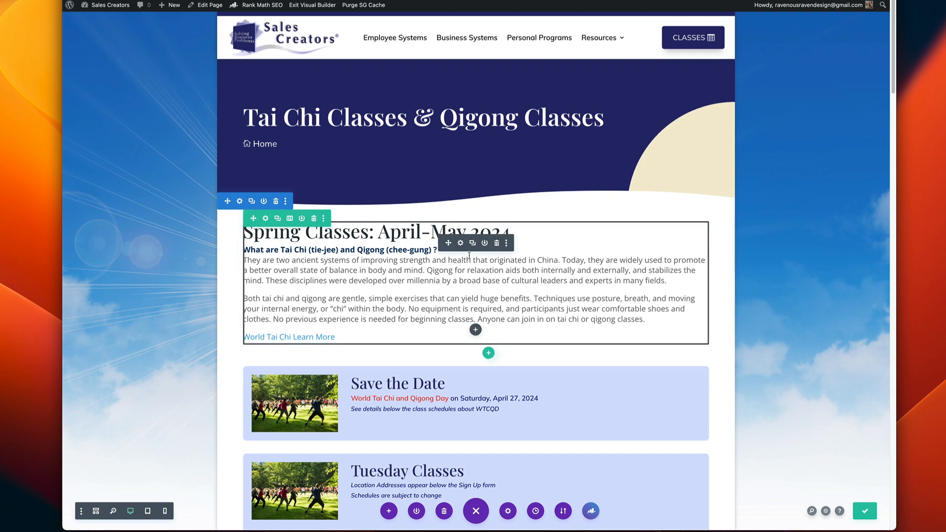
left_click(460, 242)
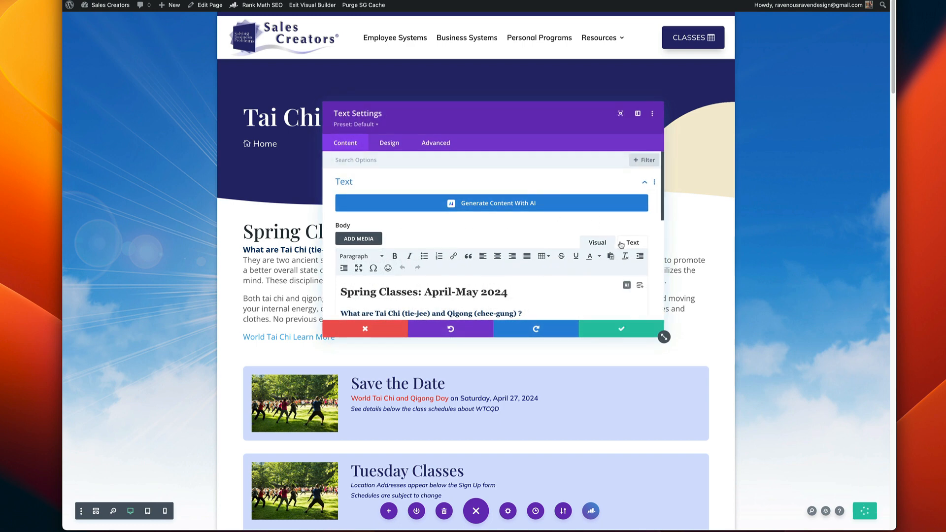
left_click(633, 242)
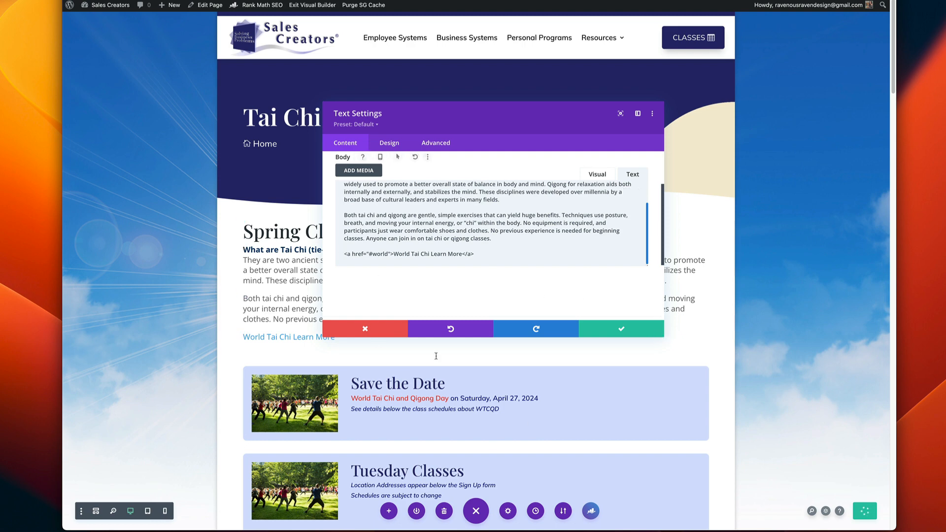
left_click(621, 329)
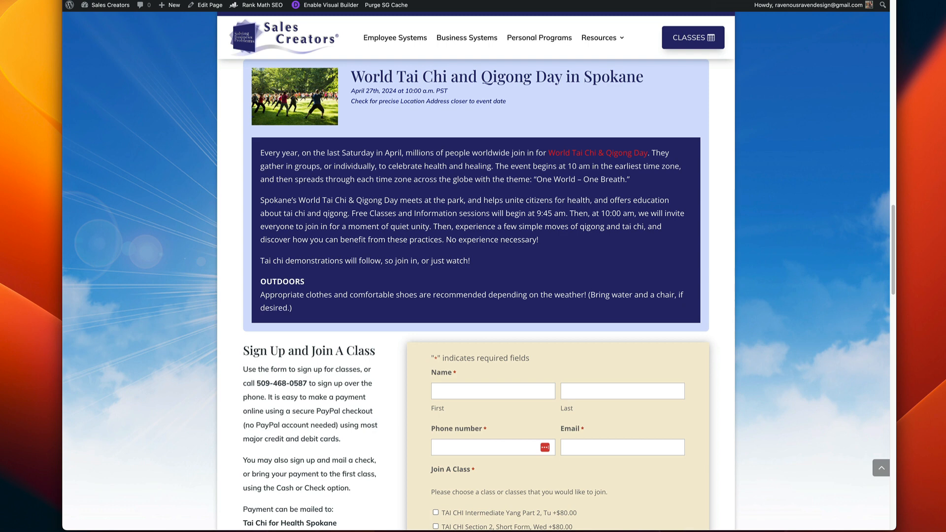
Re-enable the Visual Builder and verify the Save the Date card links to #world in the same window, discarding changes.
left_click(335, 5)
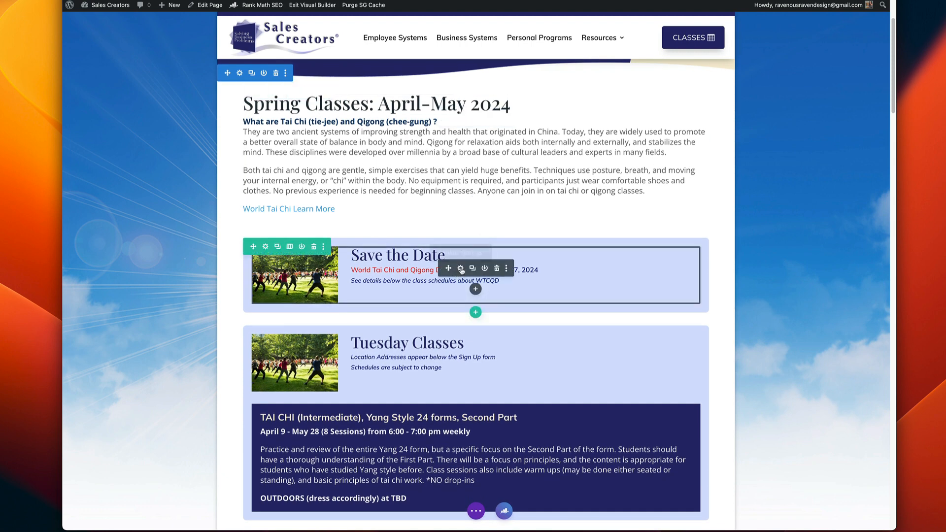
left_click(461, 268)
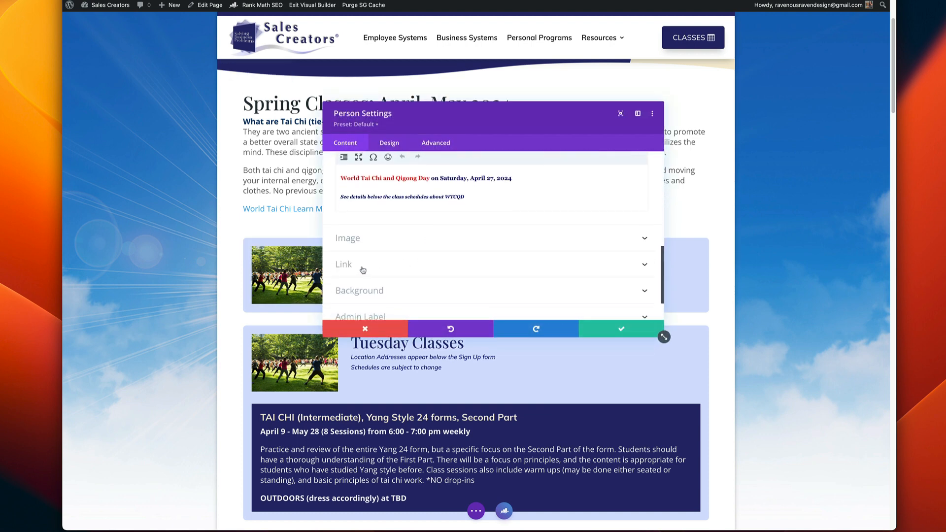
left_click(343, 264)
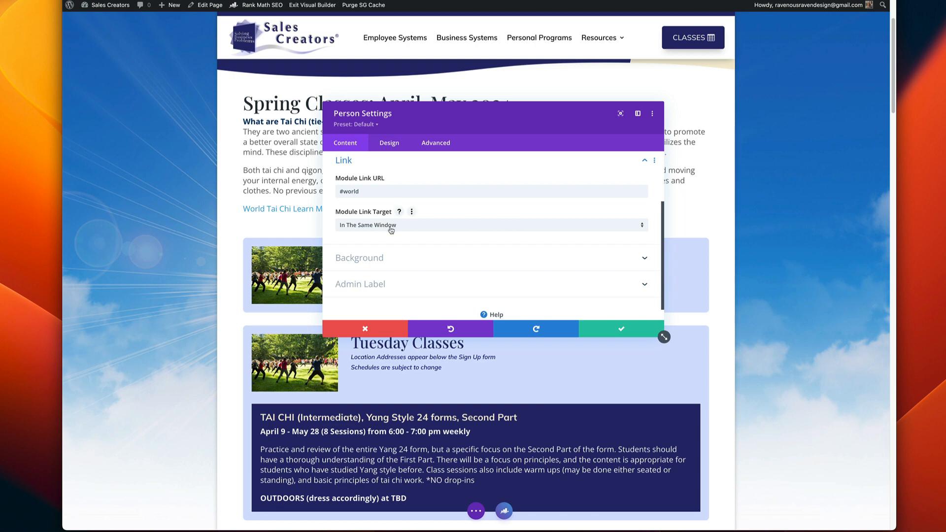
left_click(491, 225)
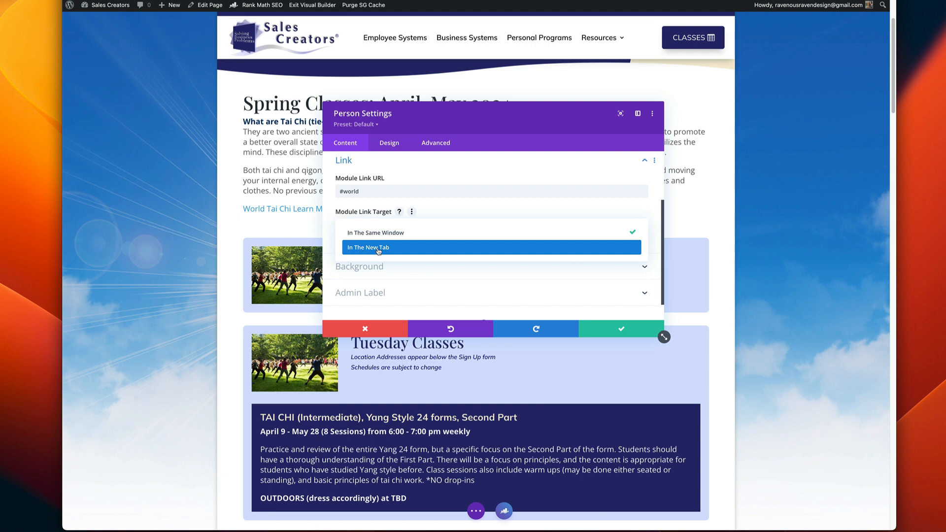
mouse_move(396, 248)
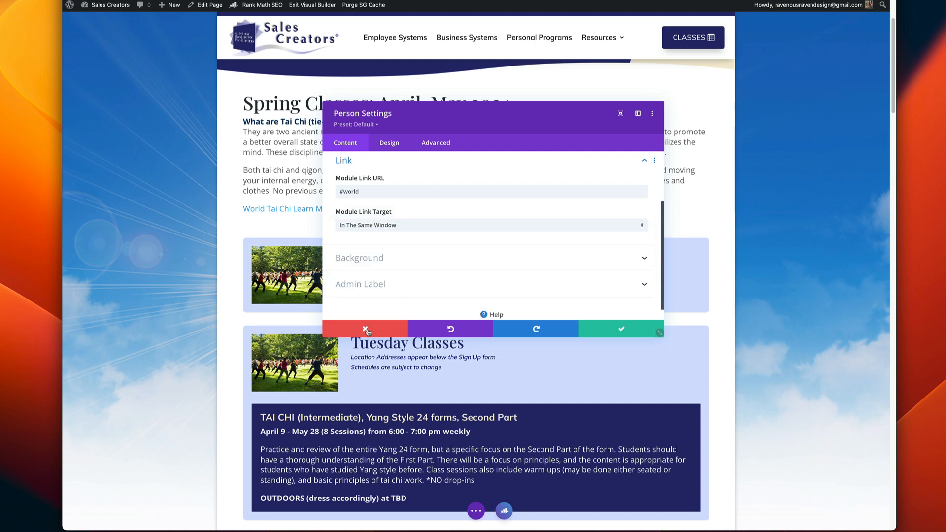
left_click(364, 329)
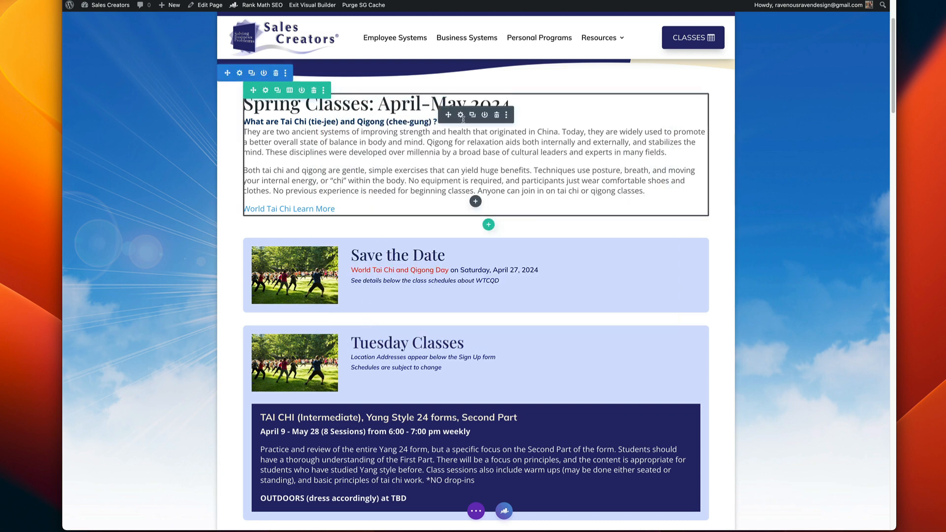
Recheck the intro link's target setting in the Insert link dialog and close it unchanged.
left_click(463, 114)
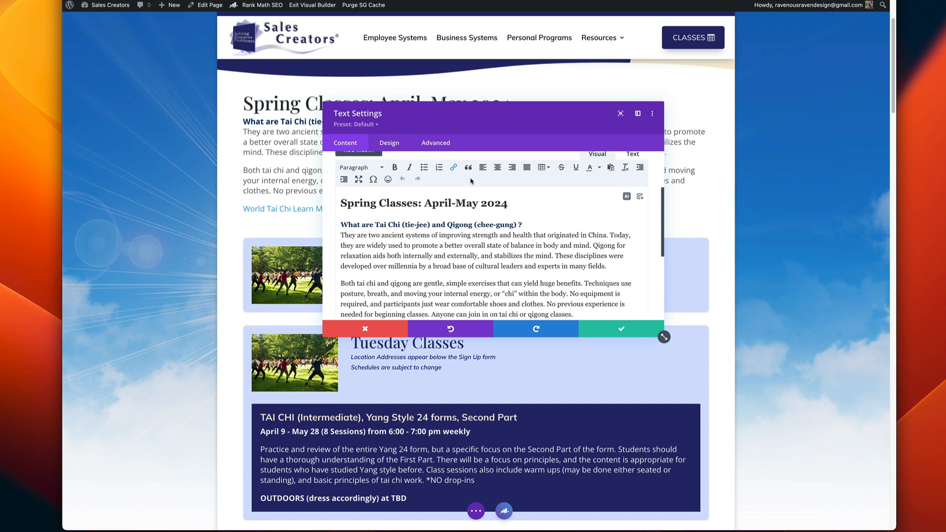
left_click(453, 166)
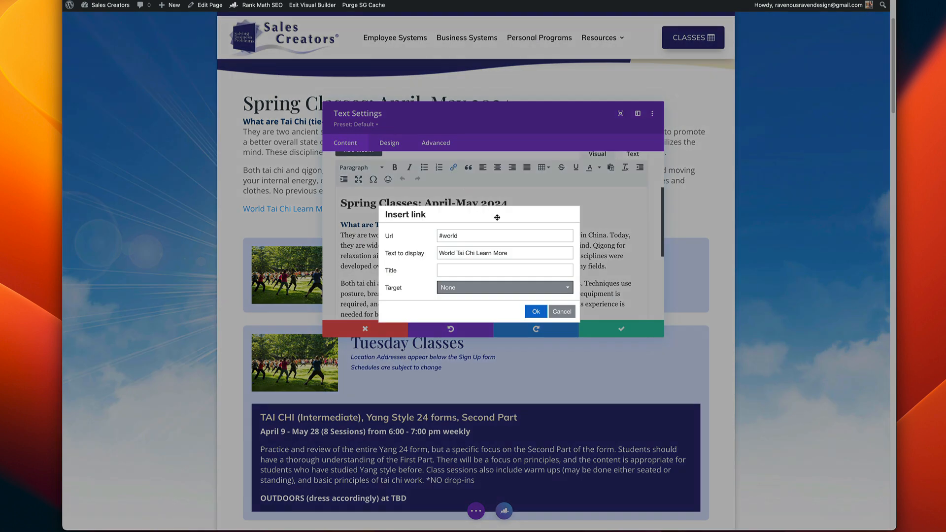
left_click(505, 287)
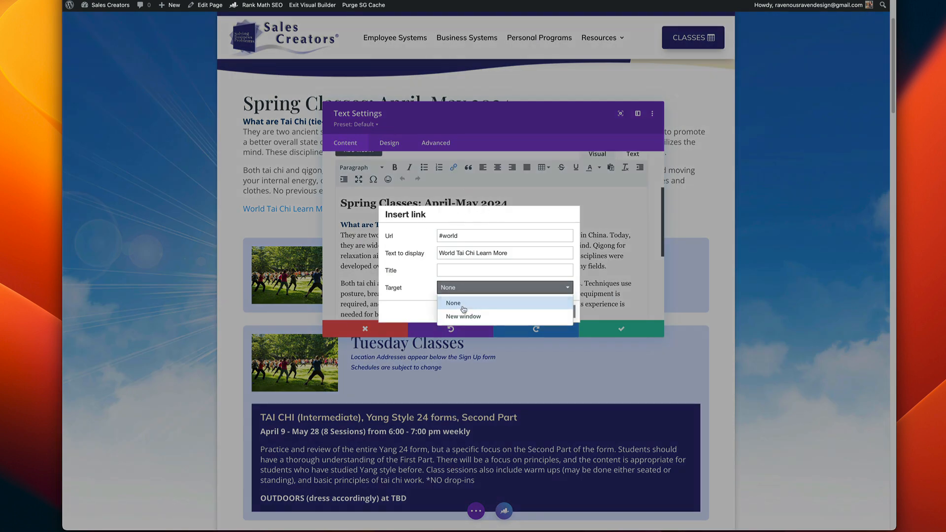
left_click(453, 302)
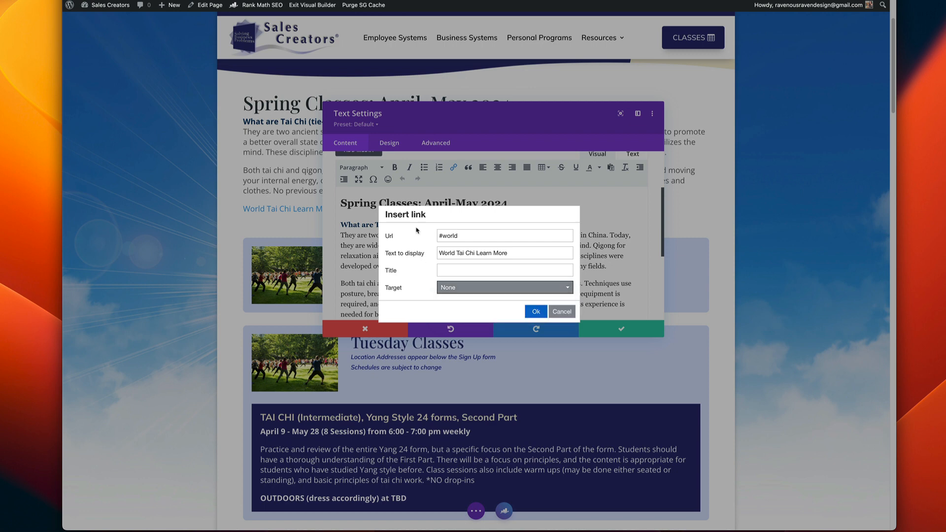
left_click(536, 312)
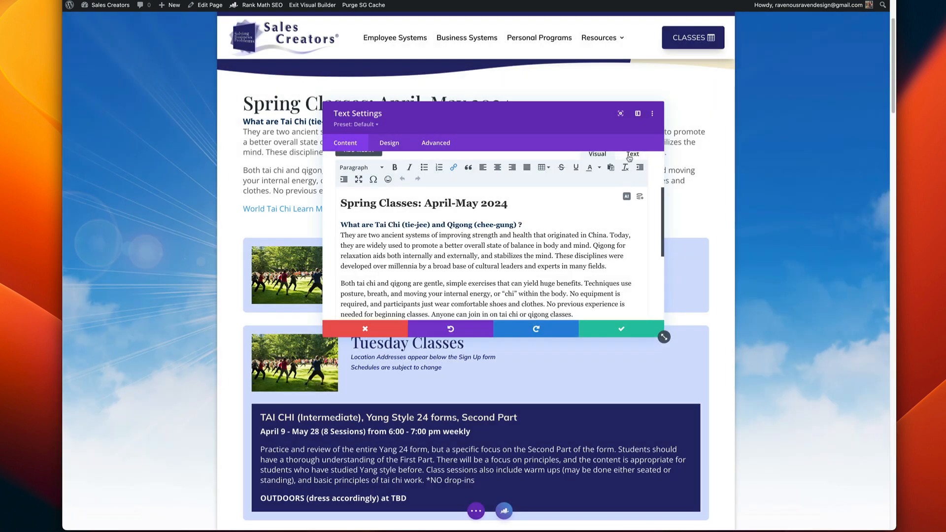
Add target="_blank" to the anchor tag in the module's raw HTML.
left_click(632, 154)
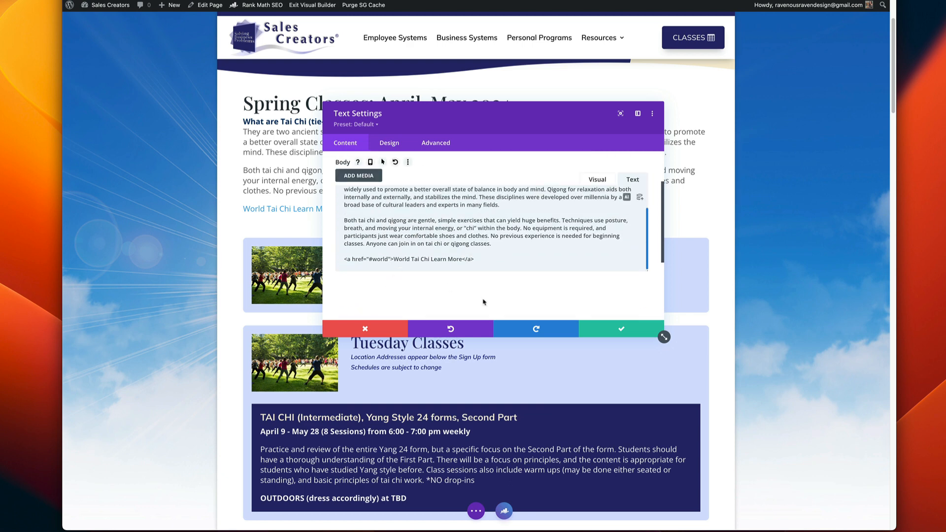
type("target=\"_blank")
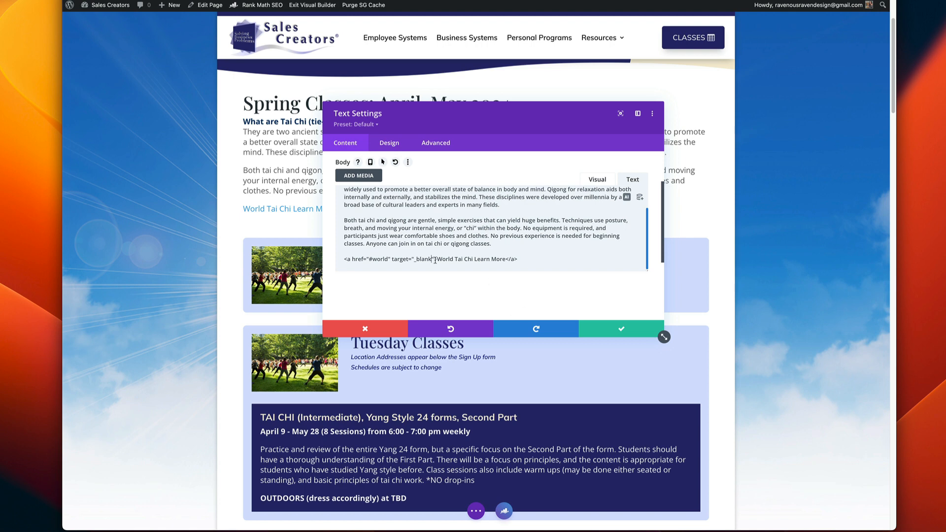
double_click(413, 259)
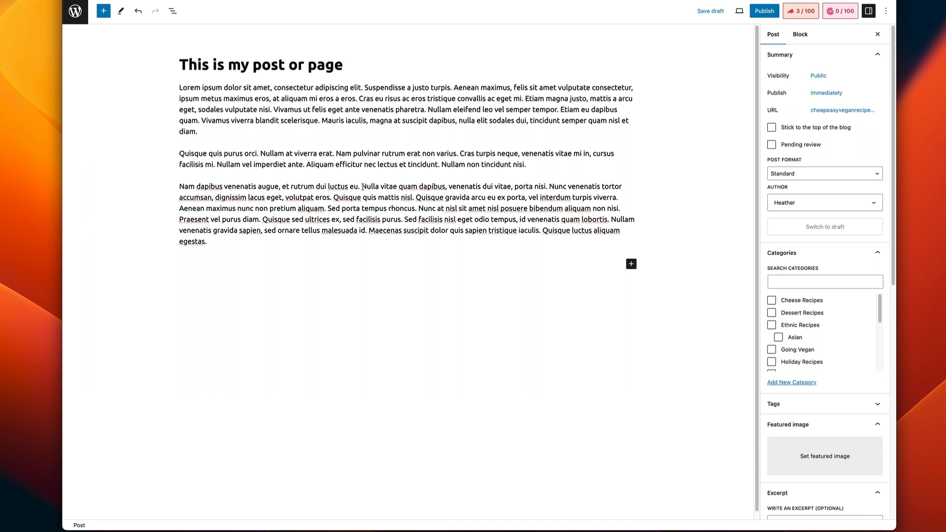
Link the phrase 'Nulla vitae quam dapibus' to an internal post found by searching 'soy'.
left_click_drag(362, 186, 447, 186)
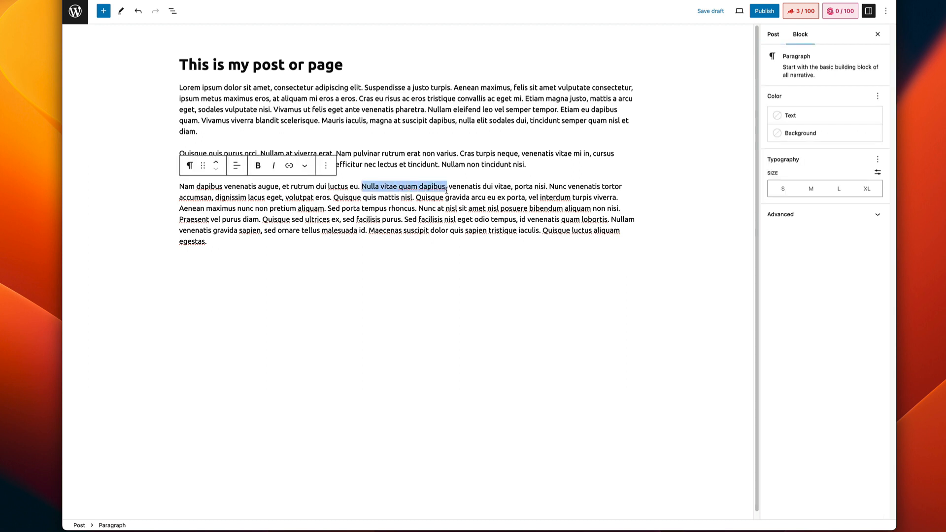
left_click(446, 186)
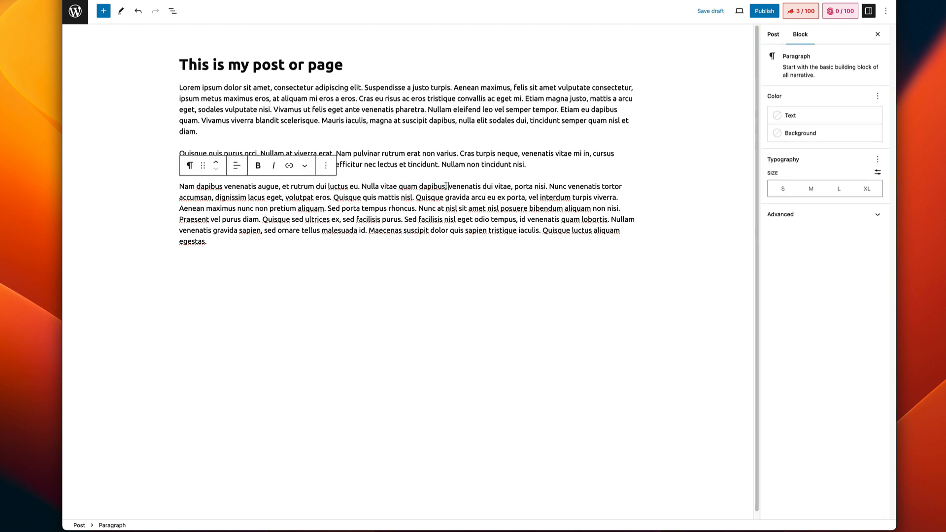
left_click_drag(362, 186, 445, 187)
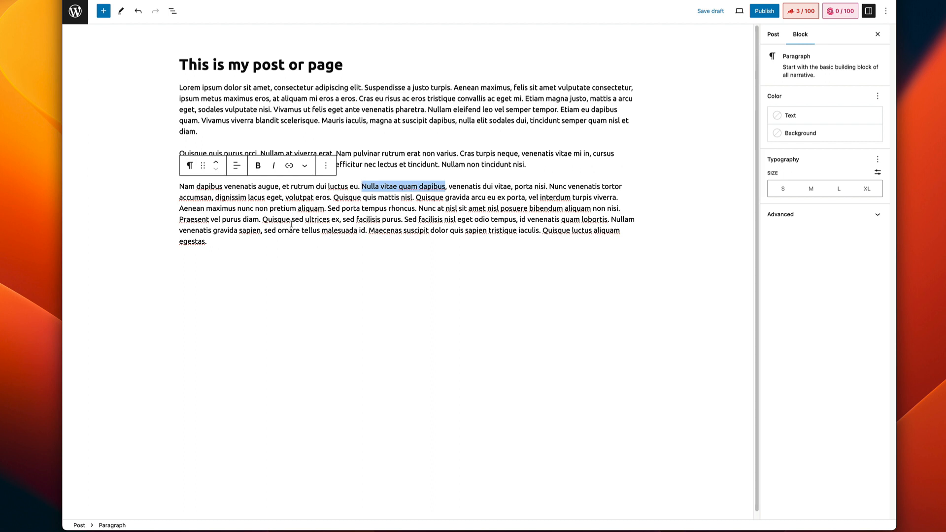
left_click(290, 166)
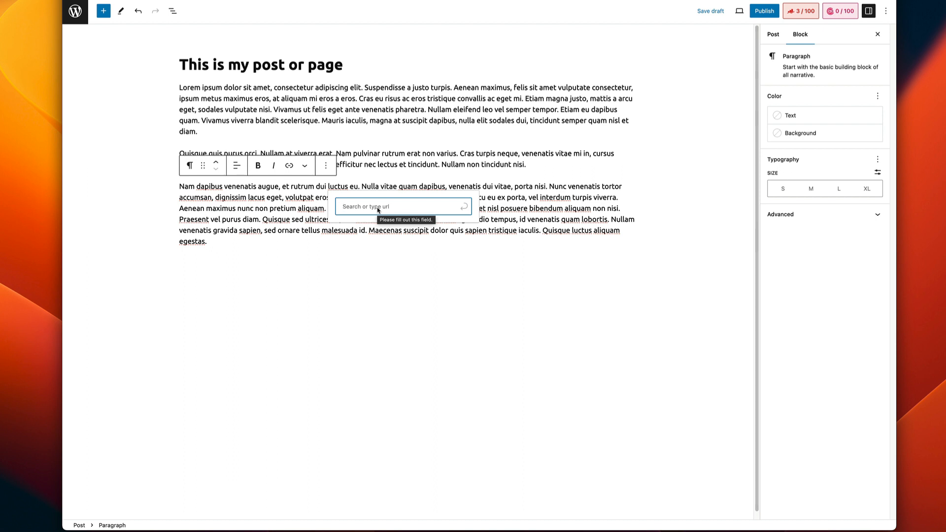
type("soy")
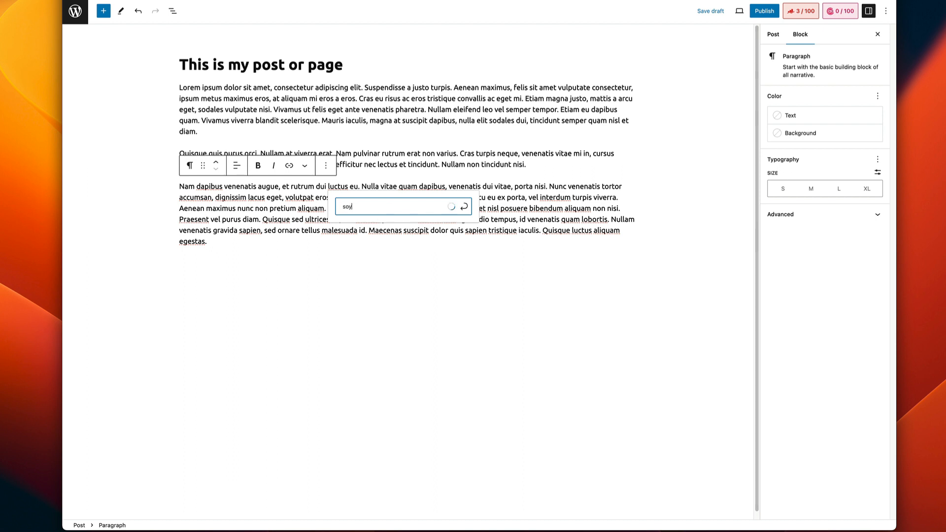
type("soy")
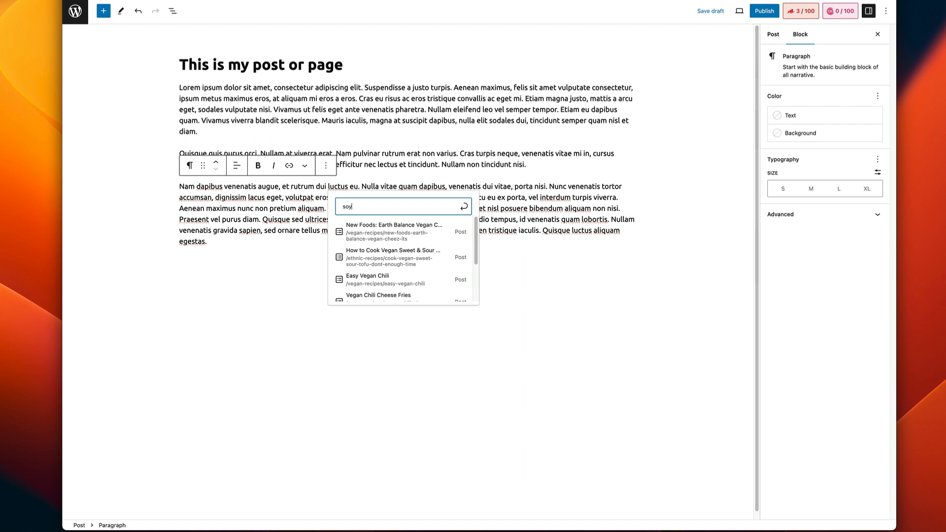
Insert a Buttons block below the paragraph and select its button.
scroll("down", 3)
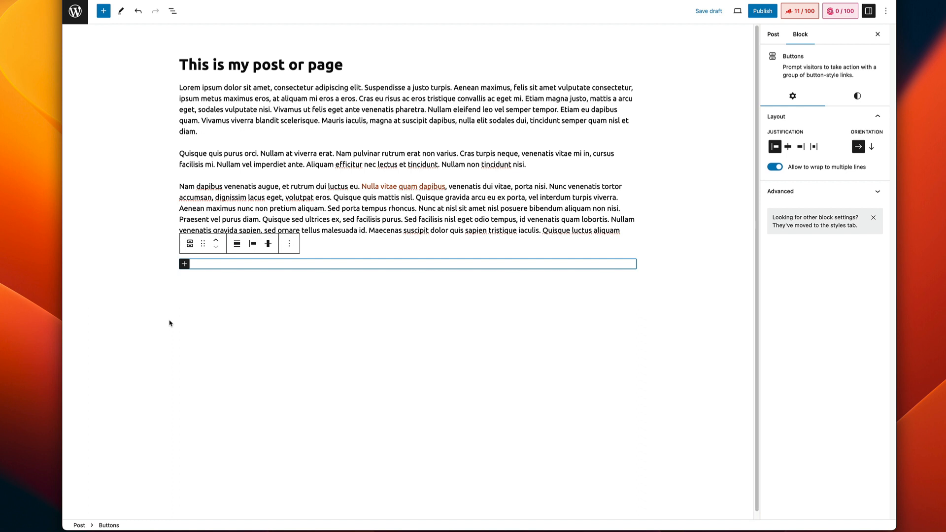
left_click(184, 264)
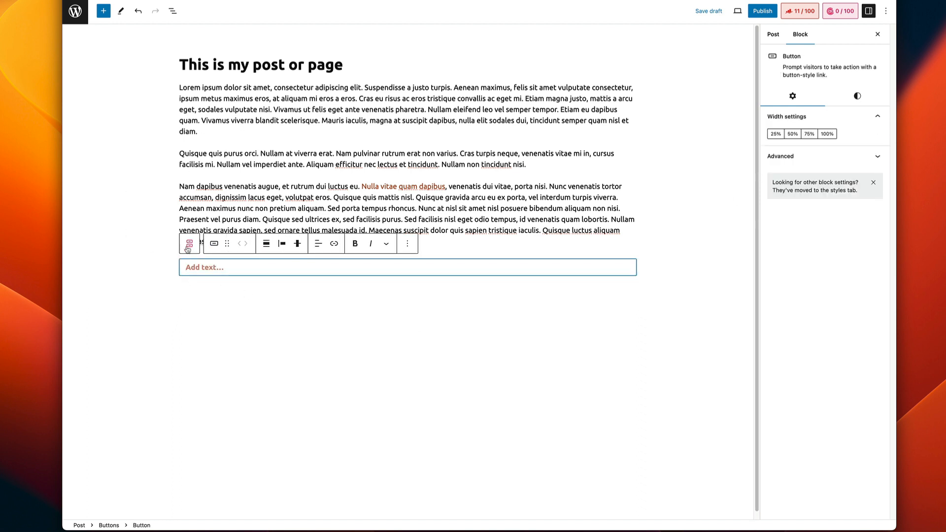
mouse_move(189, 243)
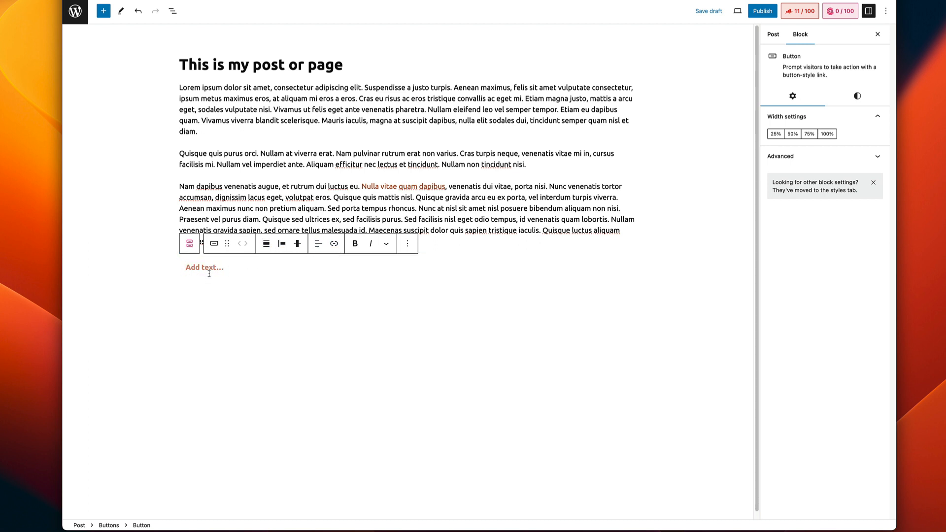
Label the button 'Button', link it to the grilled cheese post found by searching 'cheese', and show advanced link options.
type("Button")
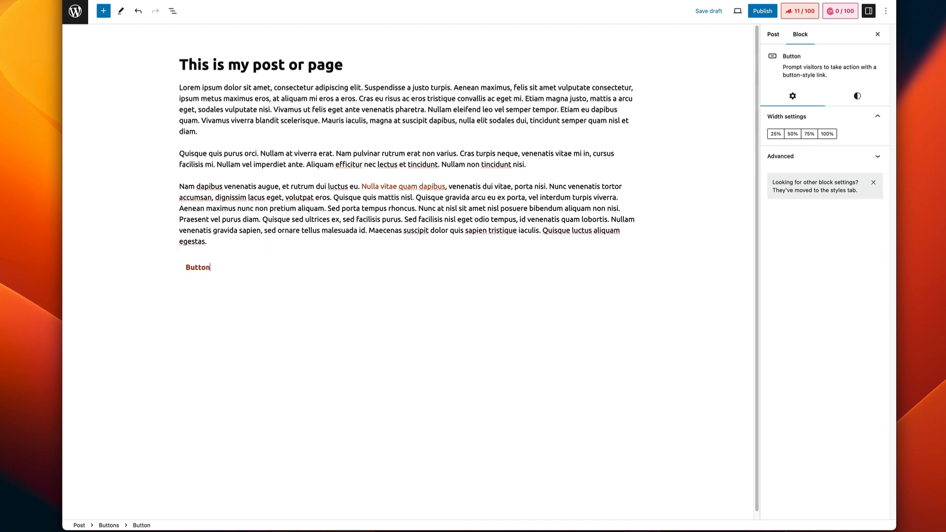
left_click(197, 267)
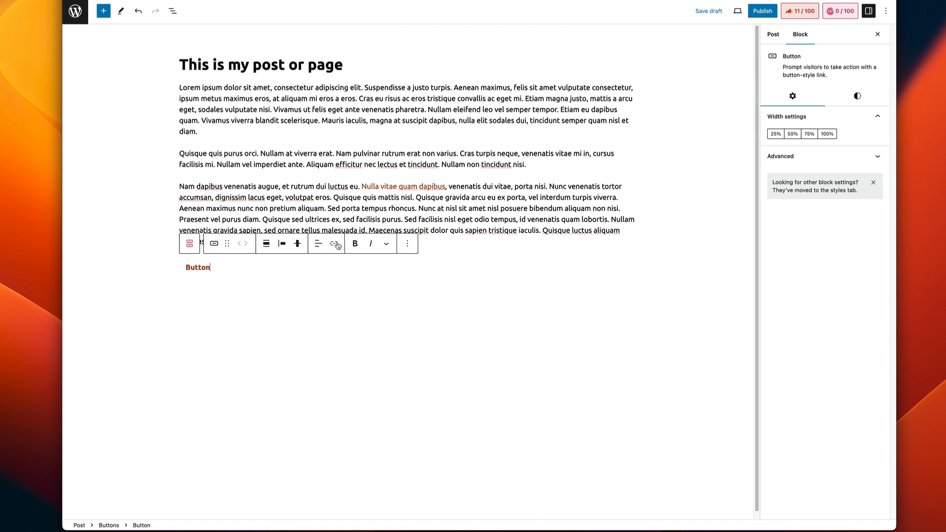
left_click(334, 243)
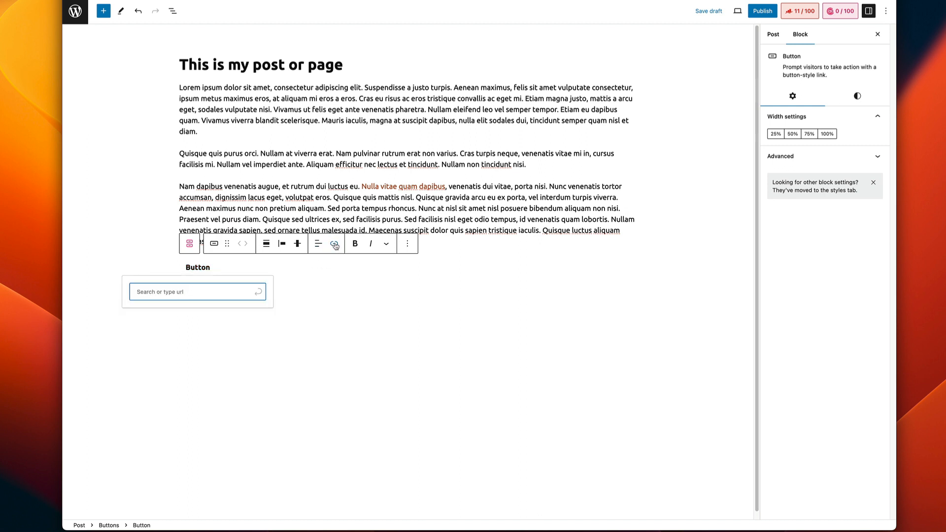
left_click(185, 291)
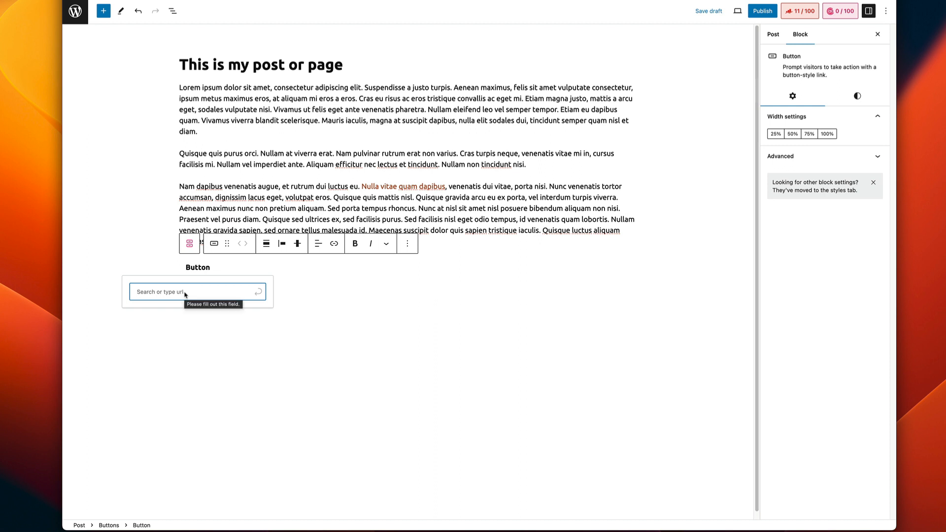
type("cheese")
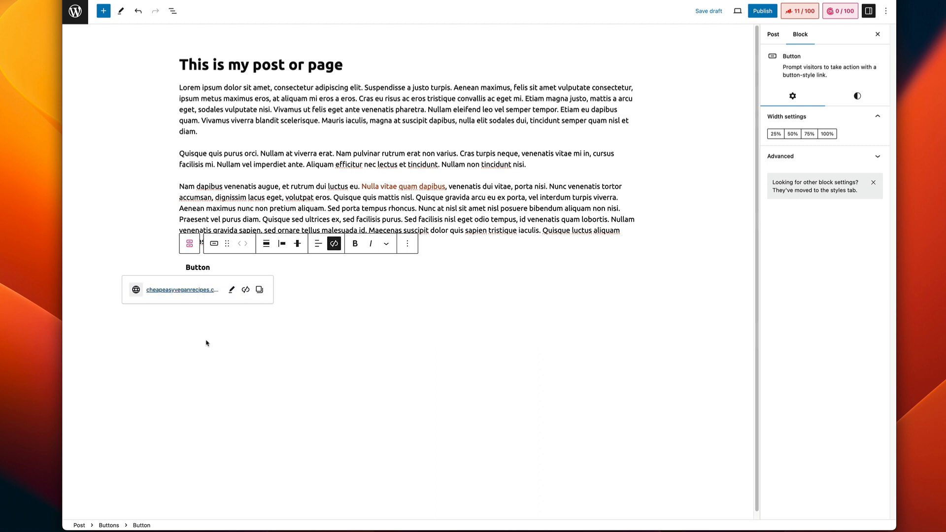
mouse_move(270, 360)
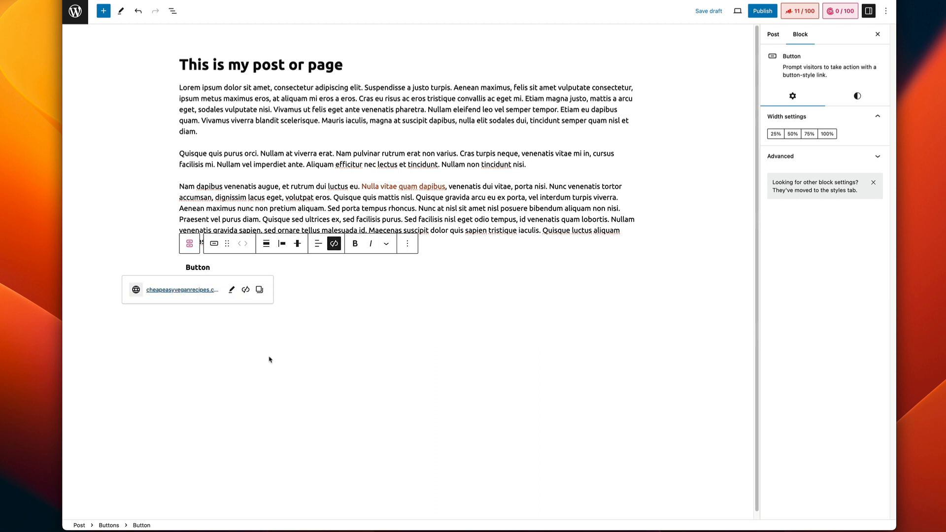
mouse_move(231, 290)
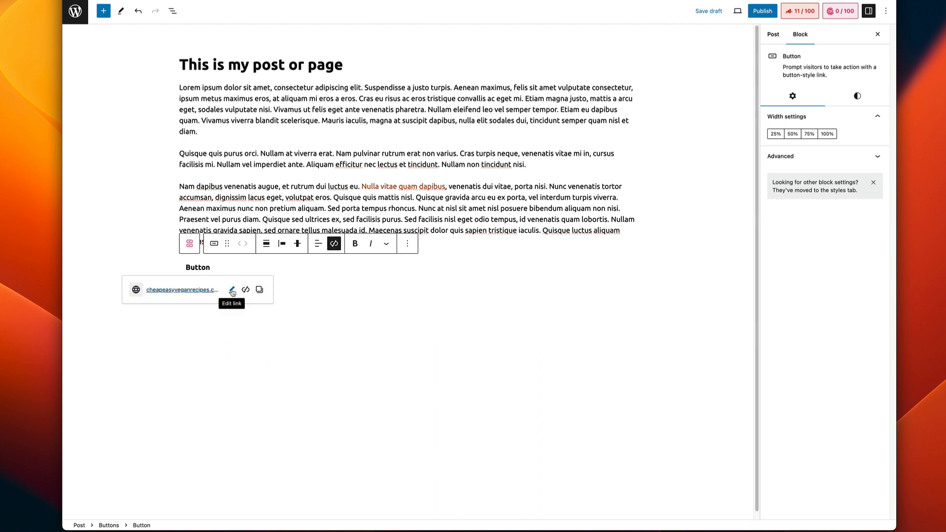
left_click(233, 289)
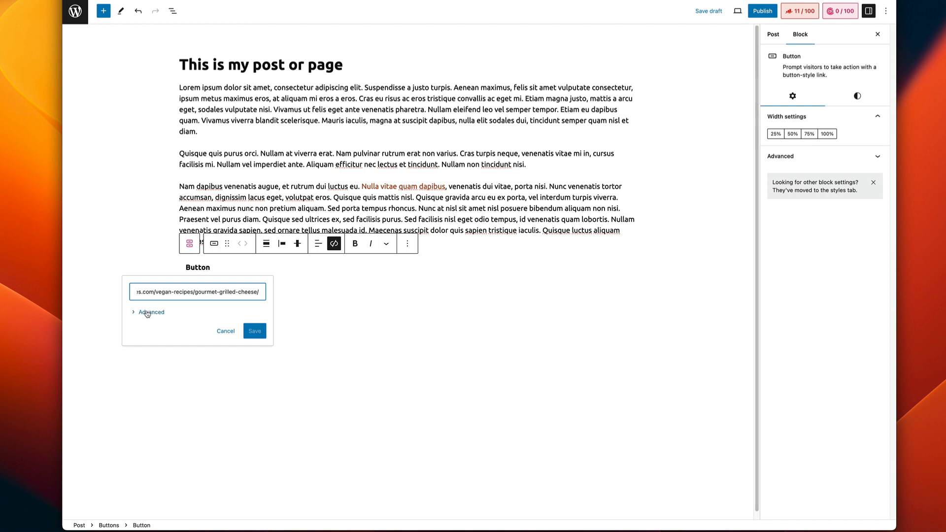
left_click(147, 311)
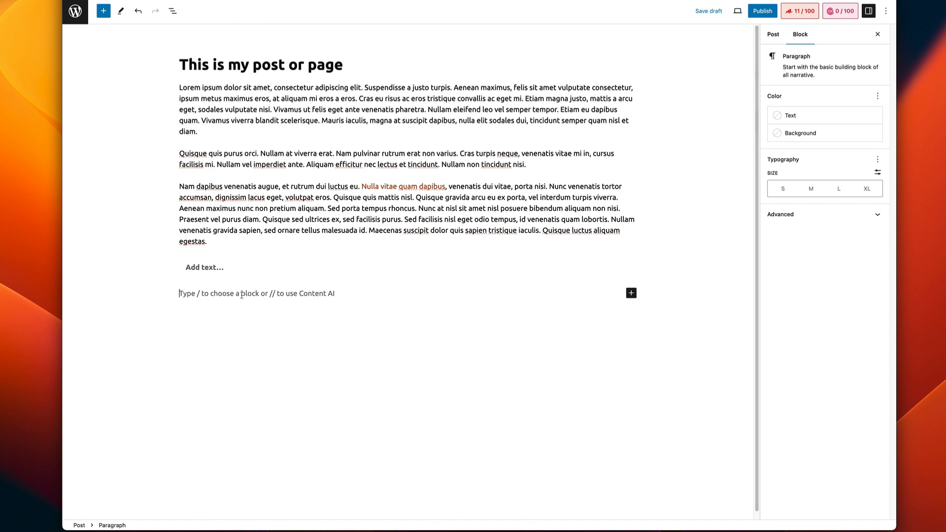
mouse_move(631, 293)
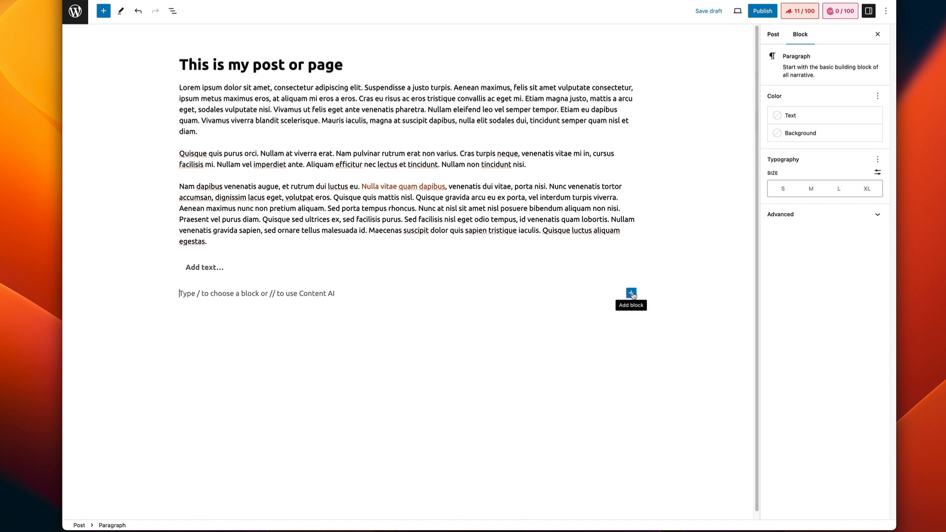
Insert a Posts List block below the paragraphs via the block inserter search.
left_click(630, 293)
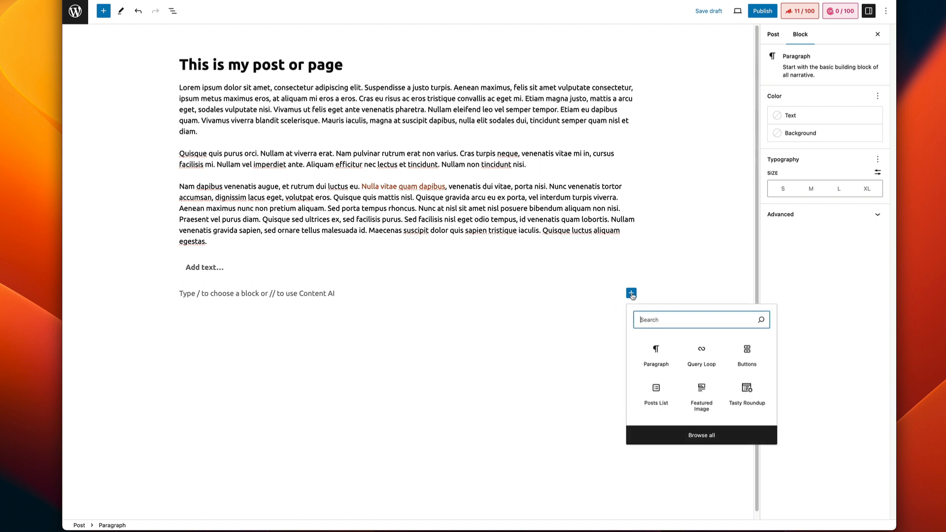
mouse_move(662, 396)
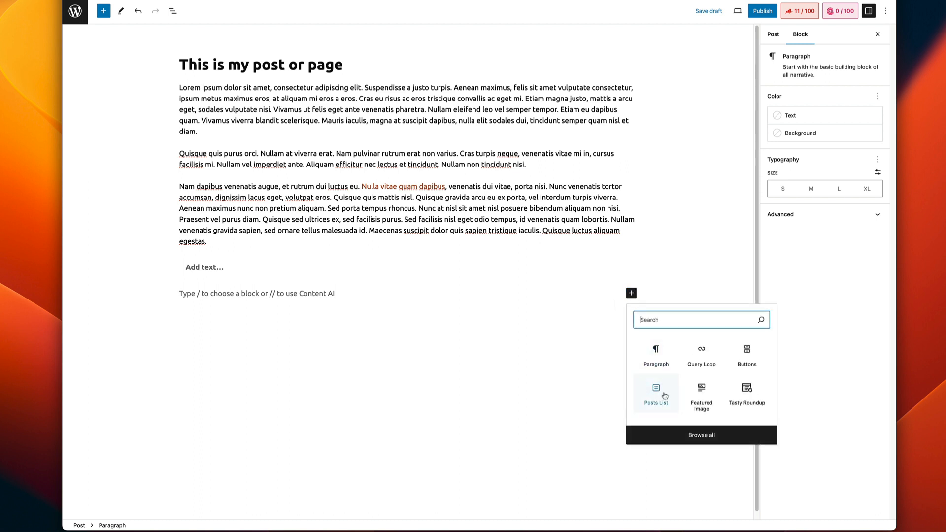
mouse_move(655, 383)
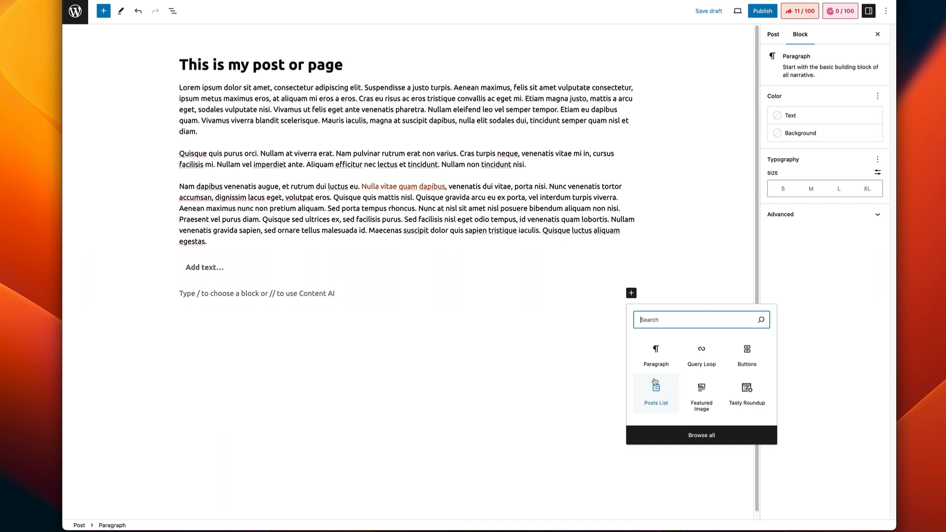
type("post list")
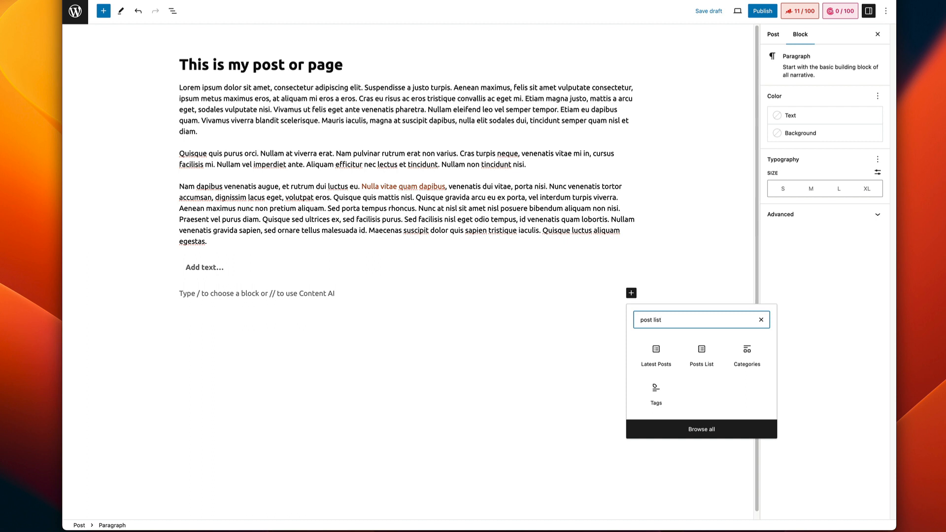
mouse_move(703, 370)
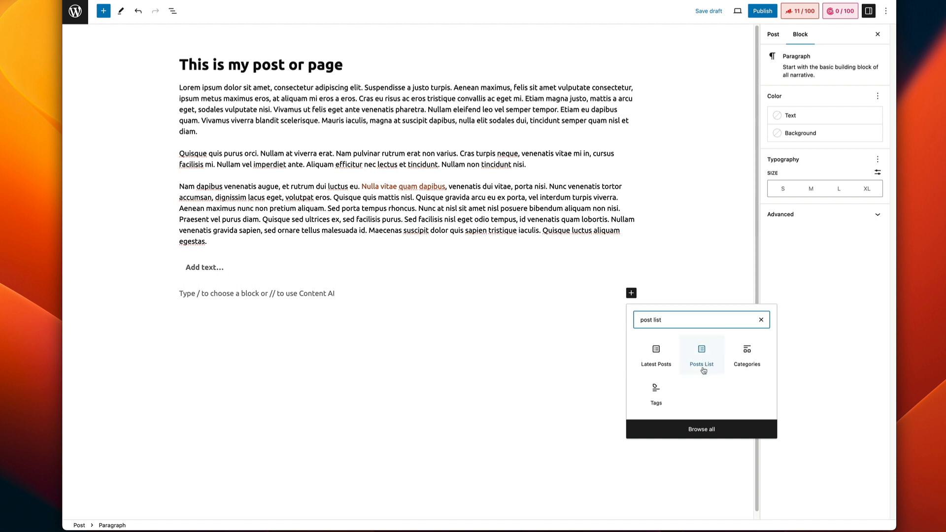
mouse_move(658, 363)
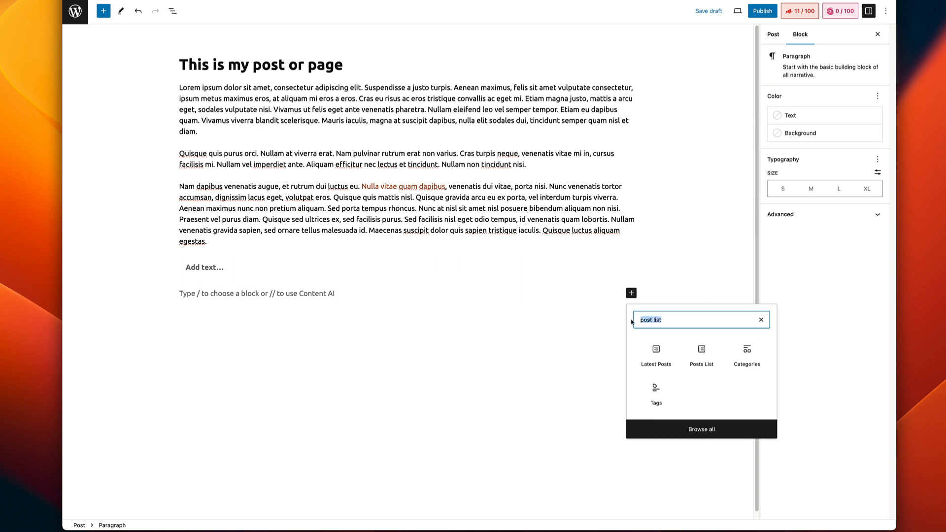
type("list")
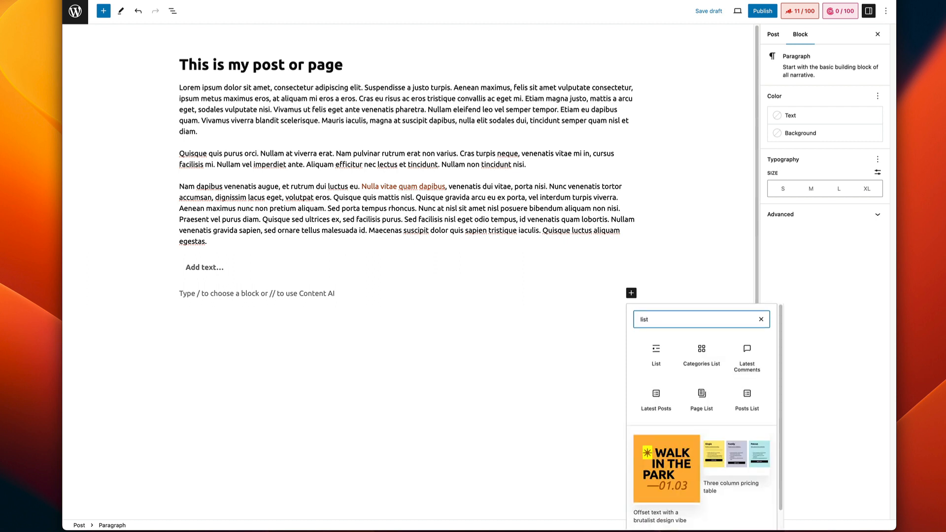
mouse_move(747, 356)
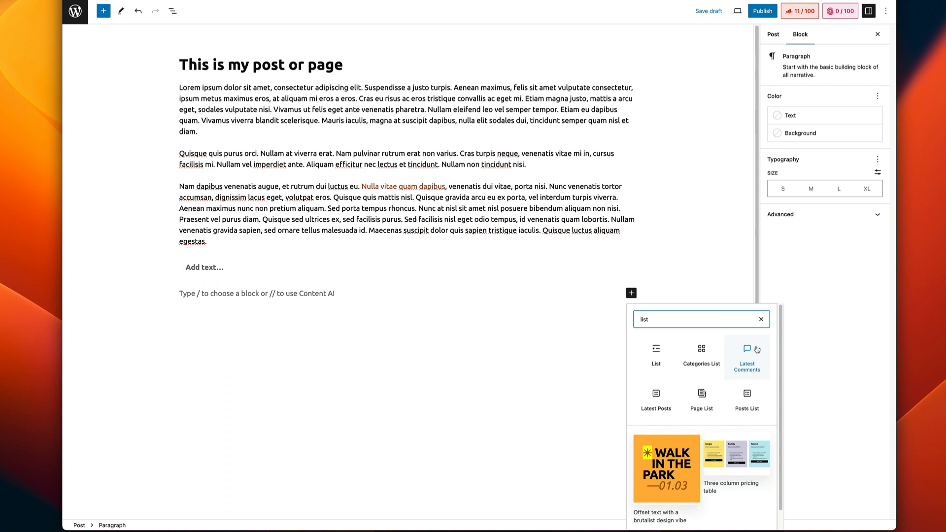
mouse_move(717, 404)
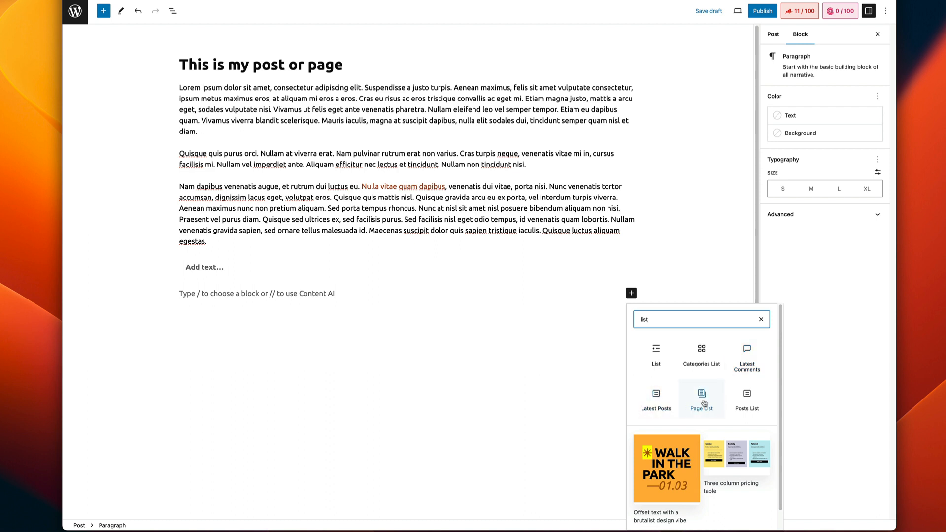
left_click(747, 398)
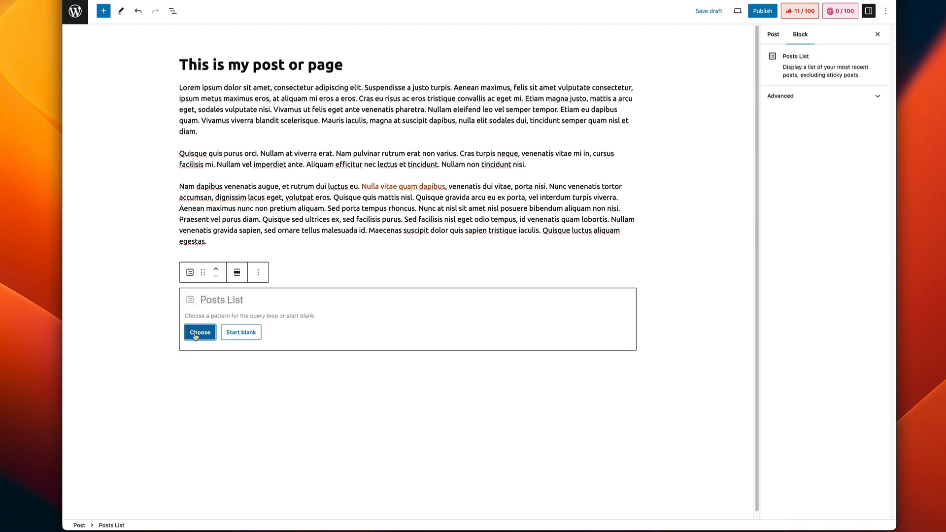
Apply the Image at left pattern so Kombucha, Butternut Squash Soup and Vegan Snacks list with images.
left_click(199, 332)
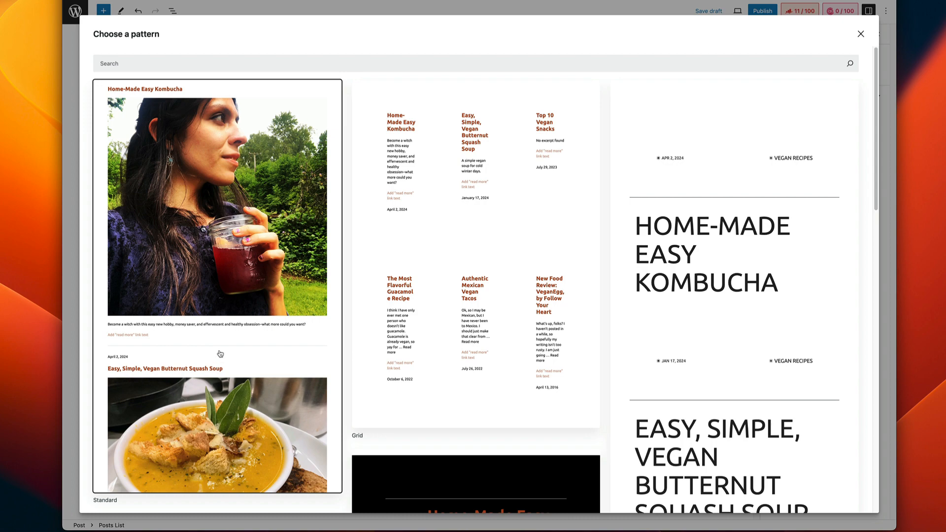
scroll("down", 3)
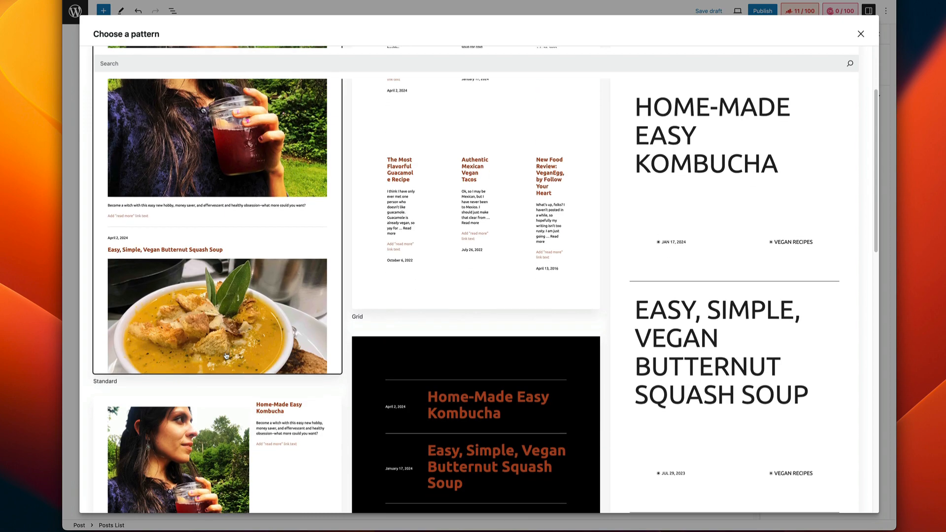
scroll("down", 3)
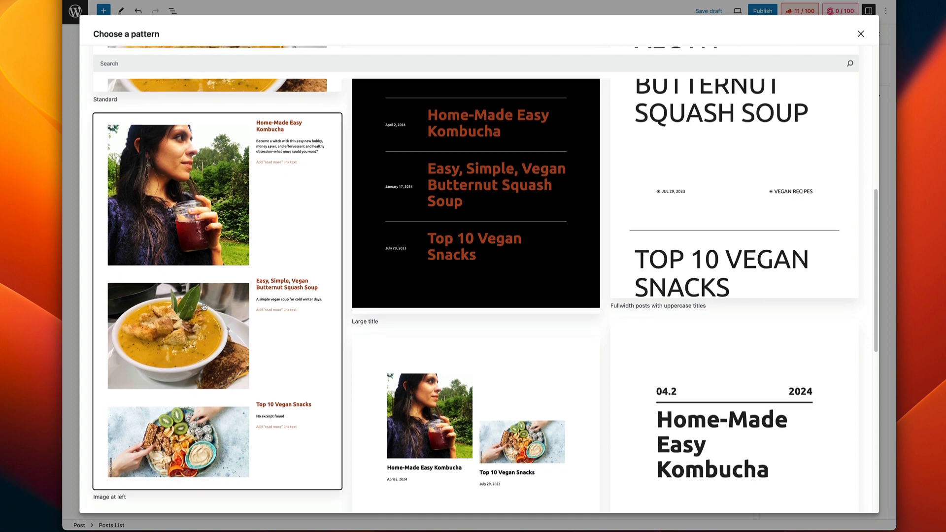
mouse_move(248, 320)
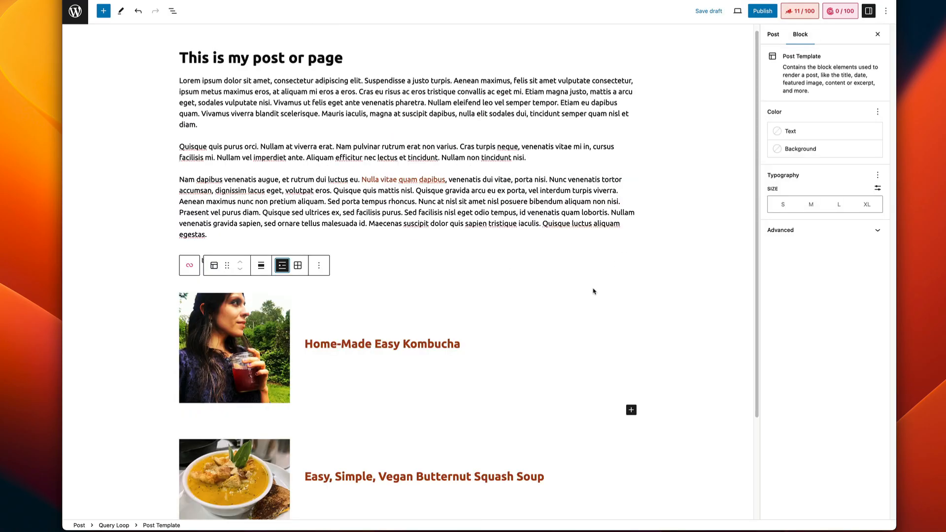
mouse_move(593, 297)
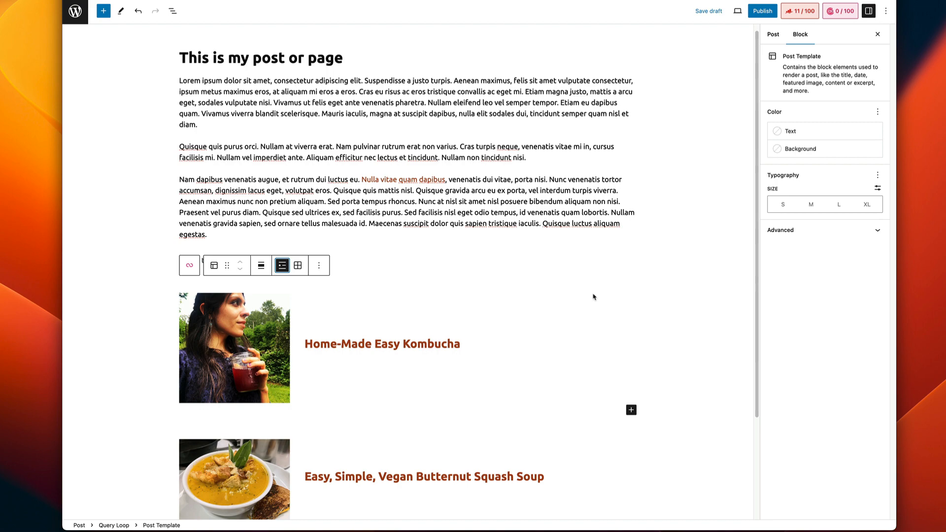
scroll("down", 3)
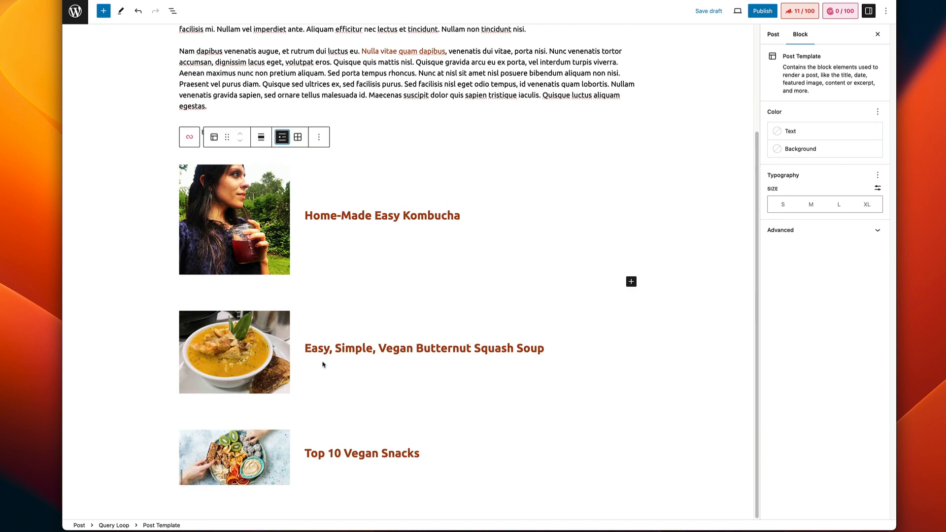
mouse_move(417, 371)
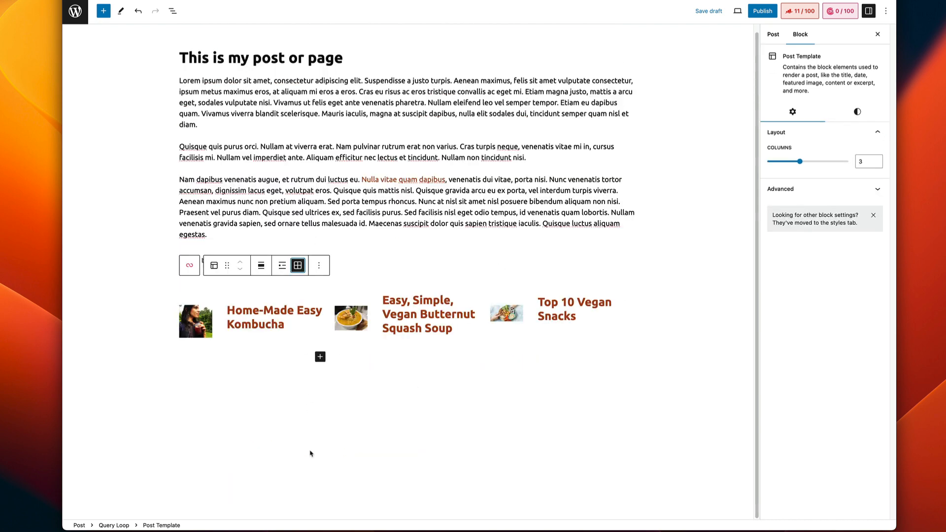
mouse_move(494, 423)
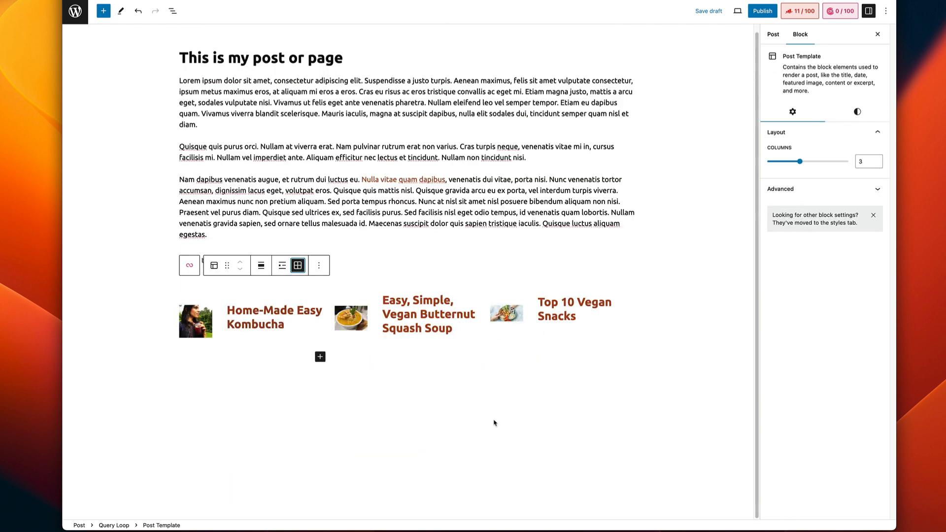
Switch the Post Template to grid view, arranging the three posts in columns.
left_click(320, 265)
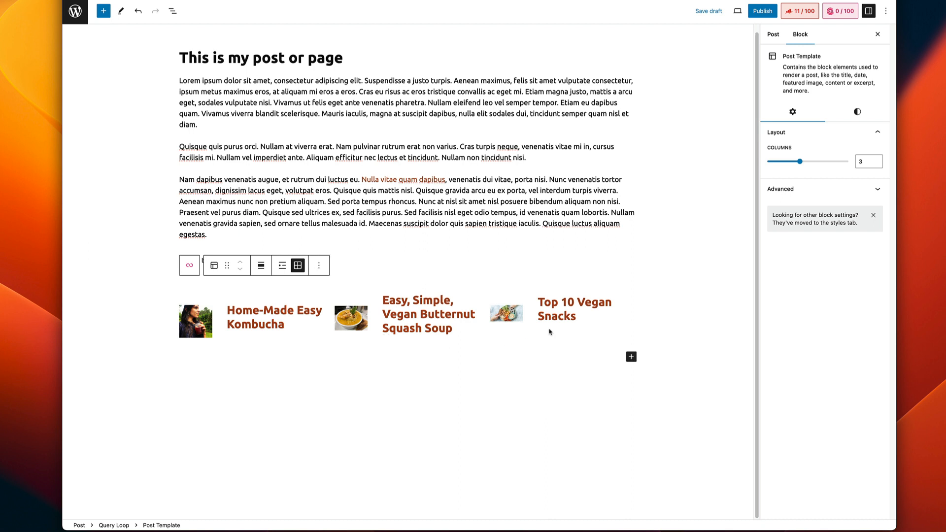
mouse_move(437, 362)
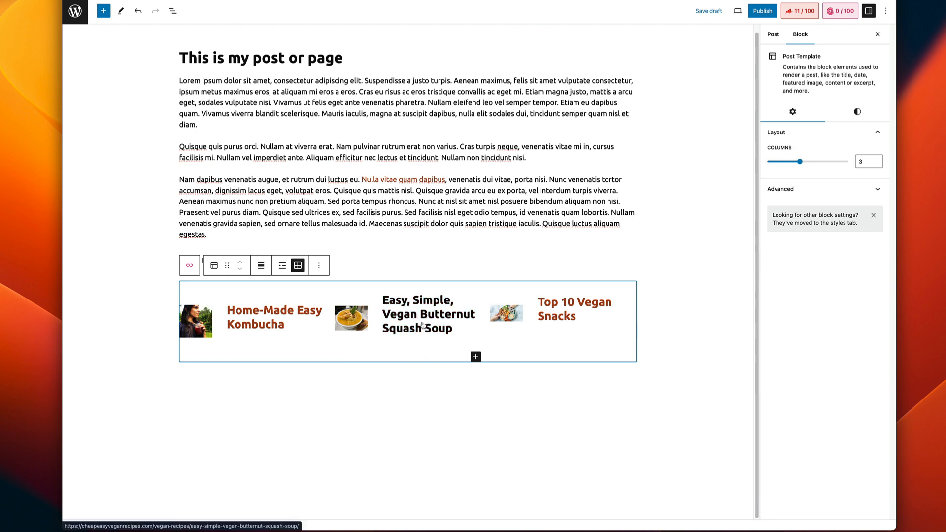
mouse_move(172, 11)
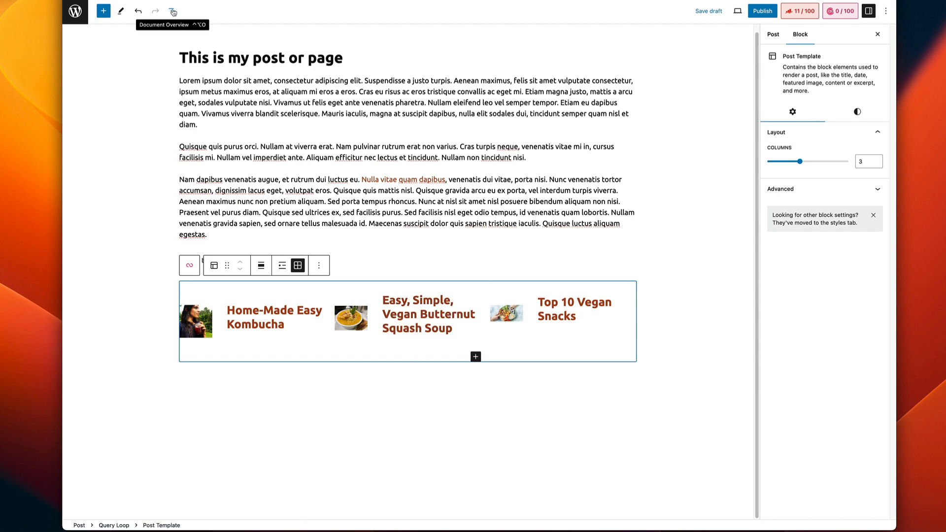
From Document Overview select the Post Template, try 4 columns, return to 3, and expand Advanced.
left_click(173, 12)
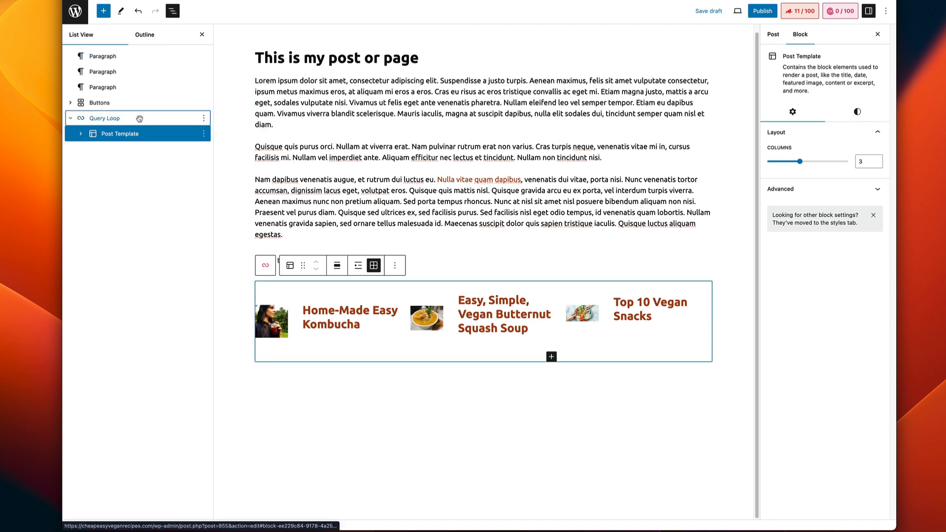
left_click(105, 119)
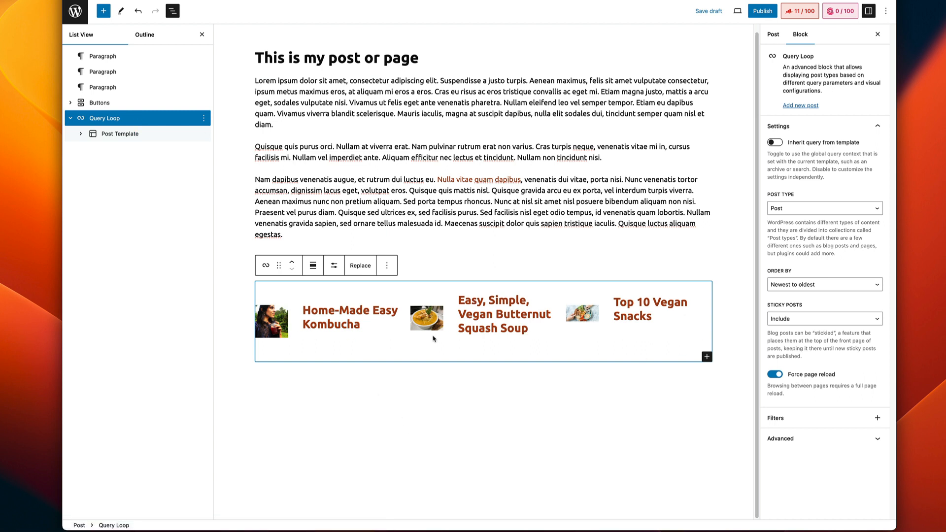
mouse_move(182, 136)
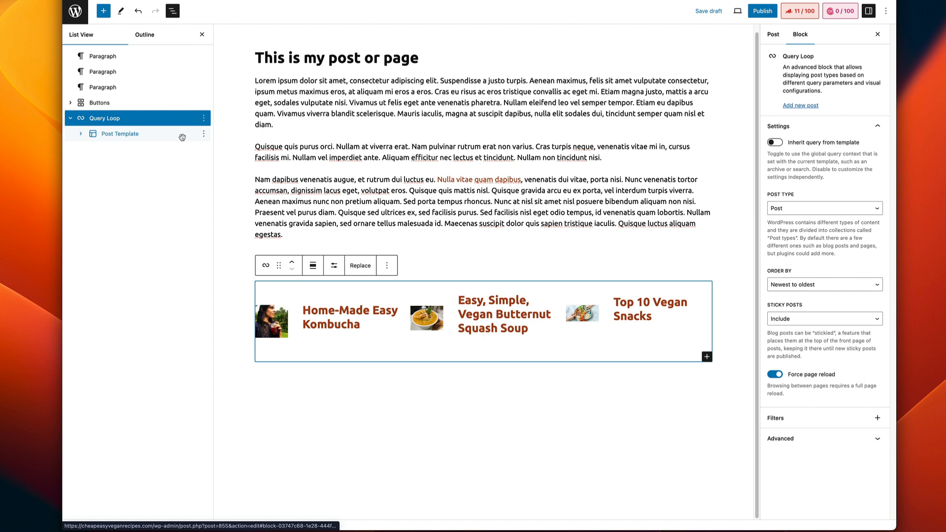
left_click(120, 134)
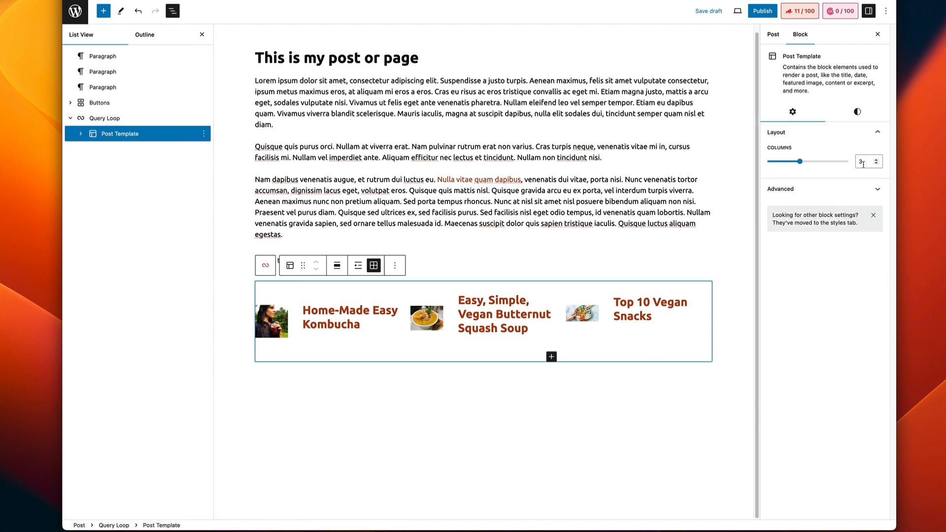
left_click_drag(799, 161, 816, 160)
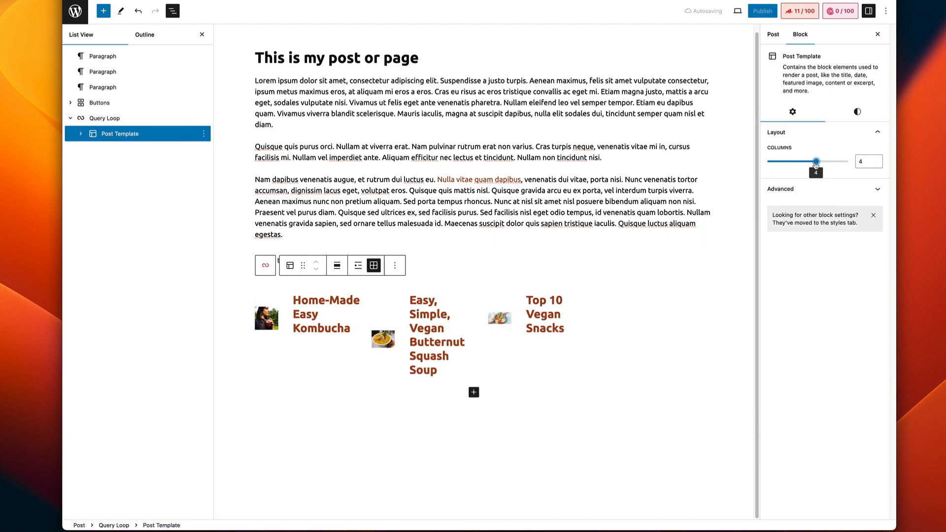
left_click_drag(816, 160, 799, 161)
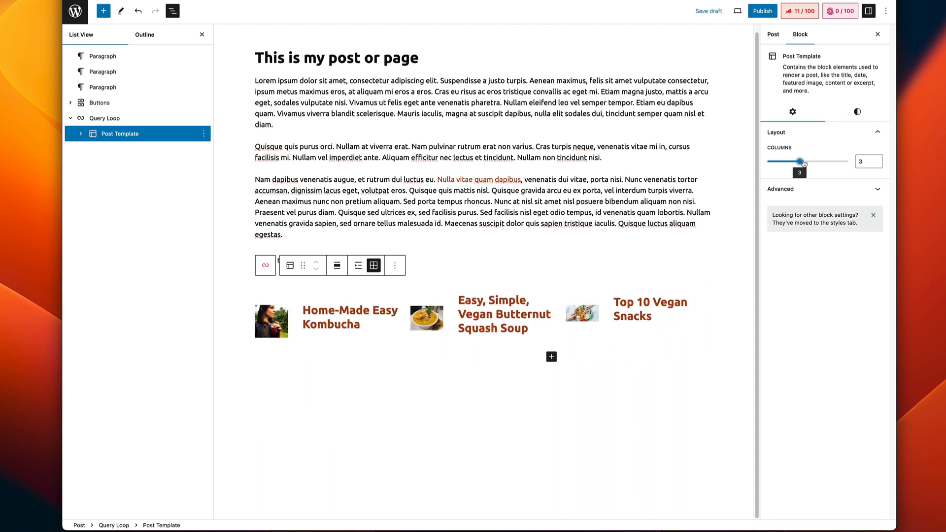
mouse_move(674, 322)
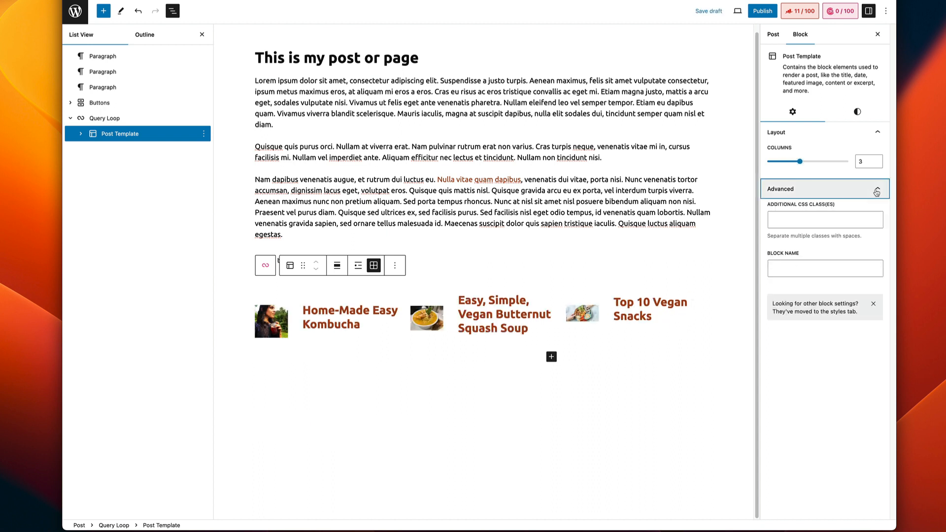
left_click(104, 118)
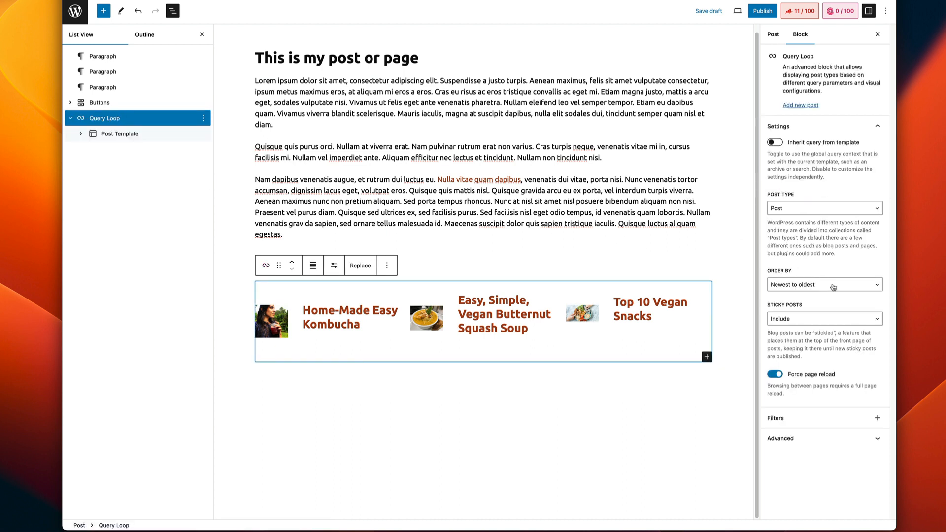
Keep the Query Loop's post type as Post and review the Sticky Posts options.
left_click(824, 284)
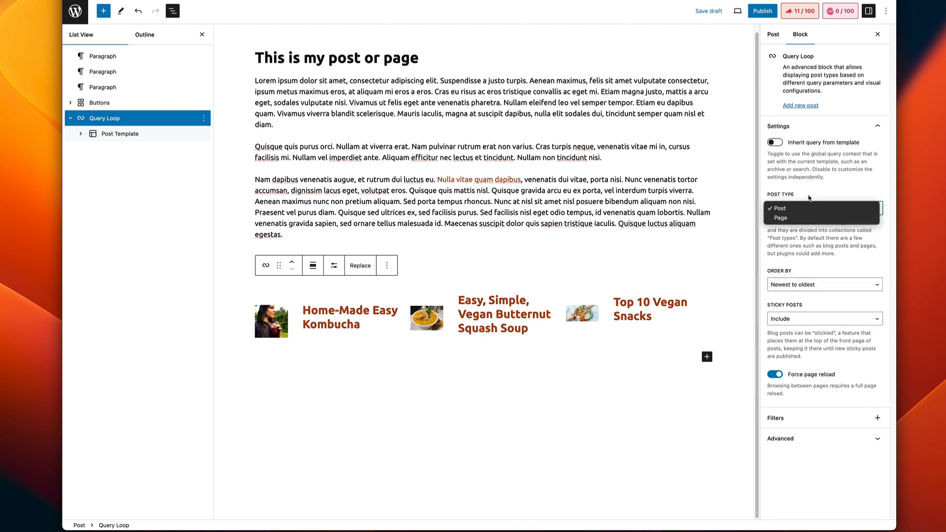
left_click(779, 207)
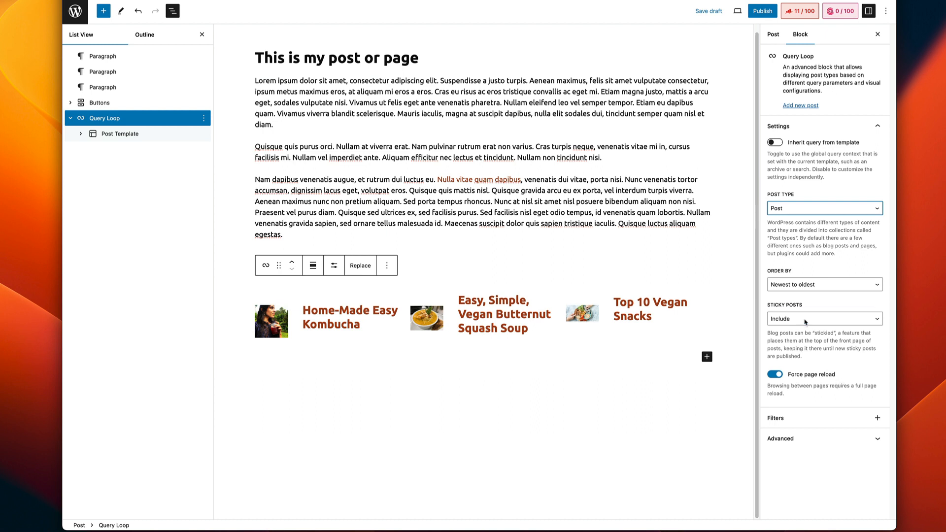
left_click(824, 319)
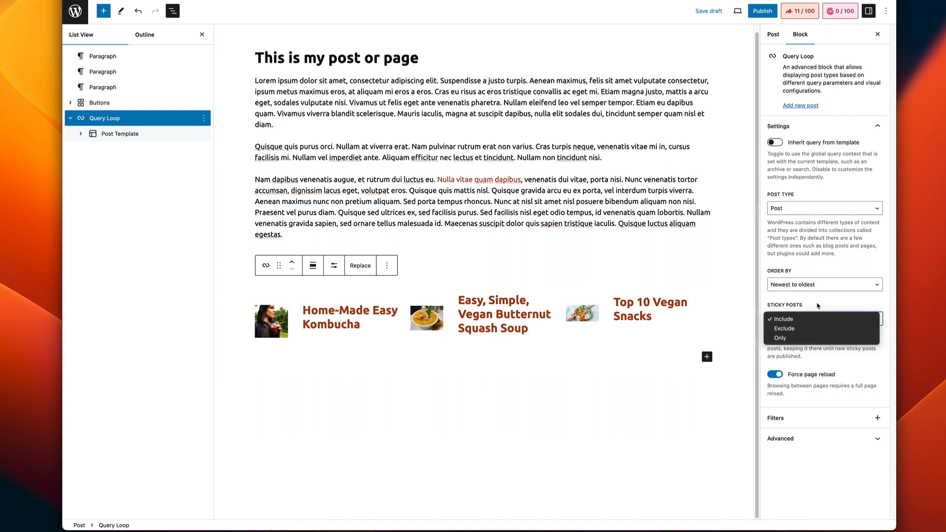
left_click(782, 319)
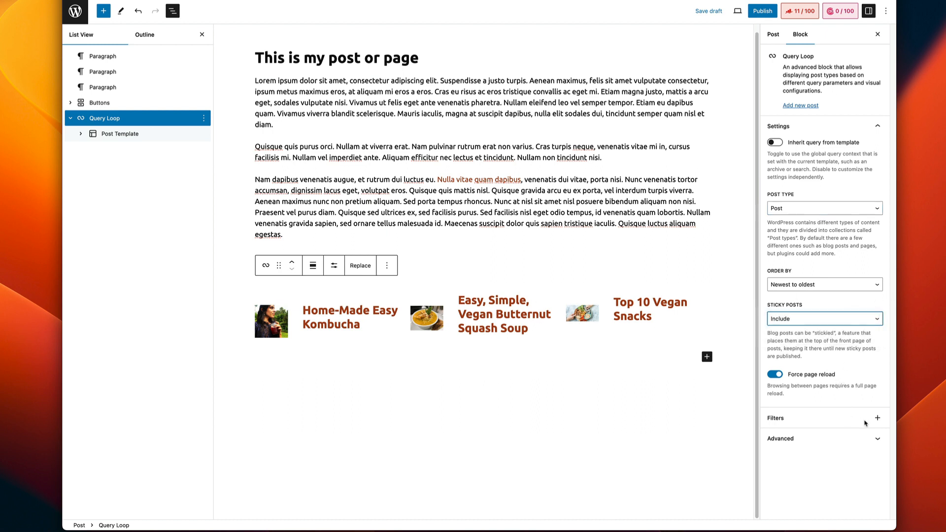
mouse_move(804, 398)
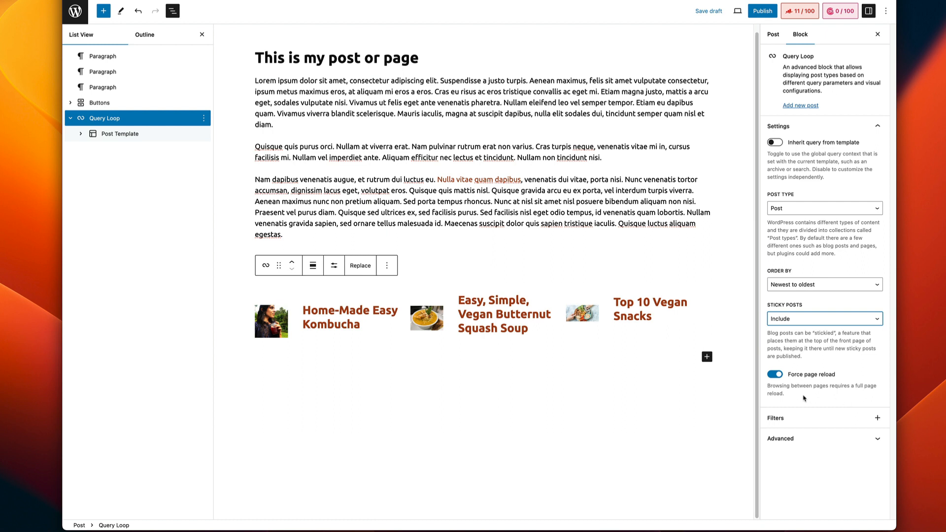
mouse_move(831, 392)
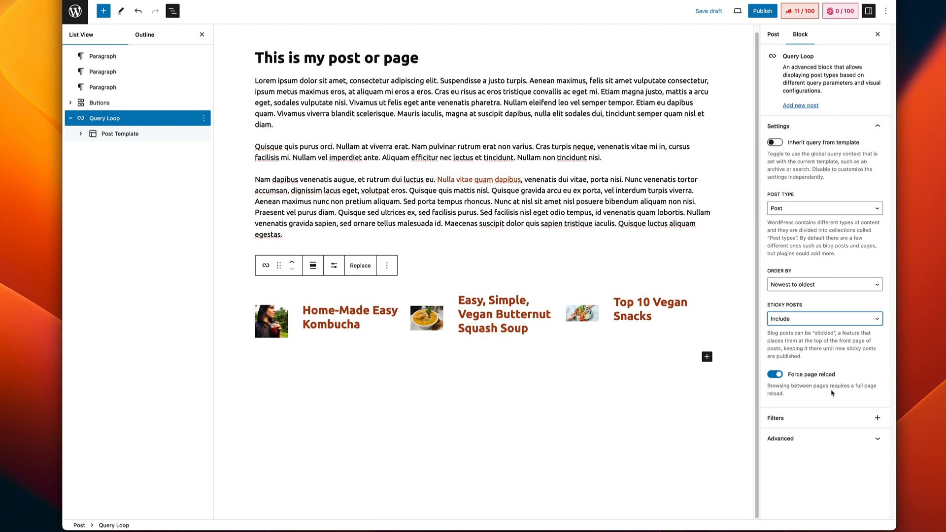
mouse_move(871, 392)
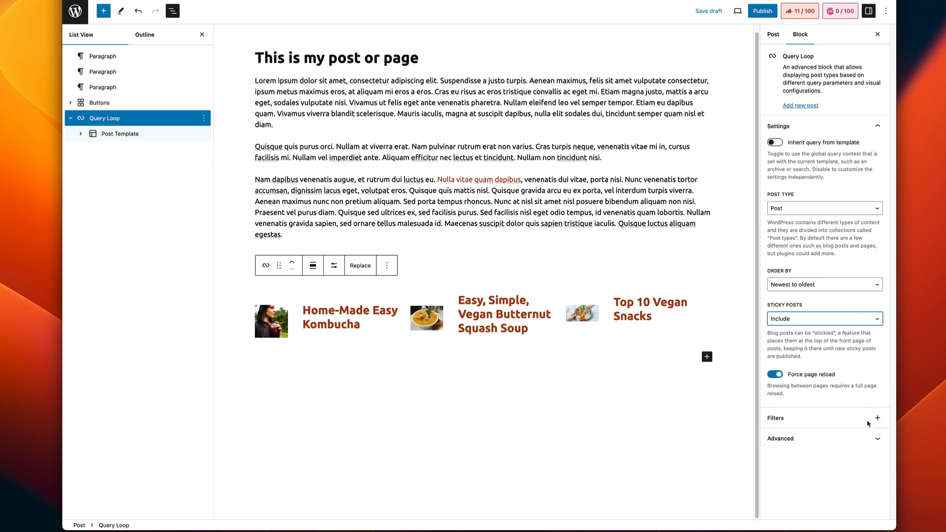
Add a Taxonomies filter limiting the Query Loop to the Cheese Recipes category.
left_click(877, 418)
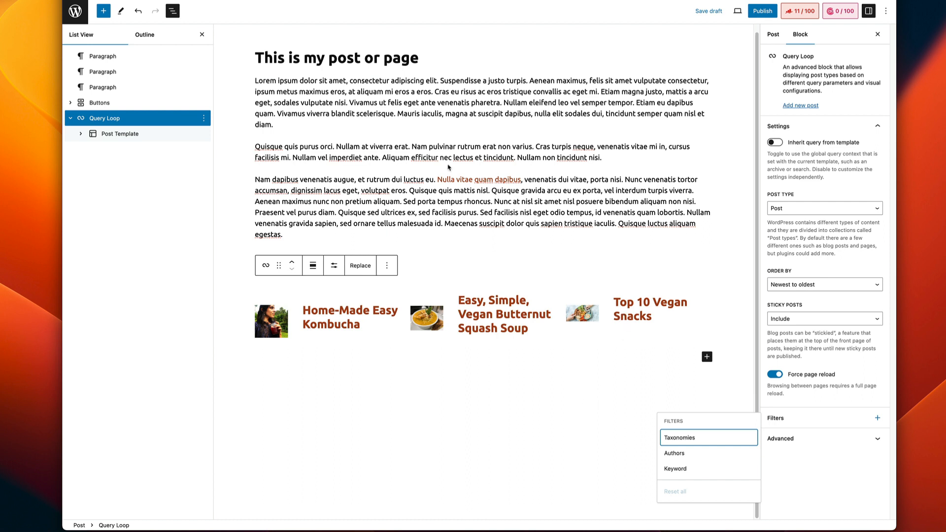
mouse_move(515, 268)
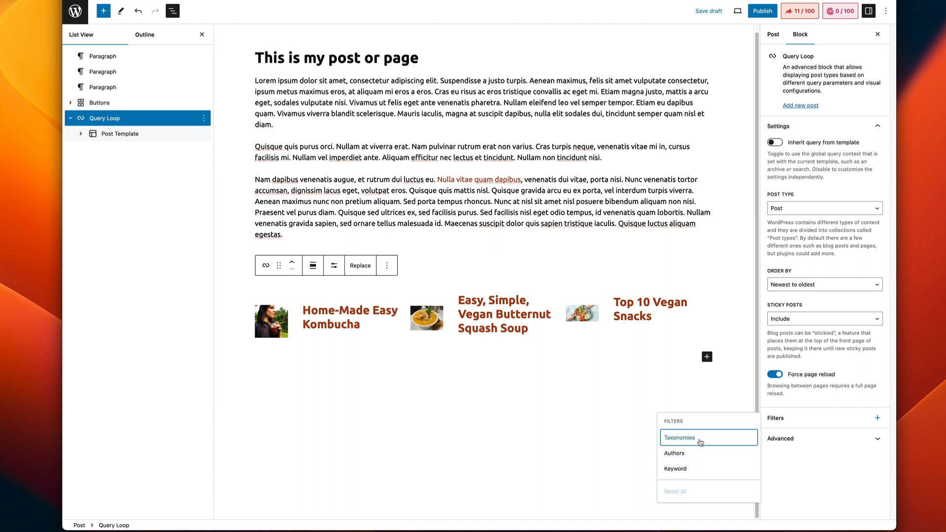
left_click(679, 438)
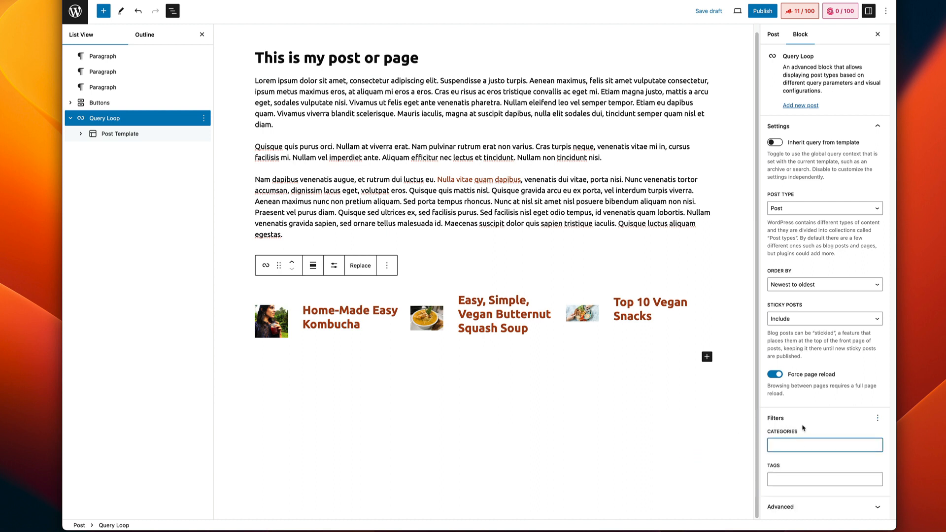
type("chee")
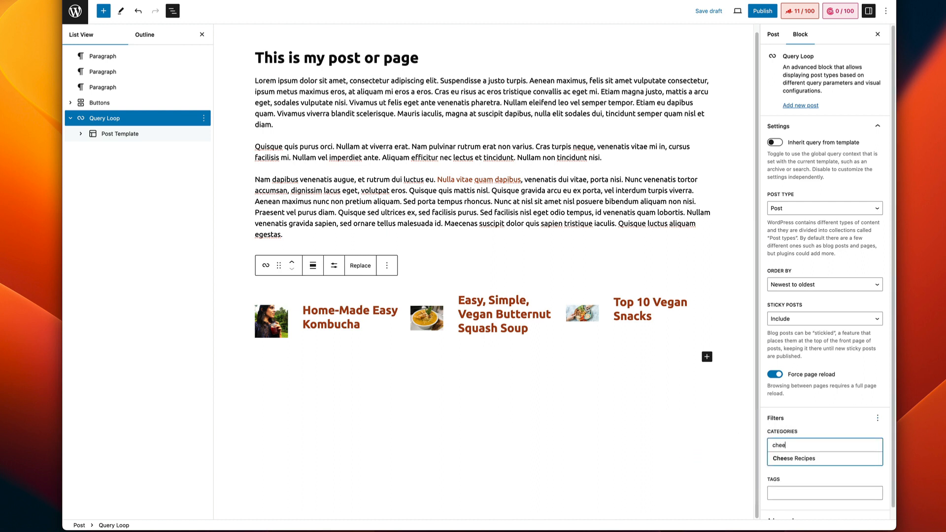
left_click(793, 458)
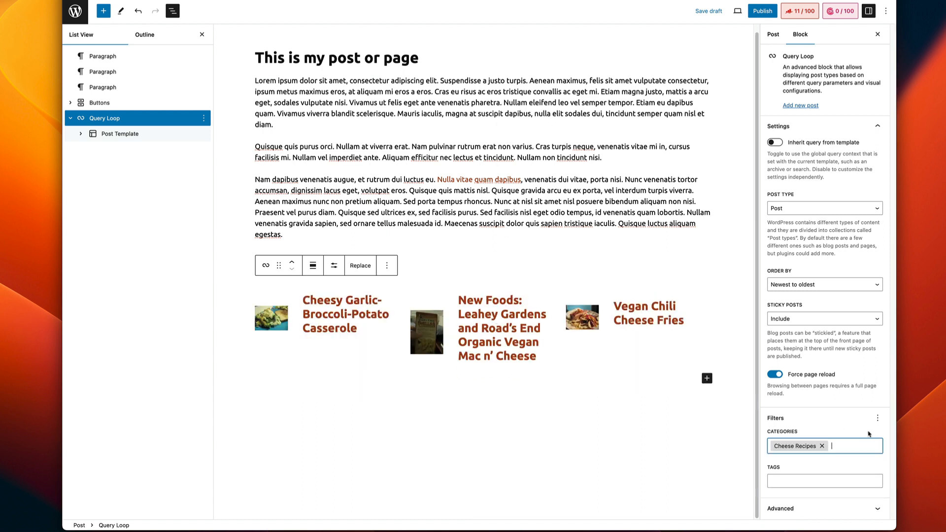
left_click(823, 481)
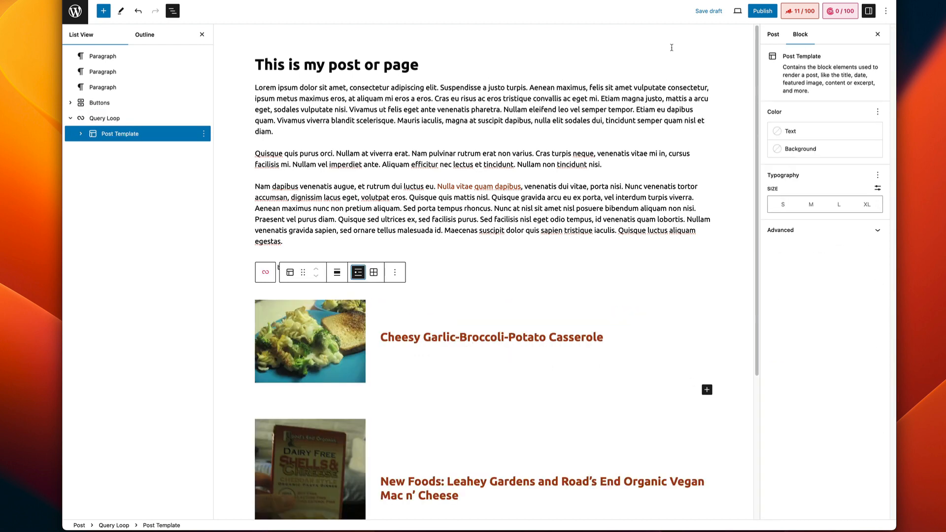
Review the listed posts in list layout and reset the Query Loop to its empty placeholder.
scroll("down", 3)
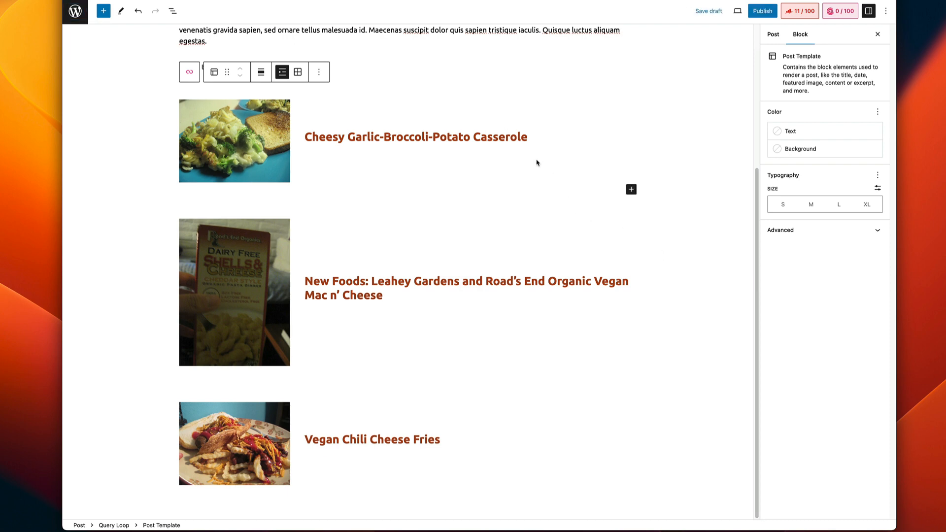
left_click(416, 136)
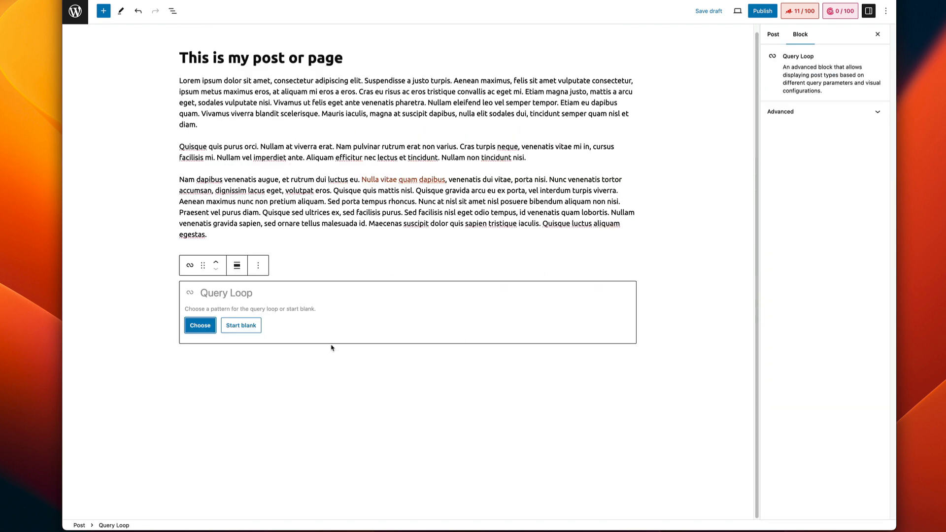
left_click(258, 265)
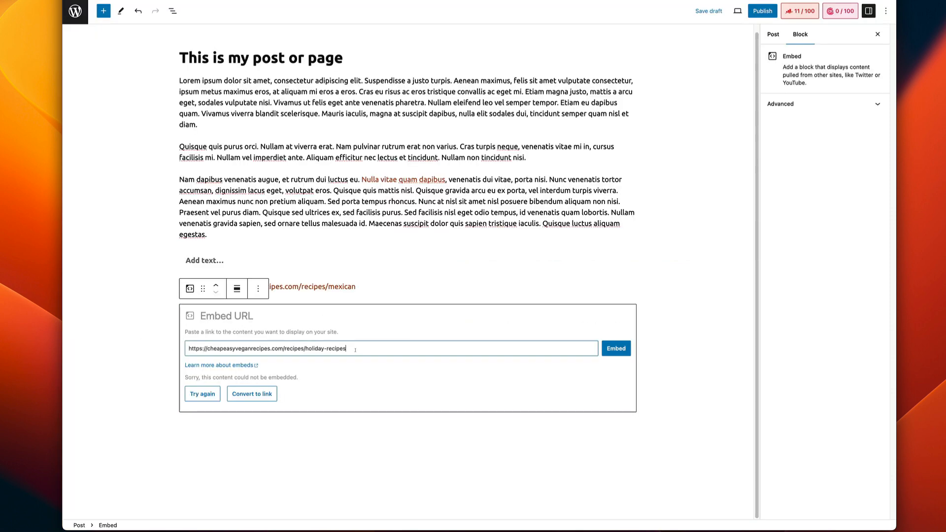
Remove the failed holiday-recipes Embed block and return to the post editor.
left_click(257, 288)
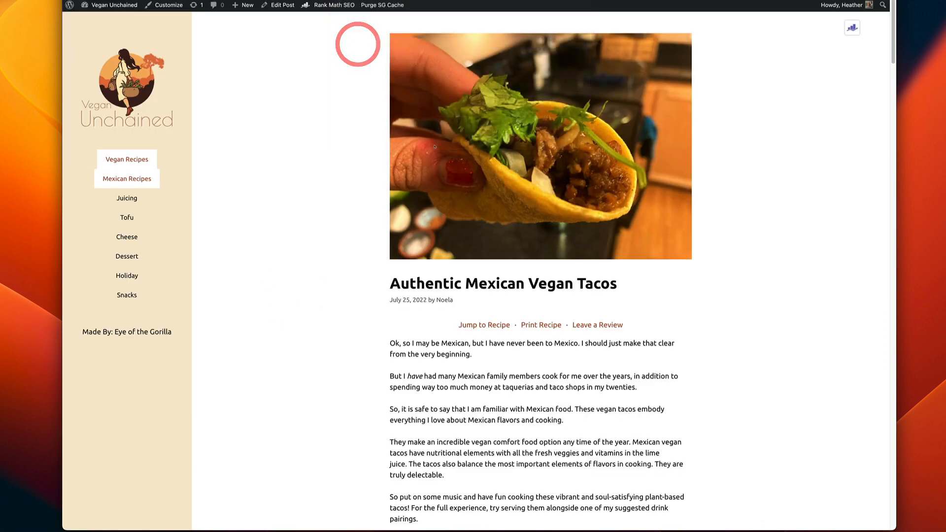
left_click(277, 5)
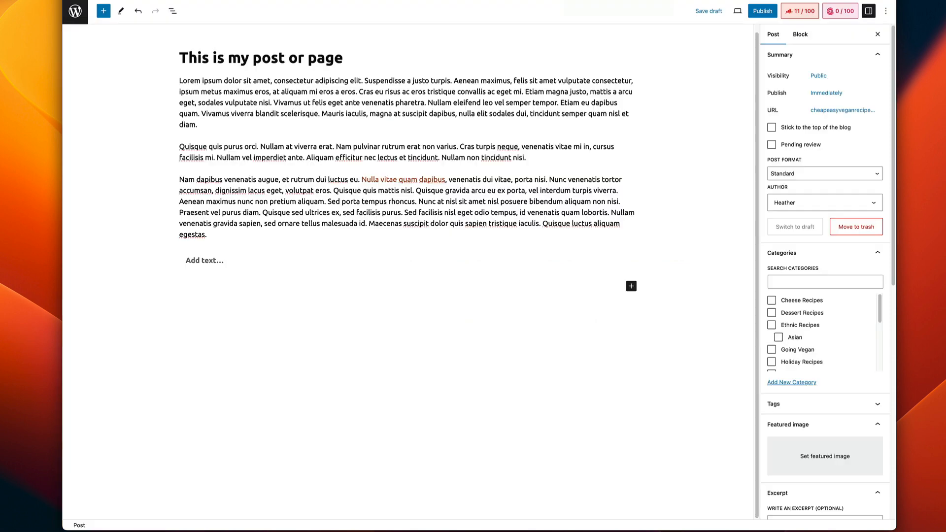
Embed the Authentic Mexican Vegan Tacos post URL, then copy the Raw Vegan Green Hummus link from the Snacks page.
left_click(230, 271)
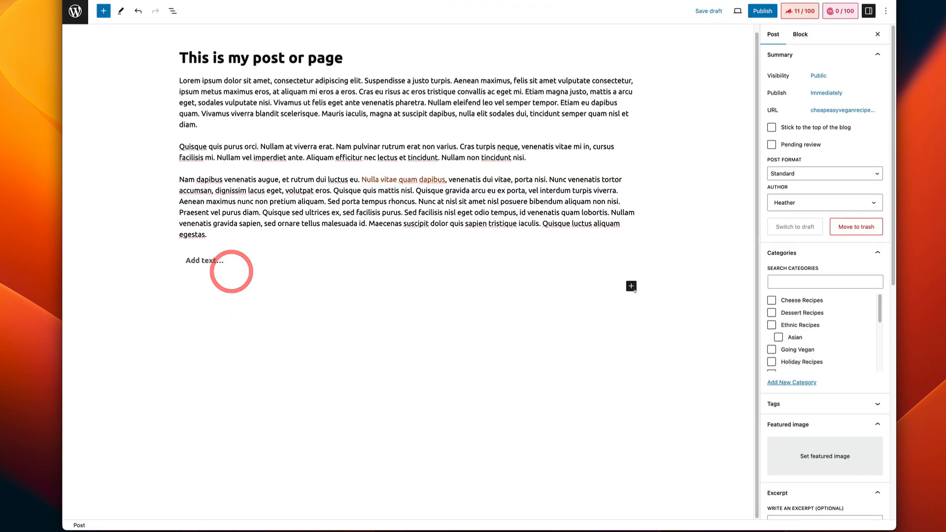
mouse_move(512, 299)
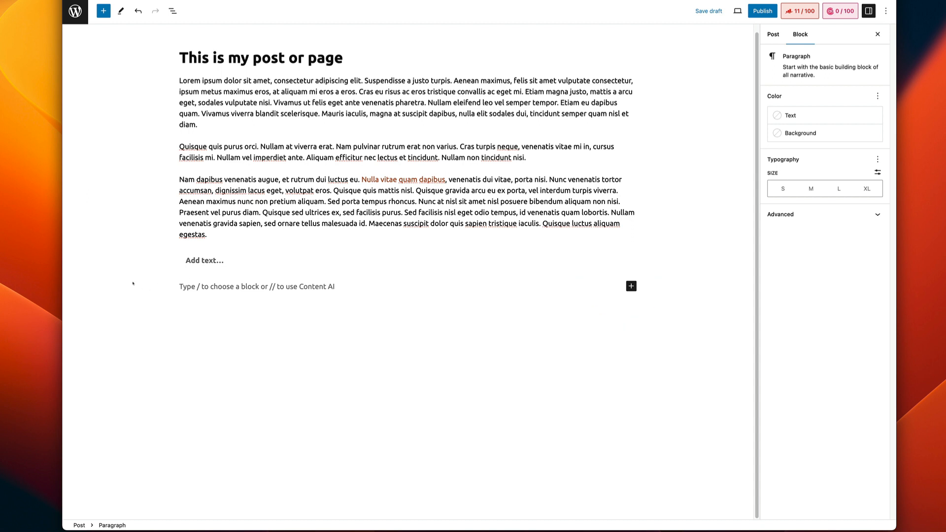
mouse_move(152, 272)
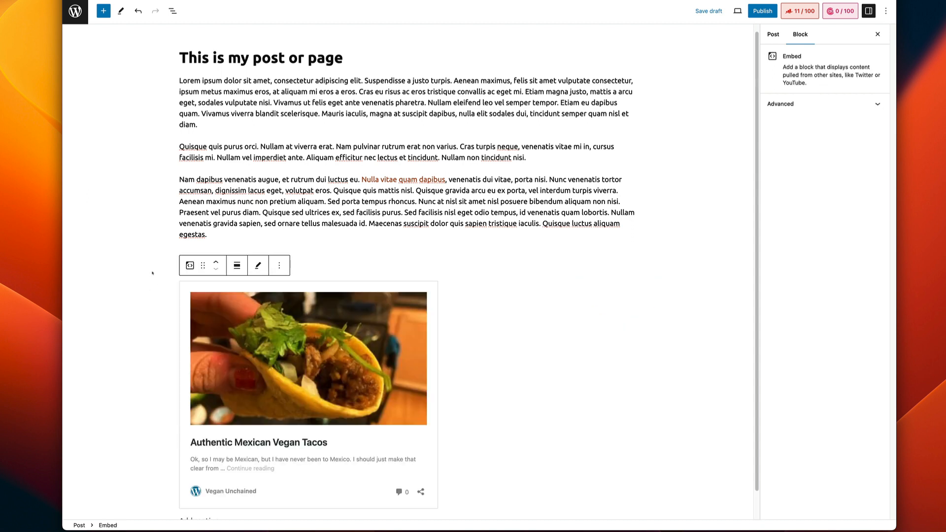
scroll("down", 3)
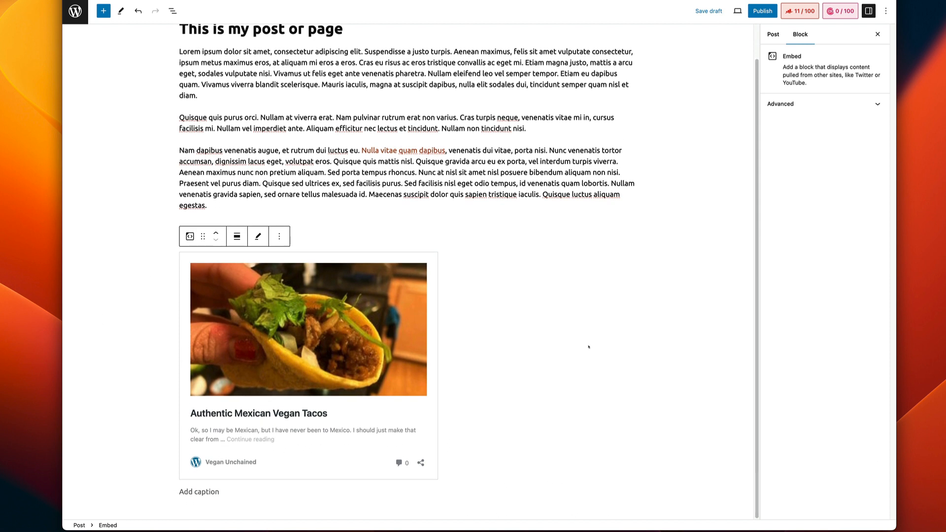
mouse_move(512, 314)
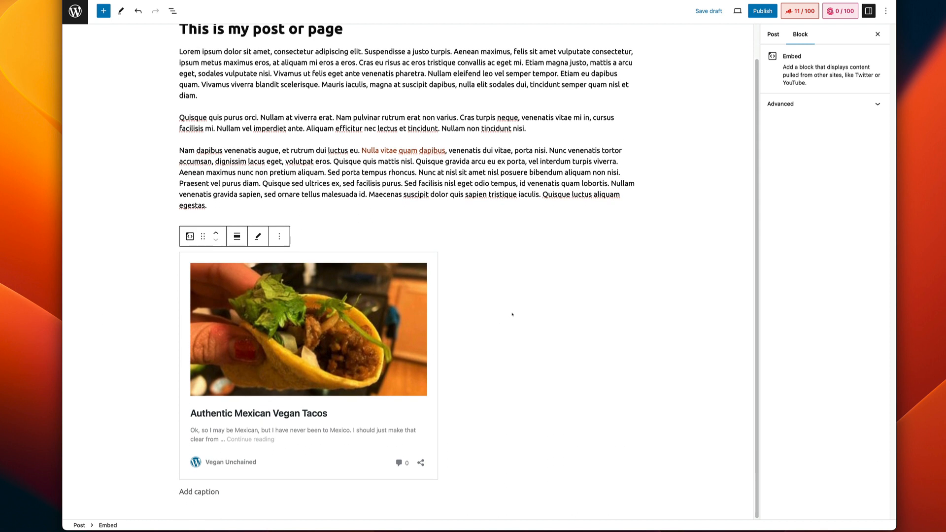
mouse_move(514, 307)
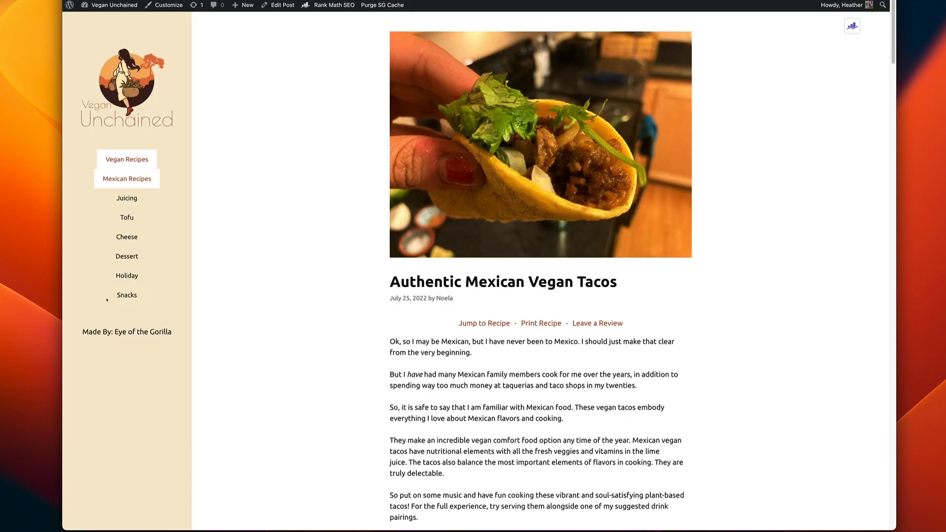
left_click(126, 295)
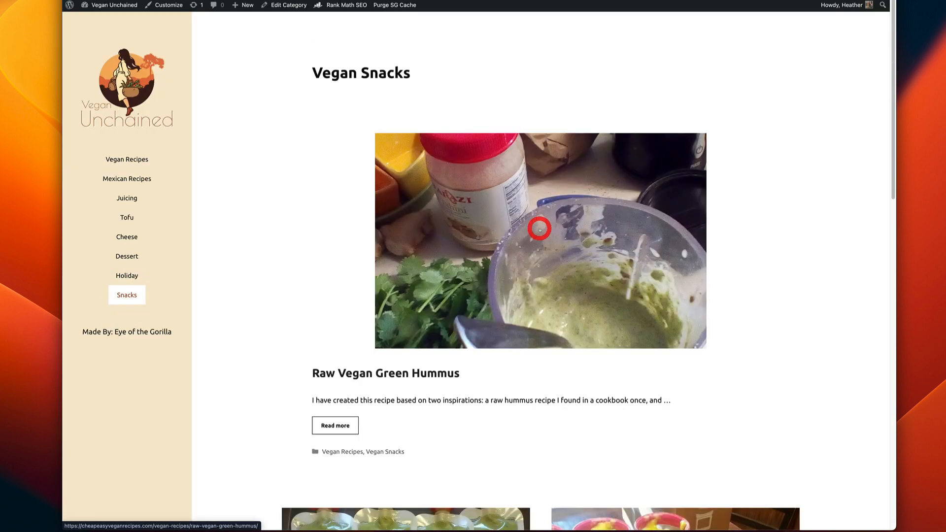
right_click(539, 229)
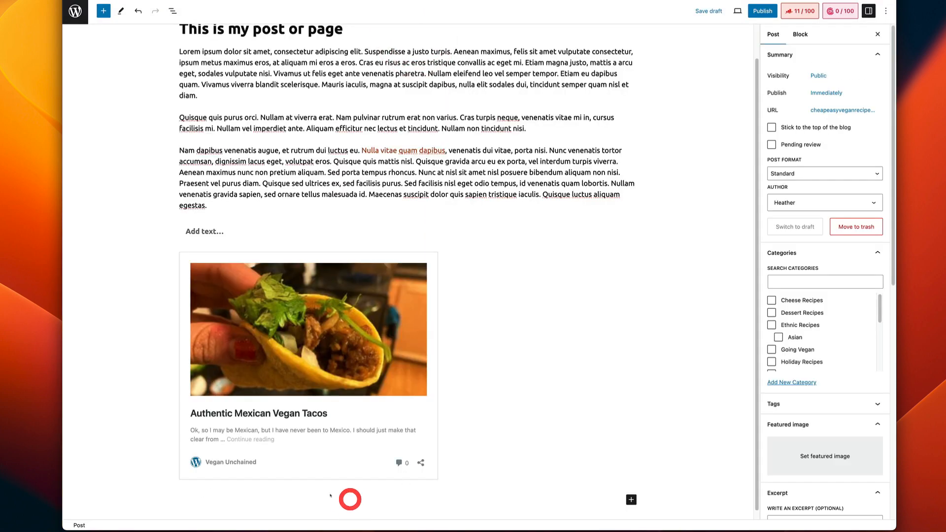
Add the Raw Vegan Green Hummus embed card, update the post and view it live.
scroll("down", 3)
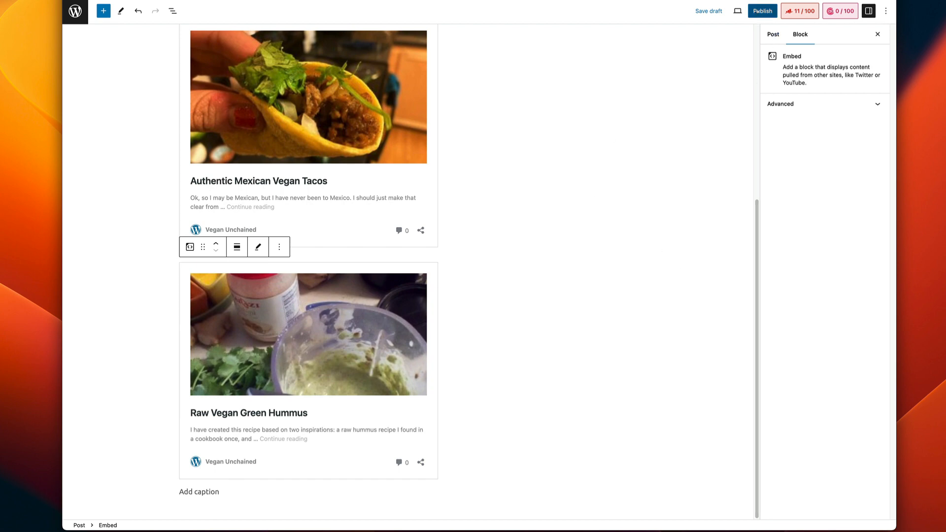
left_click(760, 11)
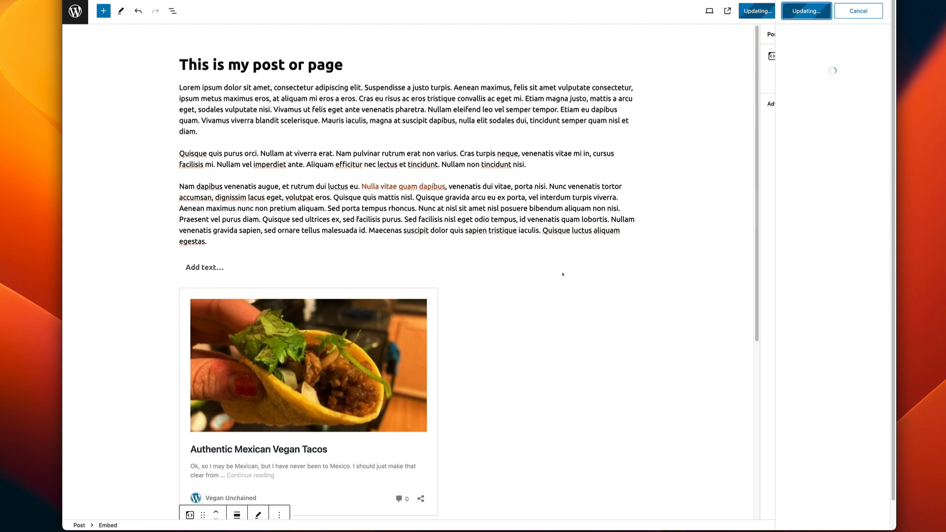
left_click(808, 11)
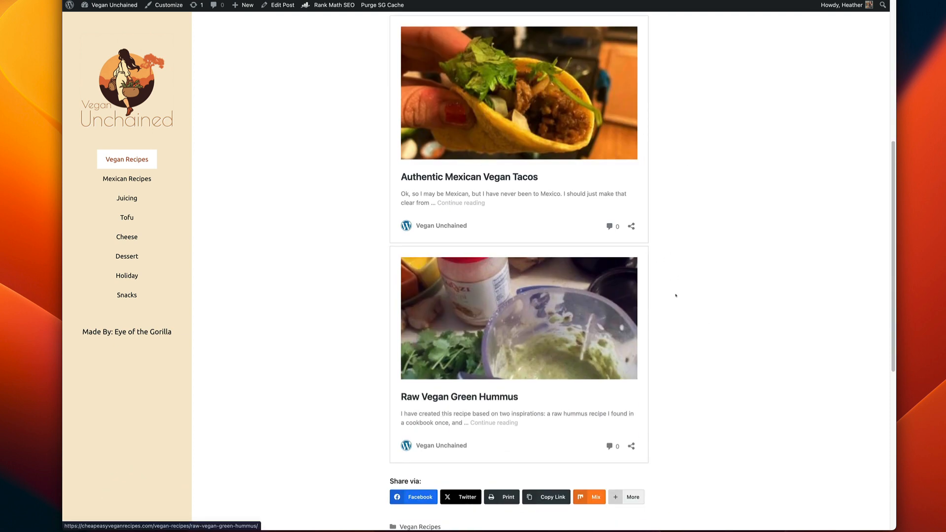
Scroll the live post down past both embed cards to the comment form and back to the title.
scroll("down", 3)
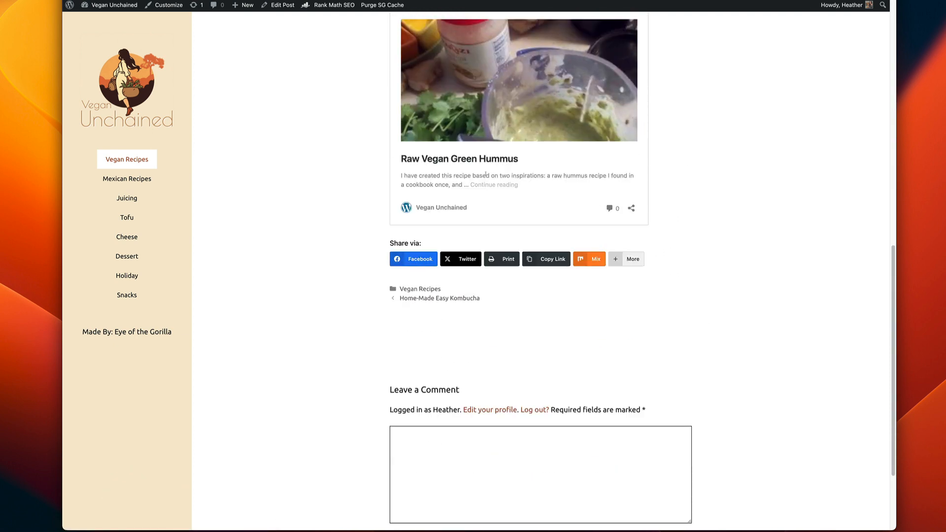
scroll("up", 3)
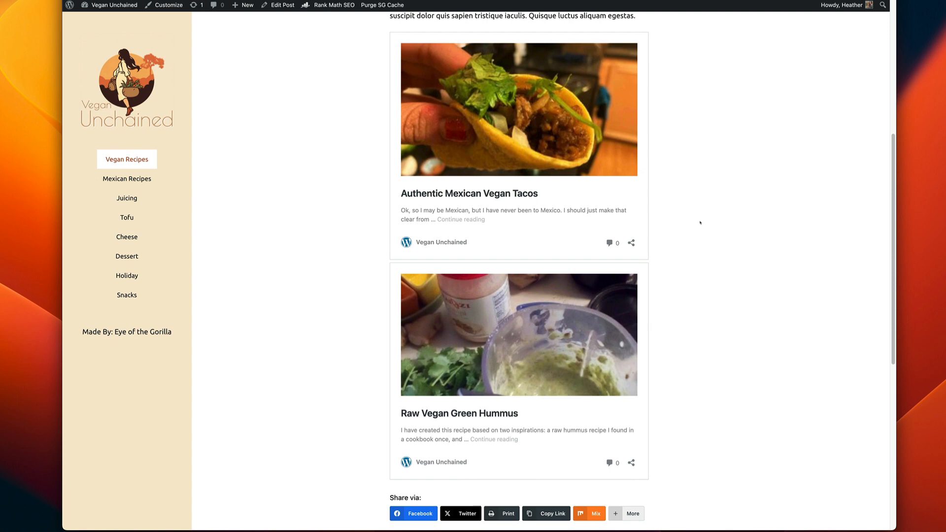
scroll("up", 3)
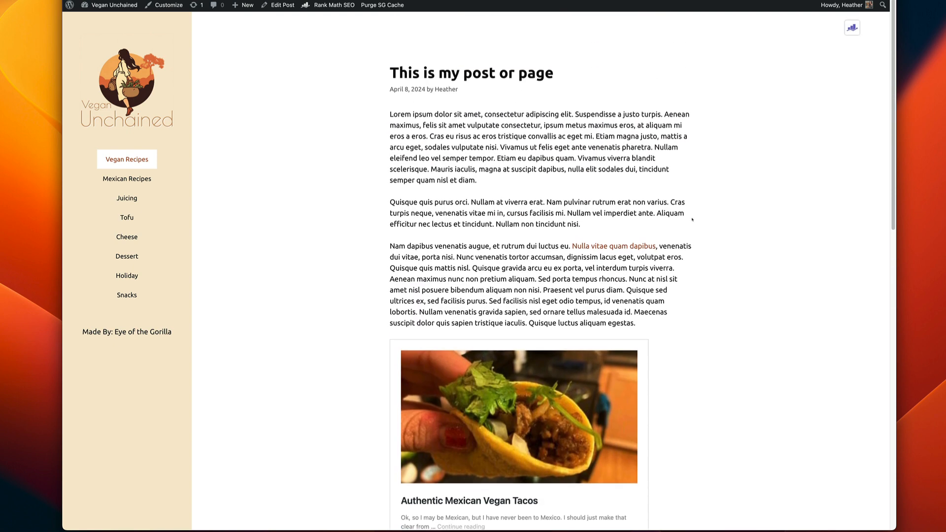